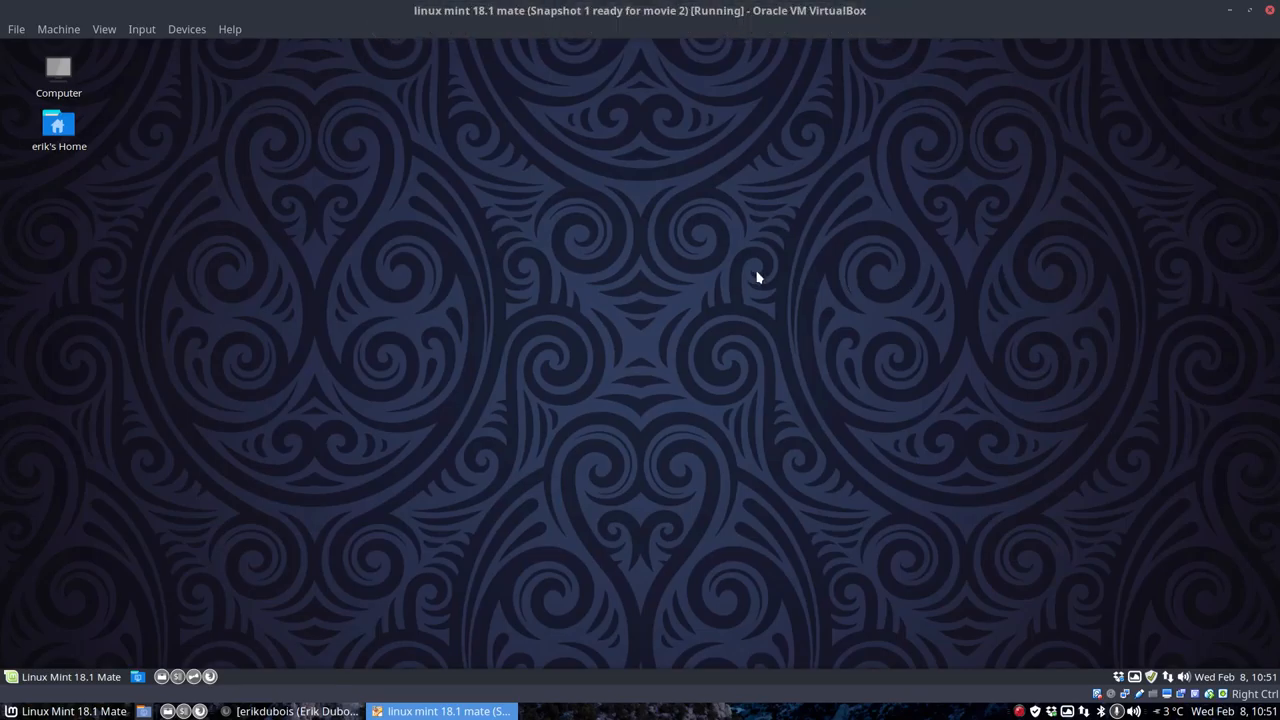
pyautogui.moveTo(930, 263)
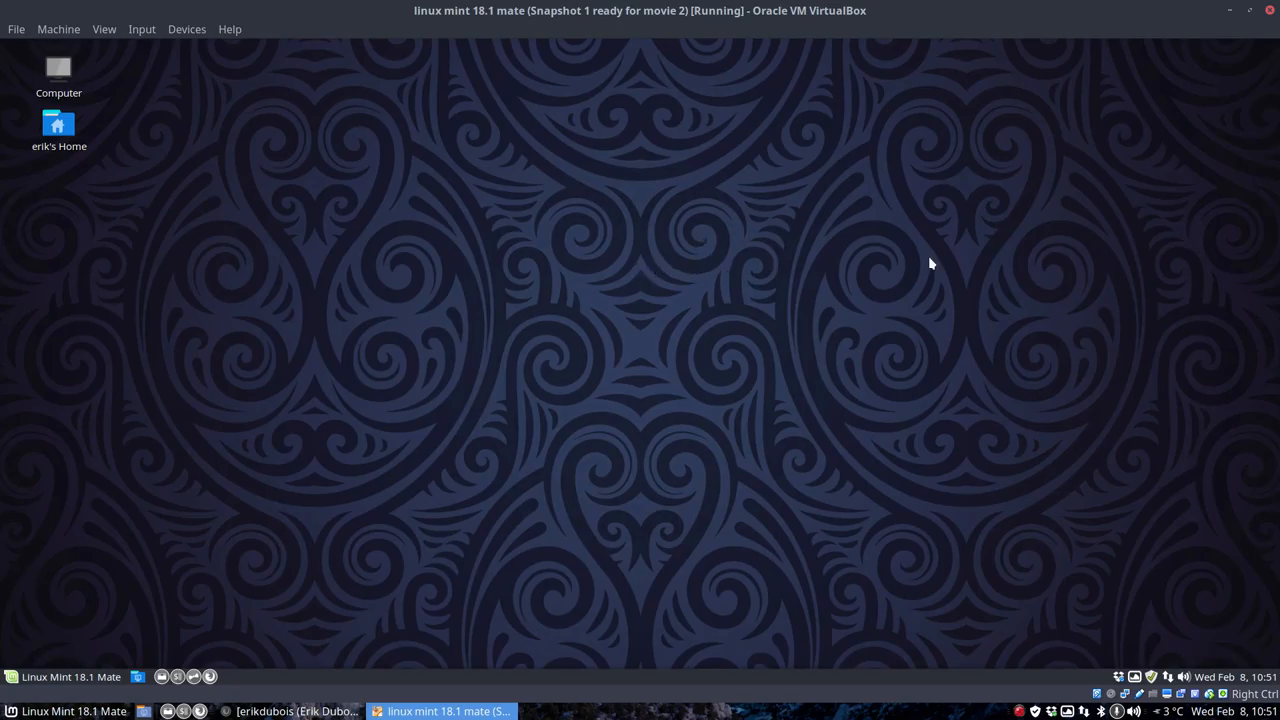
pyautogui.moveTo(167, 77)
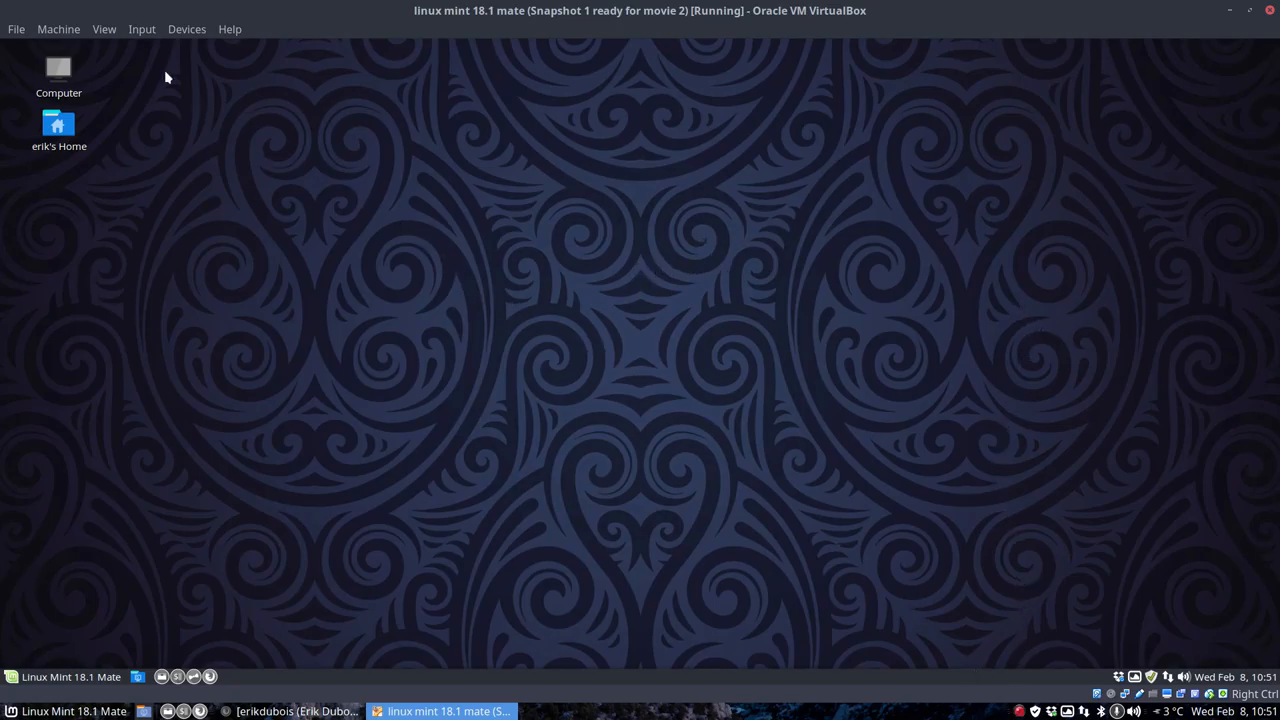
# Switch the Linux Mint virtual machine to full-screen mode from the View menu
pyautogui.click(104, 28)
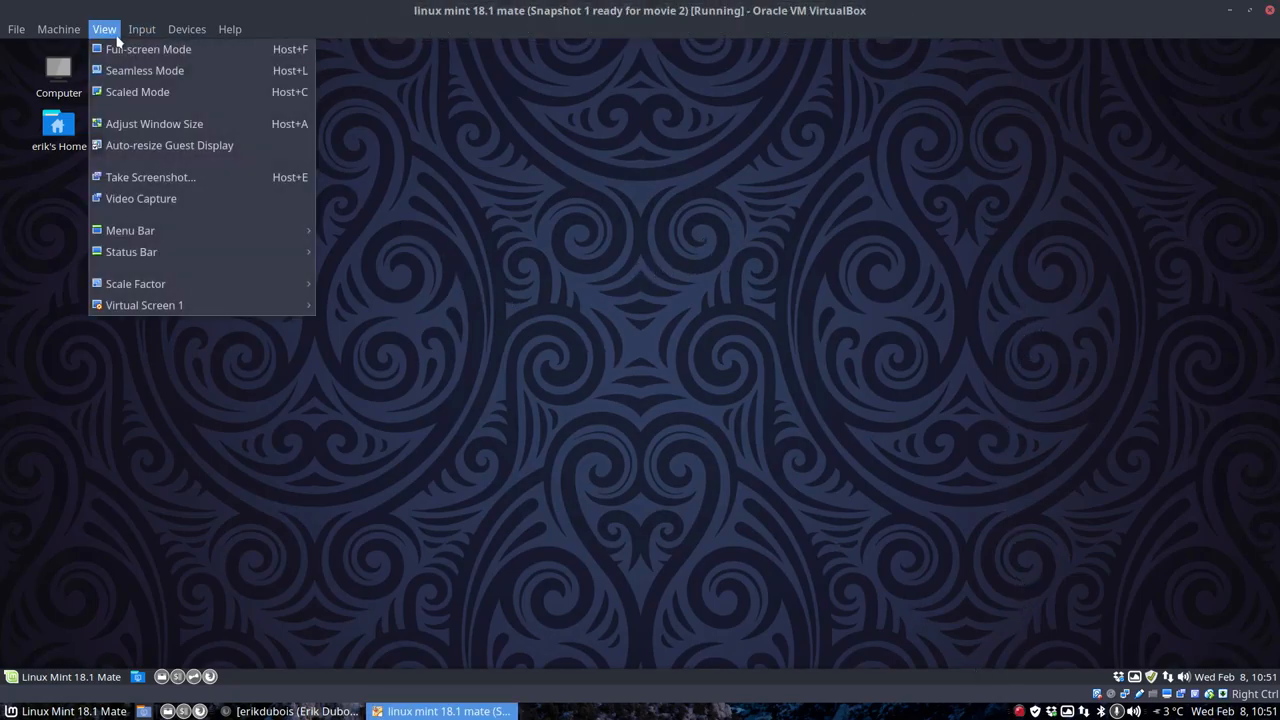
pyautogui.click(148, 49)
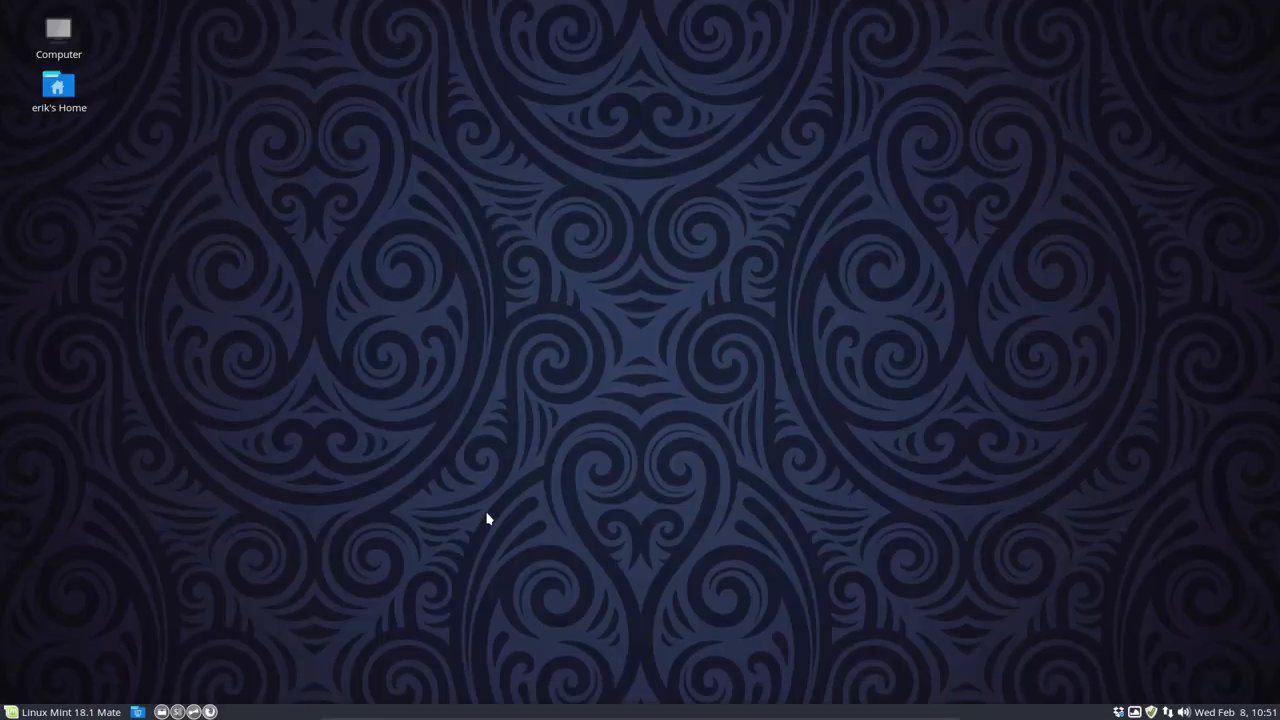
pyautogui.moveTo(70, 712)
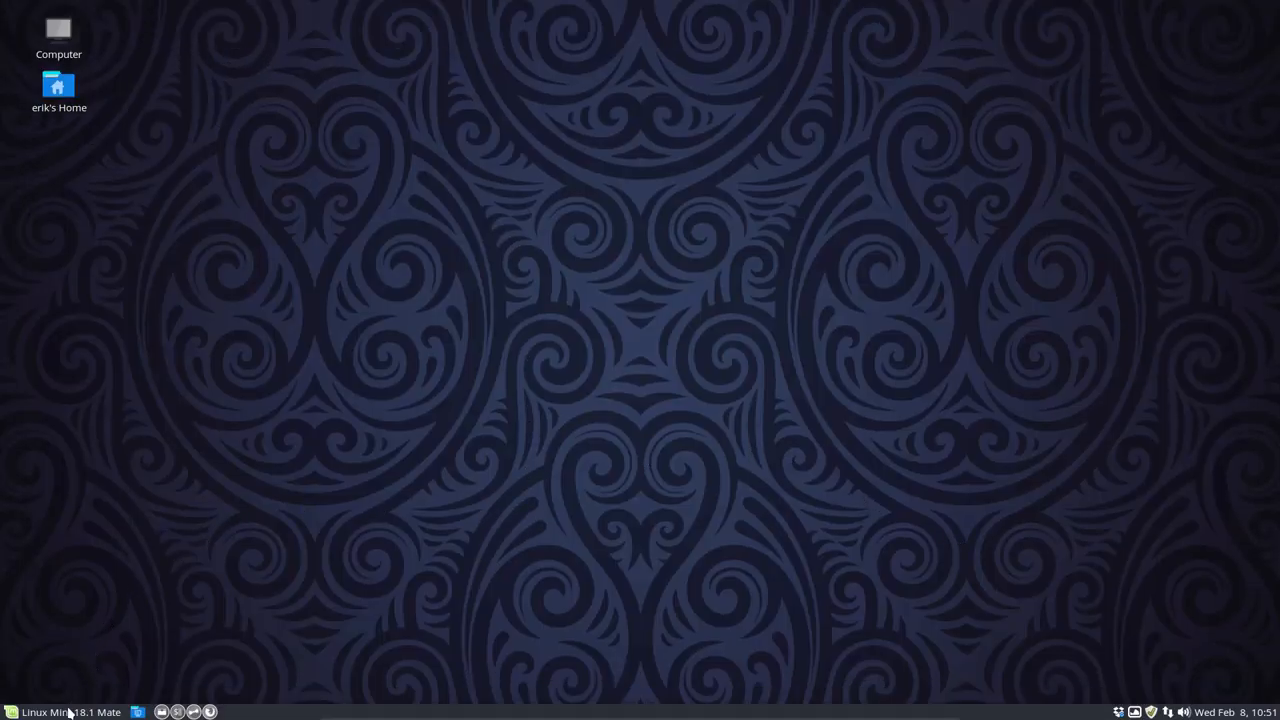
# Use the Mint menu button at the bottom-left of the panel
pyautogui.click(10, 712)
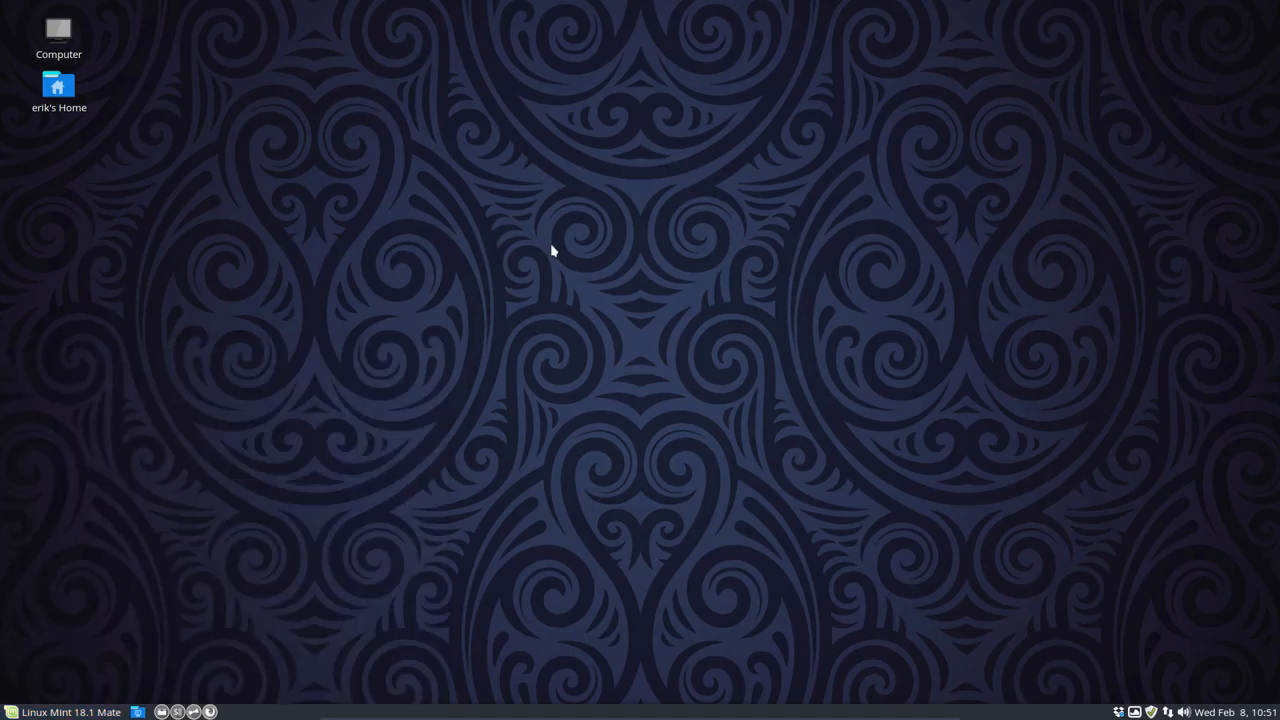
pyautogui.moveTo(611, 296)
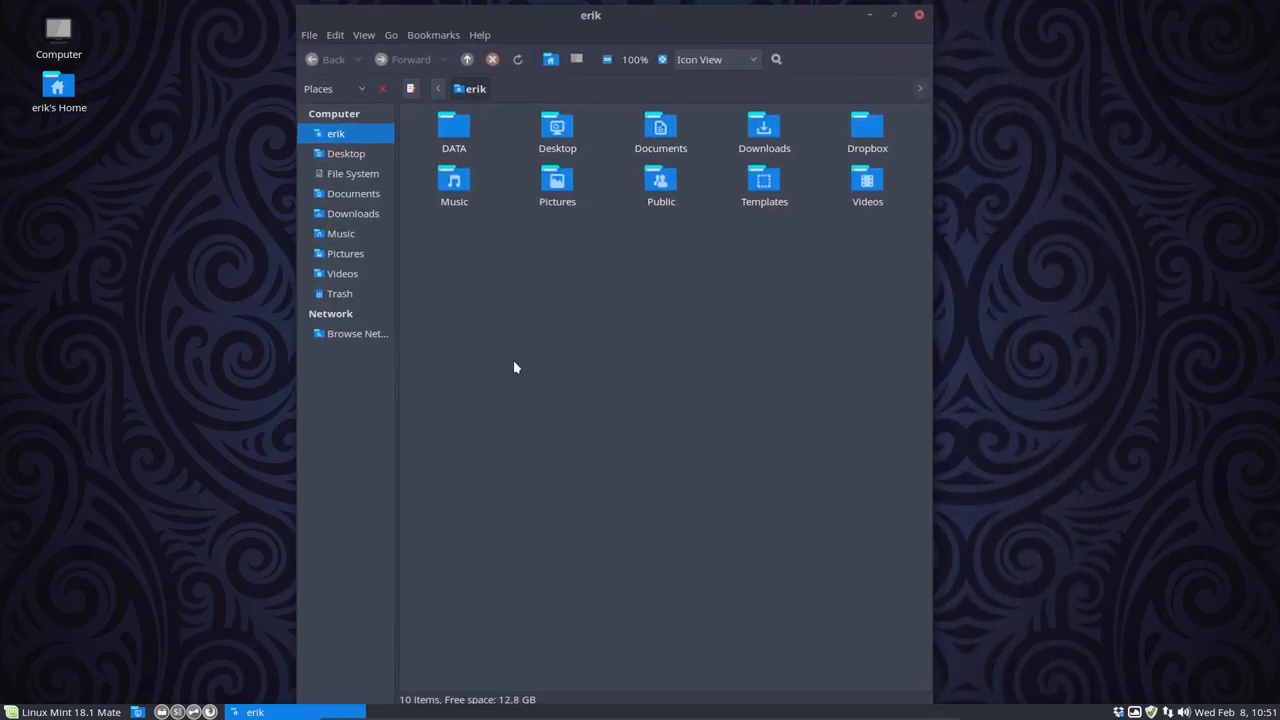
pyautogui.moveTo(341, 399)
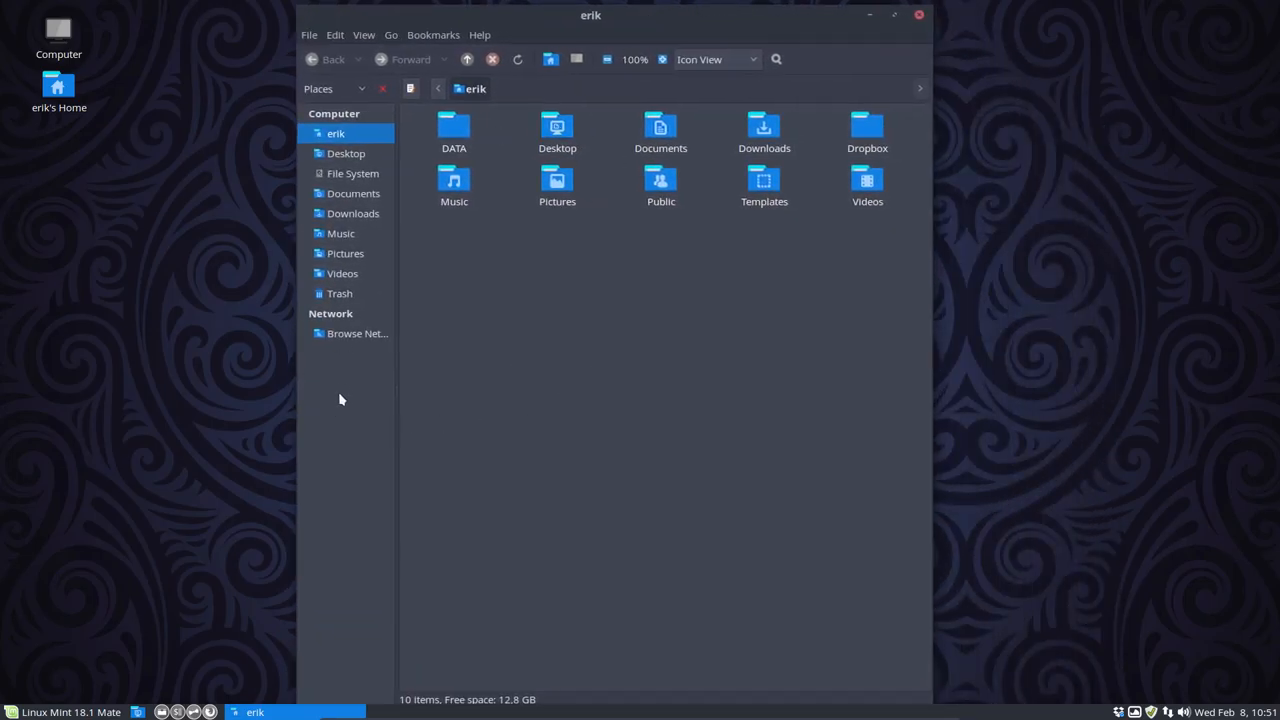
pyautogui.moveTo(520, 345)
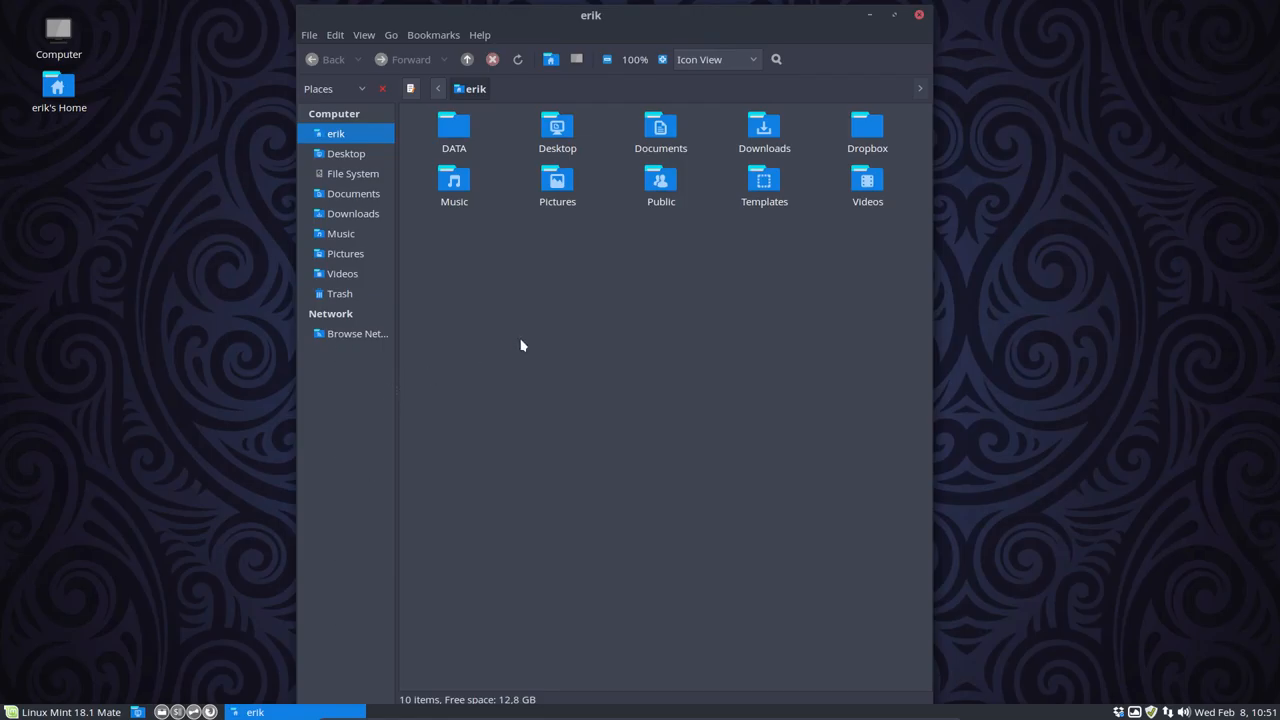
pyautogui.moveTo(543, 336)
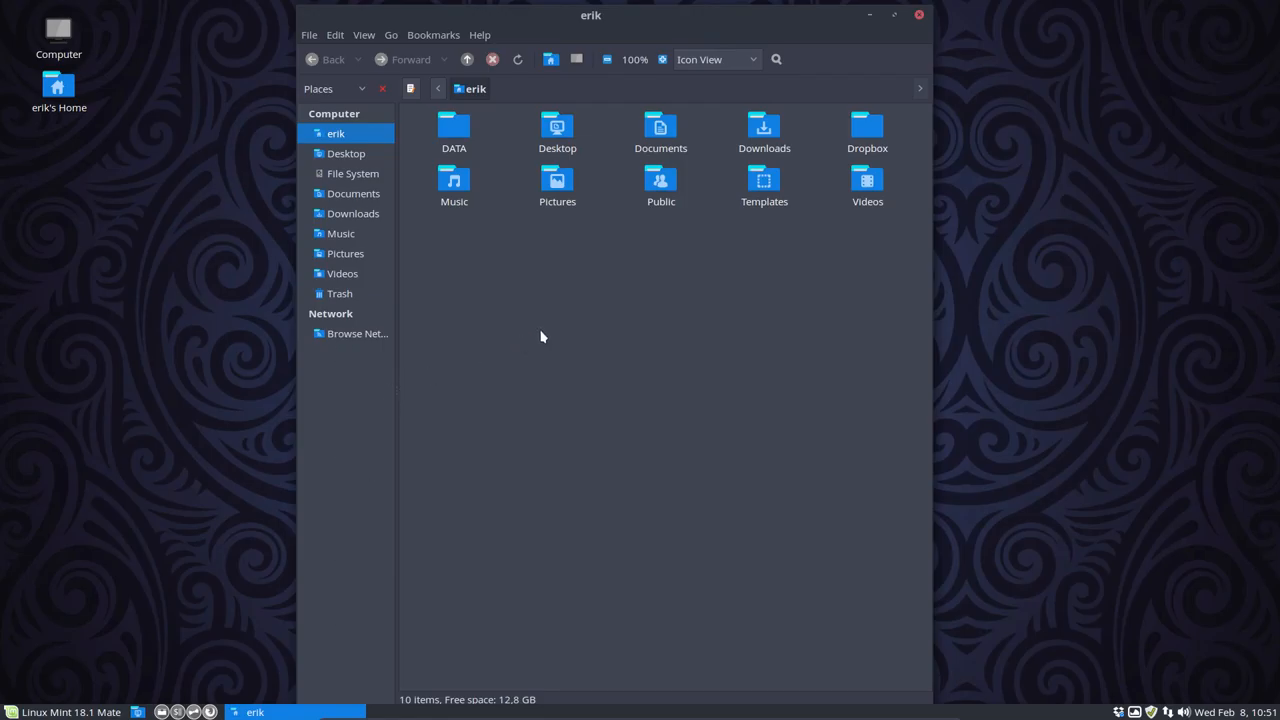
# Show hidden files in the home folder with Ctrl+H and open .aureola
pyautogui.press('ctrl+h')
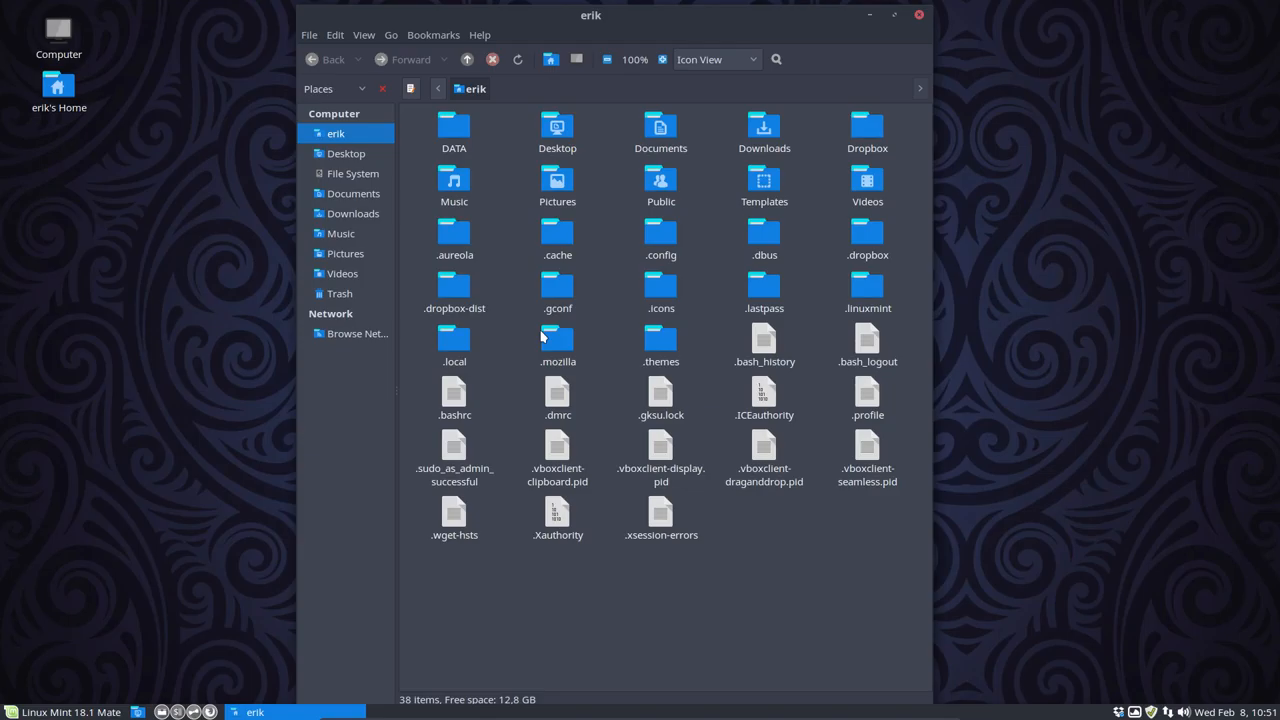
pyautogui.click(661, 237)
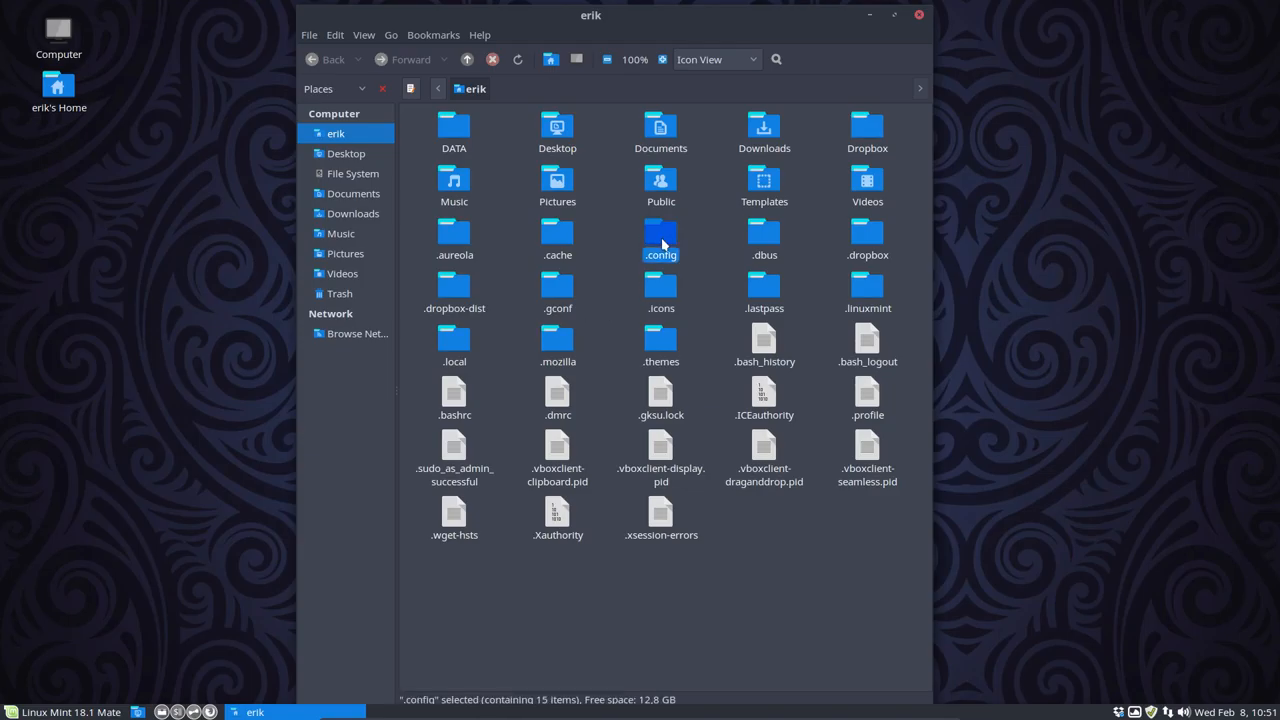
pyautogui.click(454, 237)
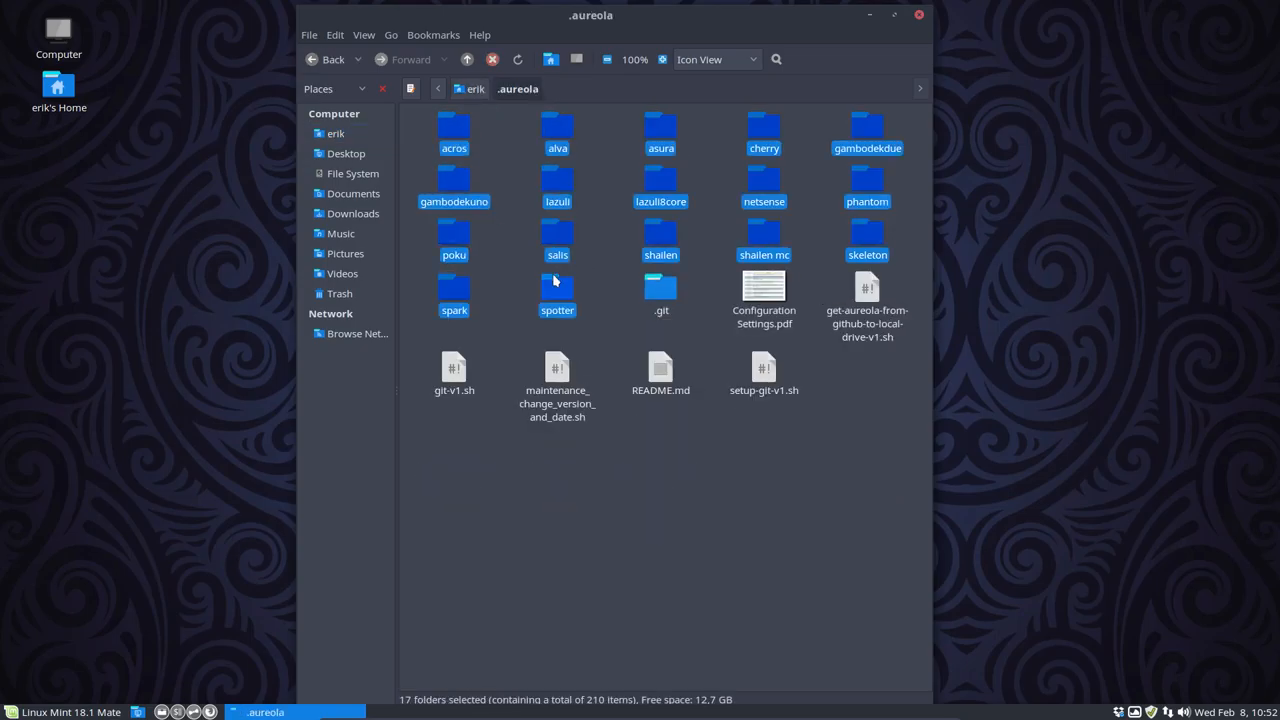
pyautogui.moveTo(555, 325)
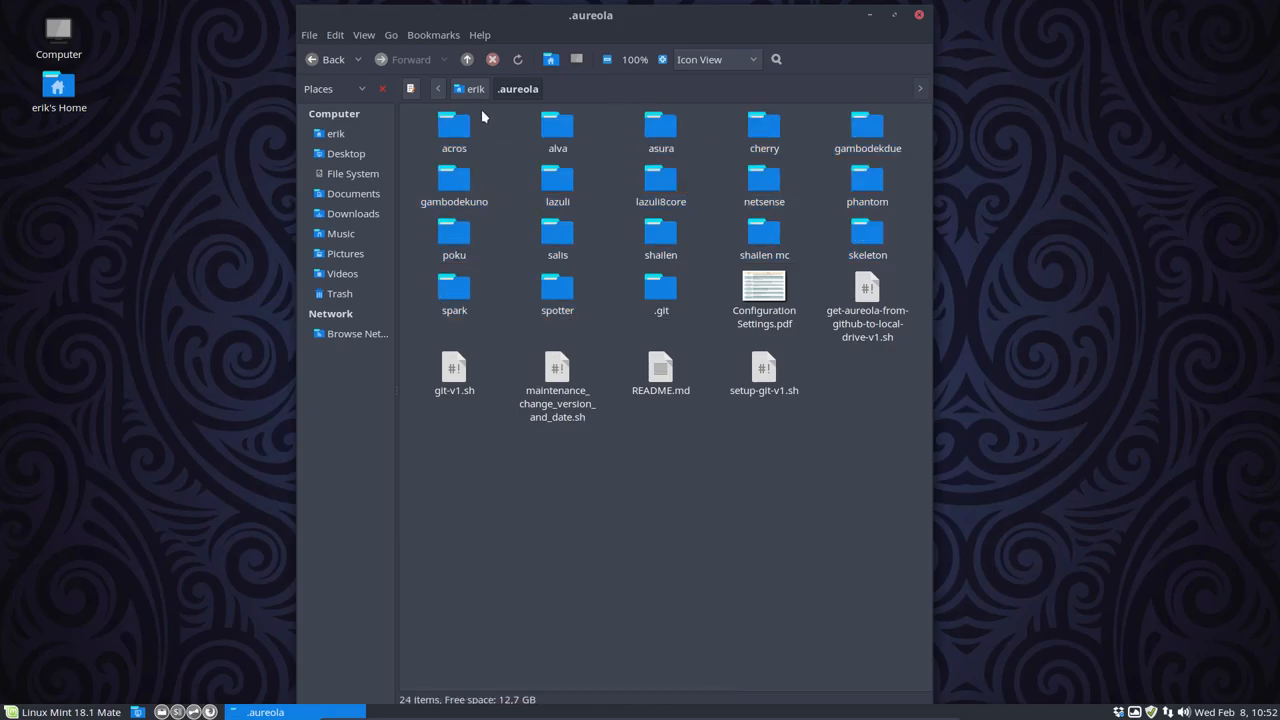
# Enter the acros folder and view acros-preview.jpg in Eye of MATE, then close it
pyautogui.doubleClick(454, 125)
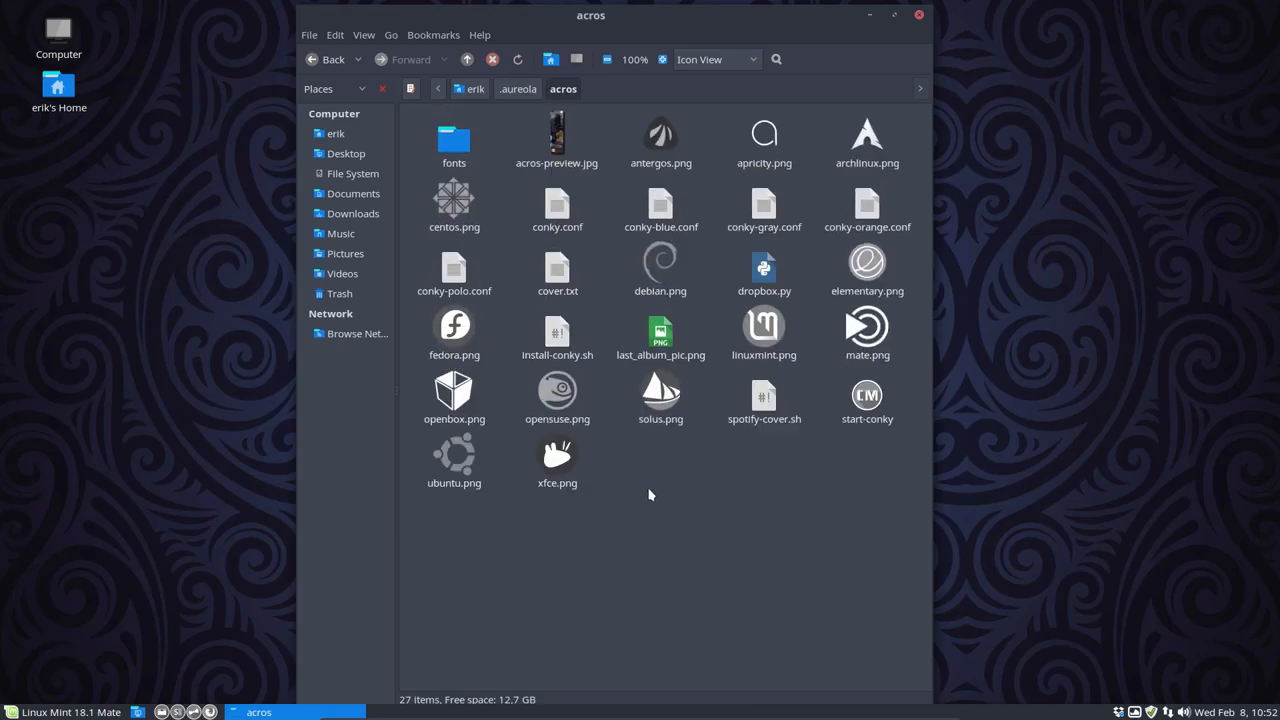
pyautogui.click(557, 137)
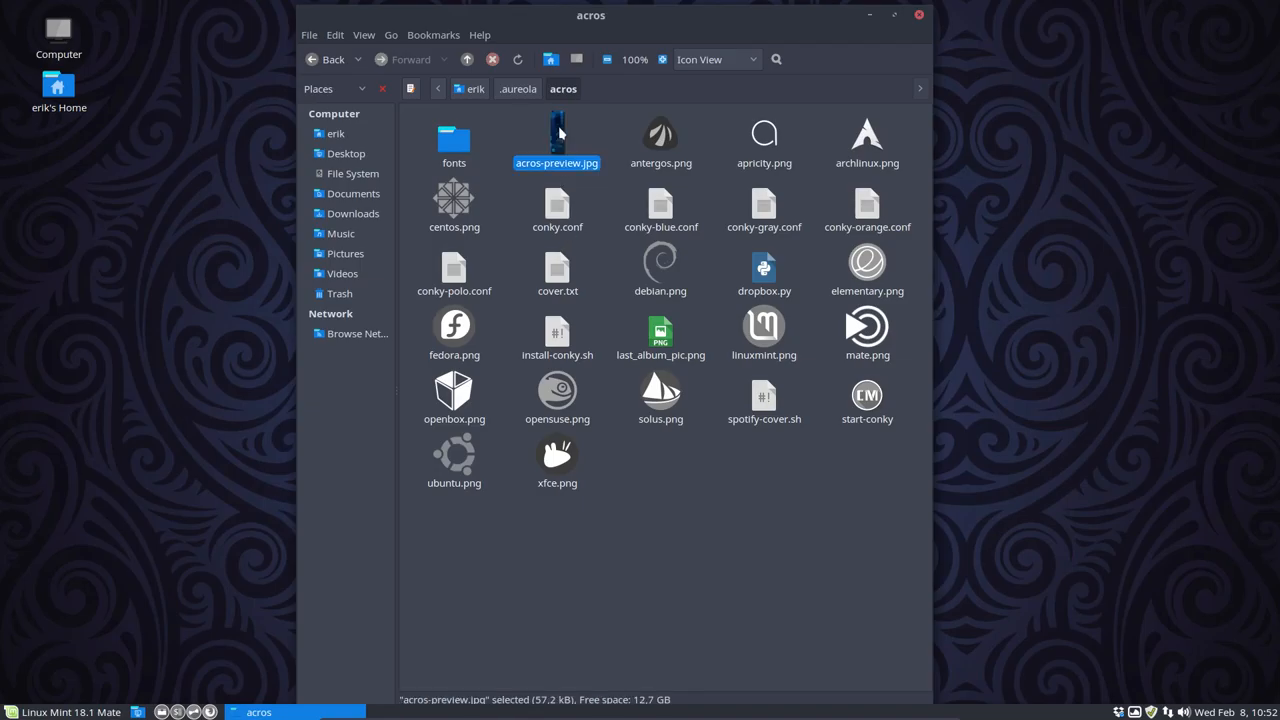
pyautogui.doubleClick(557, 138)
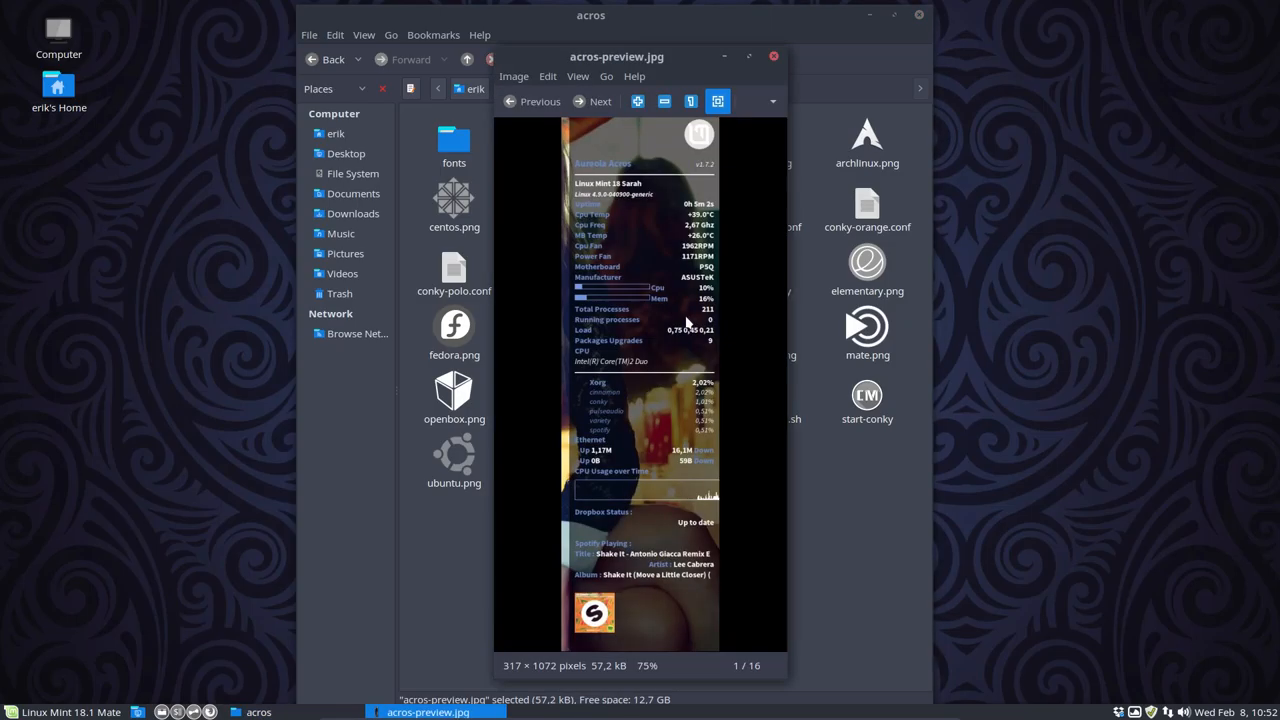
pyautogui.moveTo(697, 165)
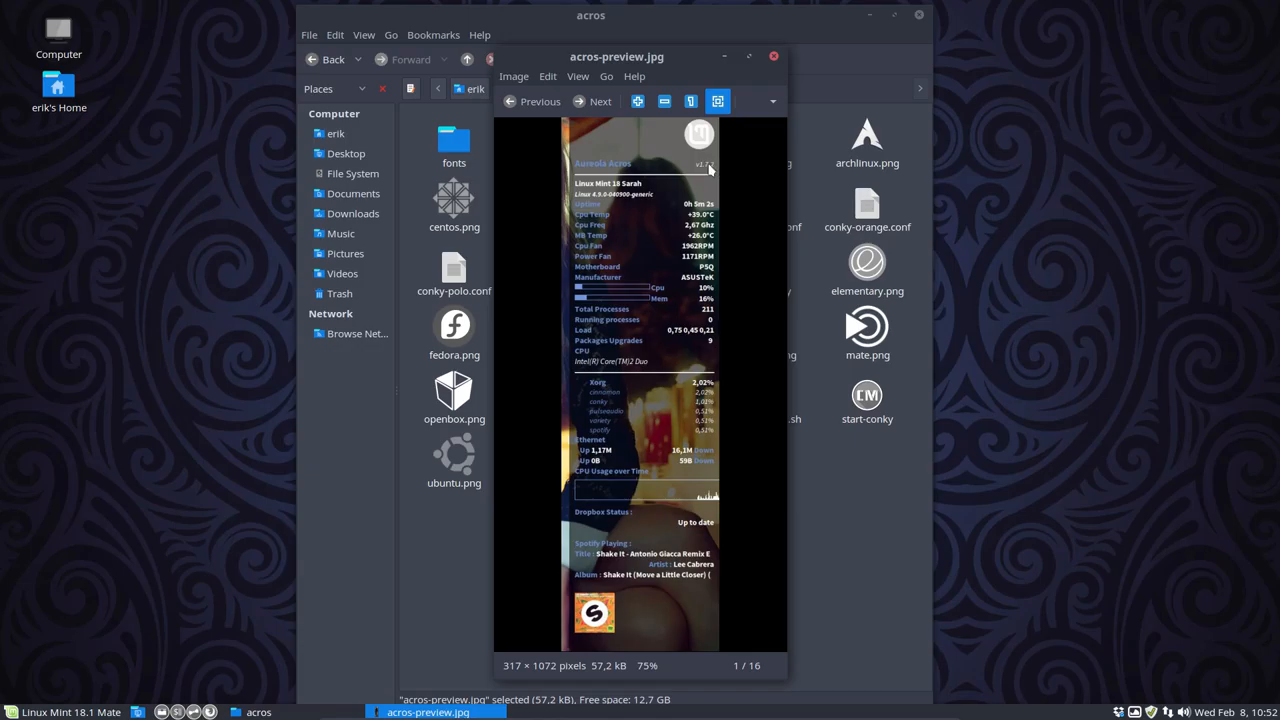
pyautogui.moveTo(712, 172)
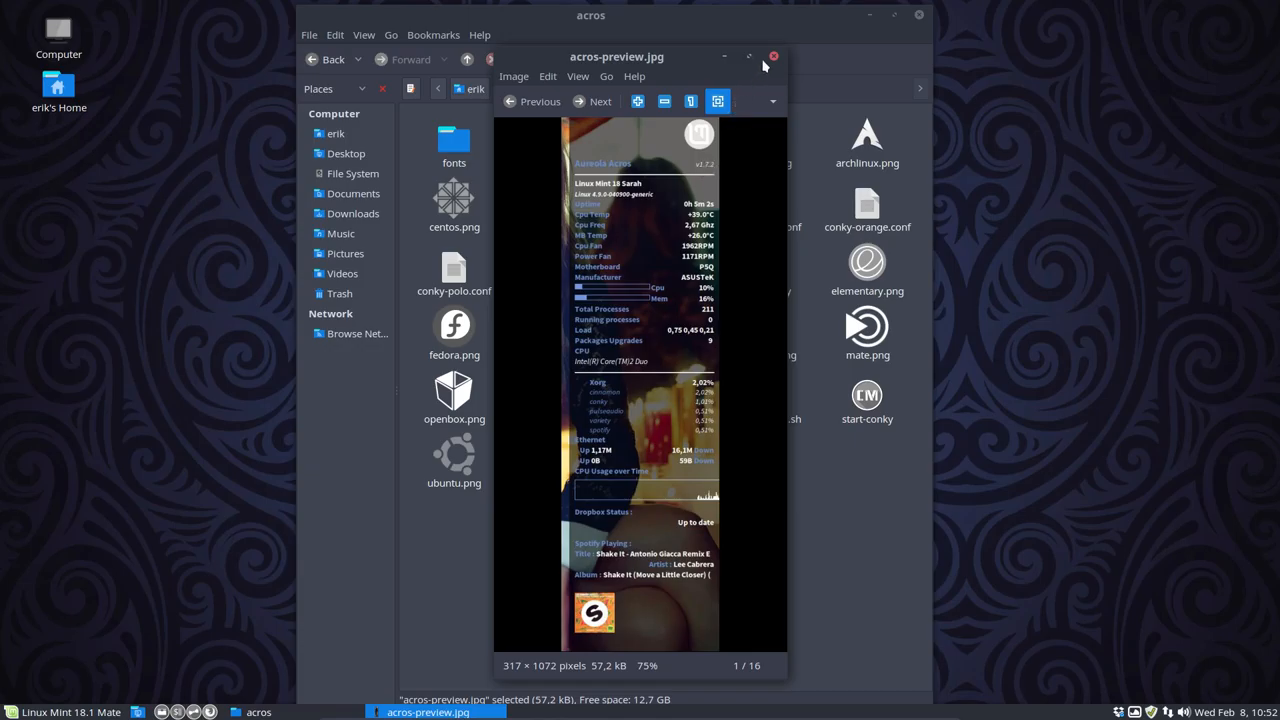
pyautogui.click(773, 56)
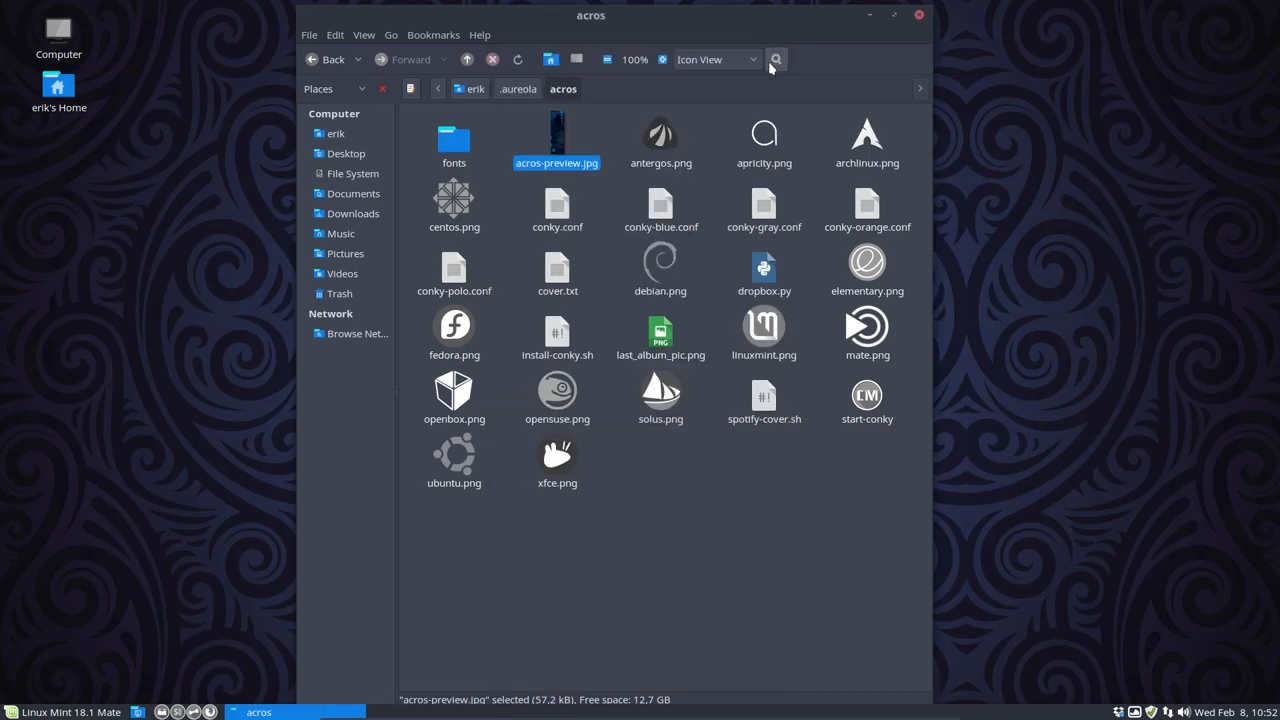
# Select the mate.png logo, return to .aureola, and reopen the acros folder
pyautogui.click(716, 403)
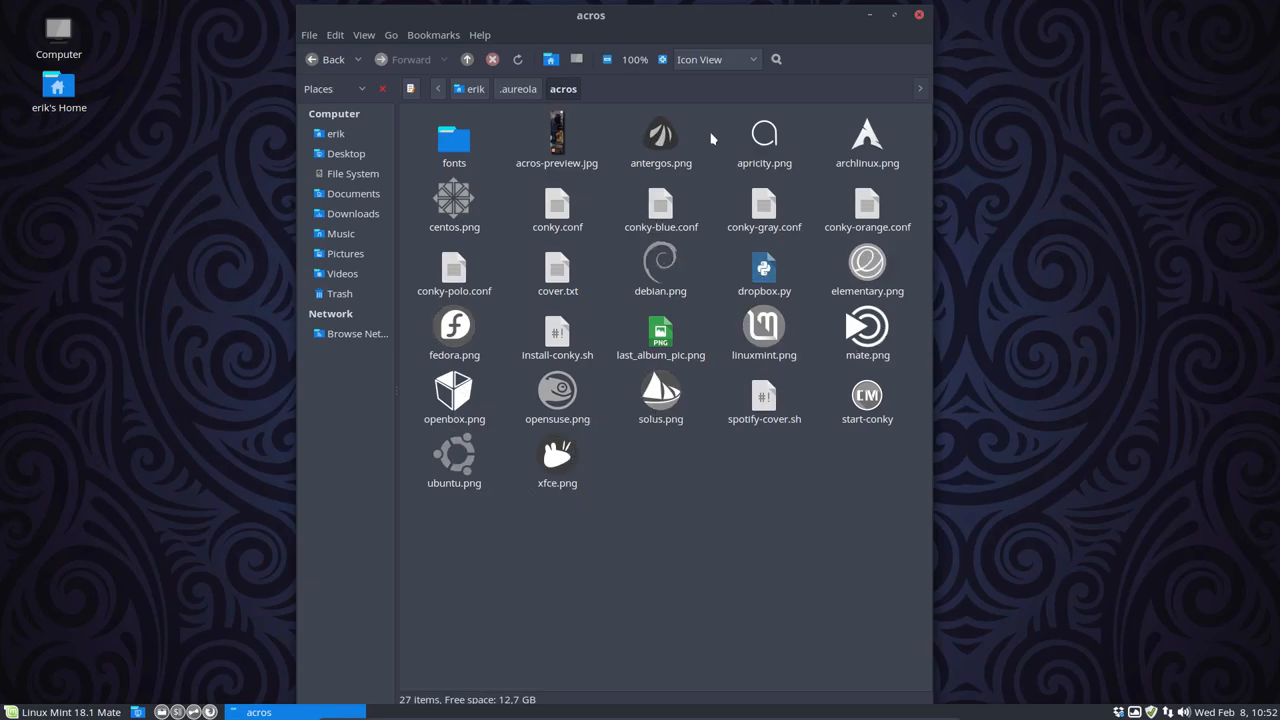
pyautogui.moveTo(862, 449)
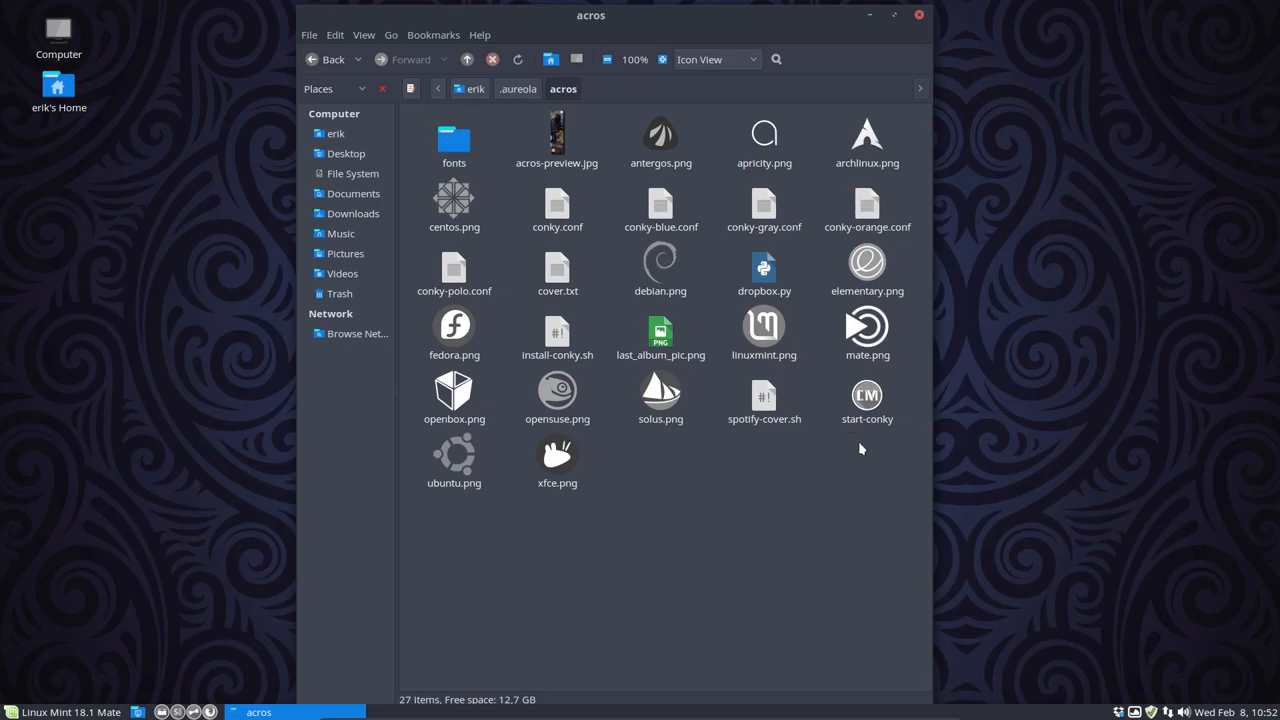
pyautogui.click(867, 335)
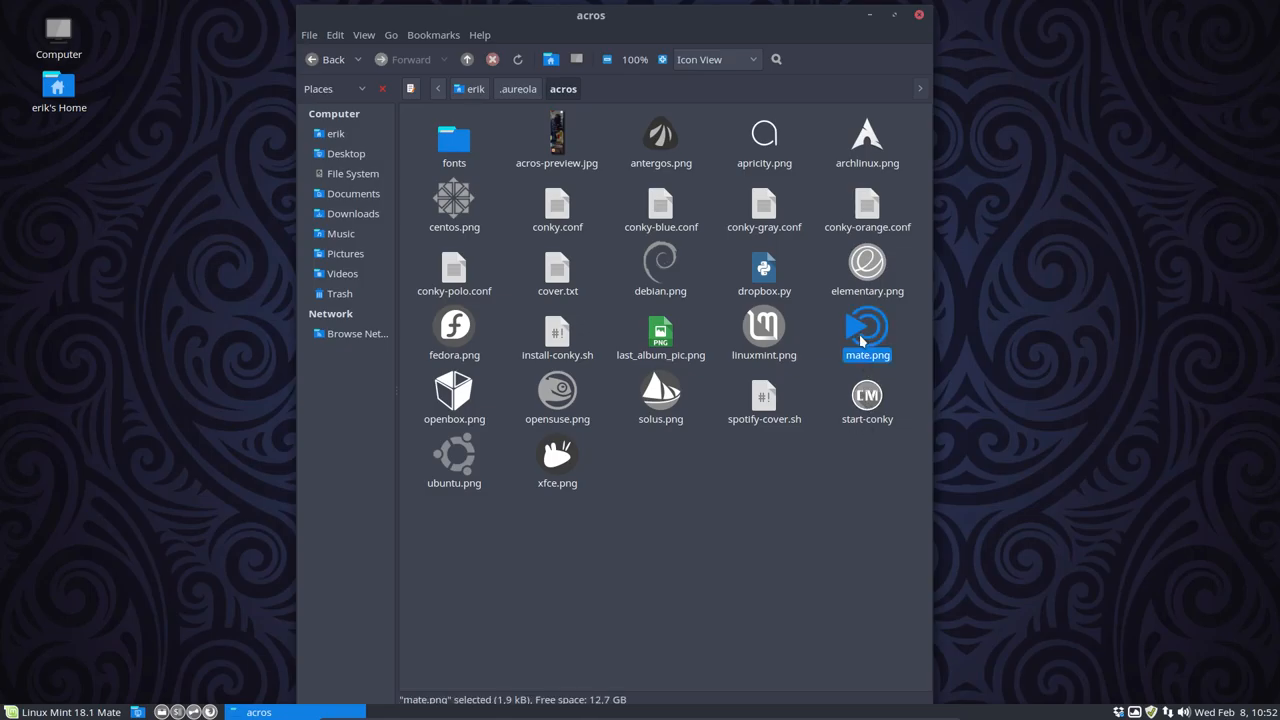
pyautogui.moveTo(865, 320)
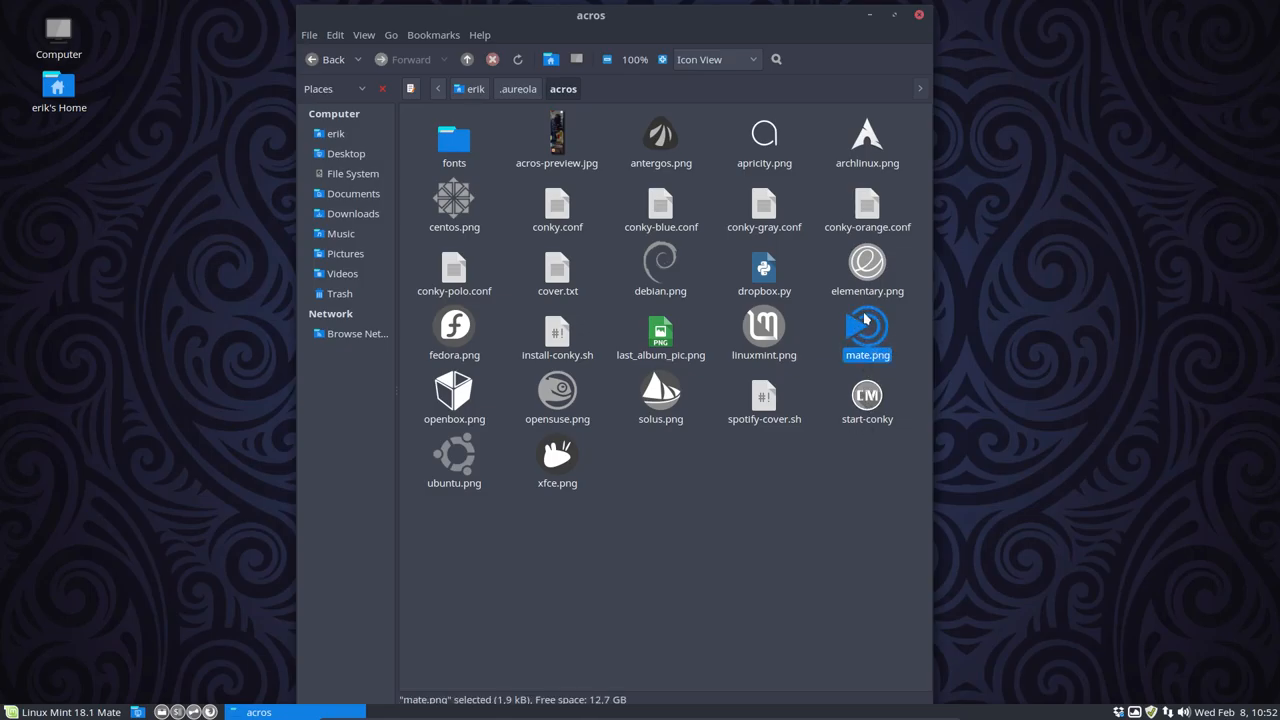
pyautogui.click(640, 540)
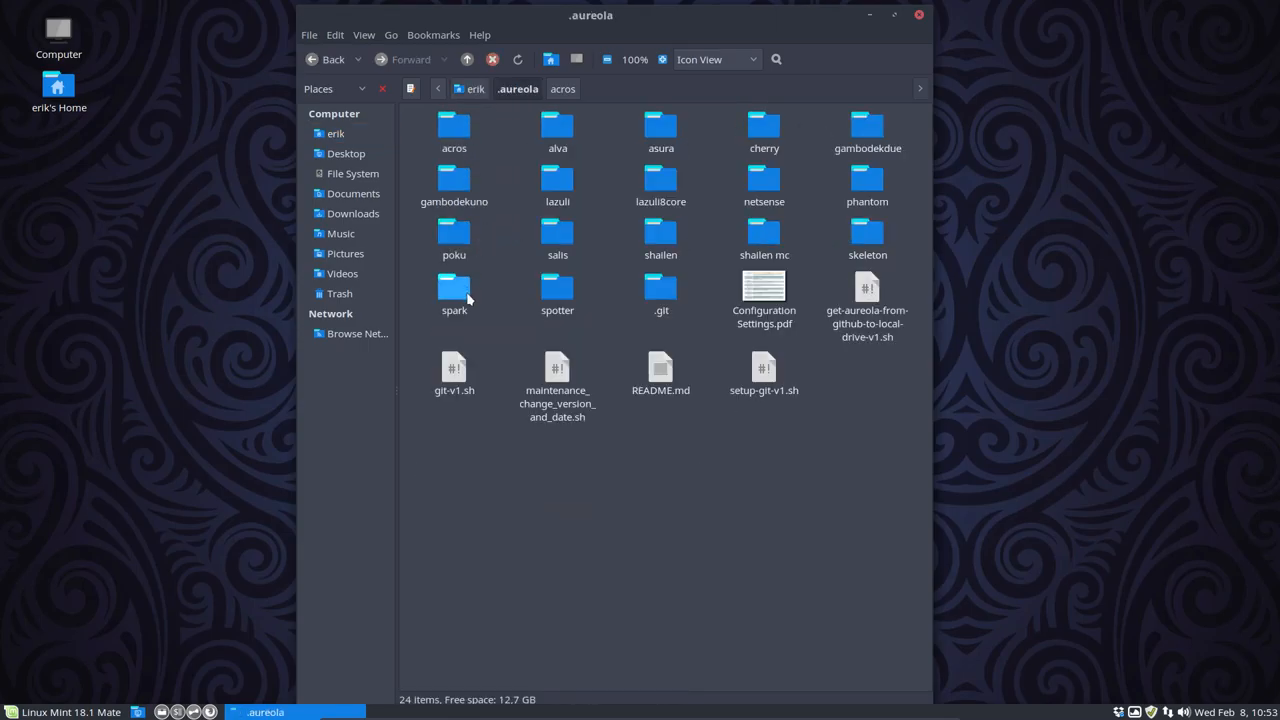
pyautogui.doubleClick(454, 128)
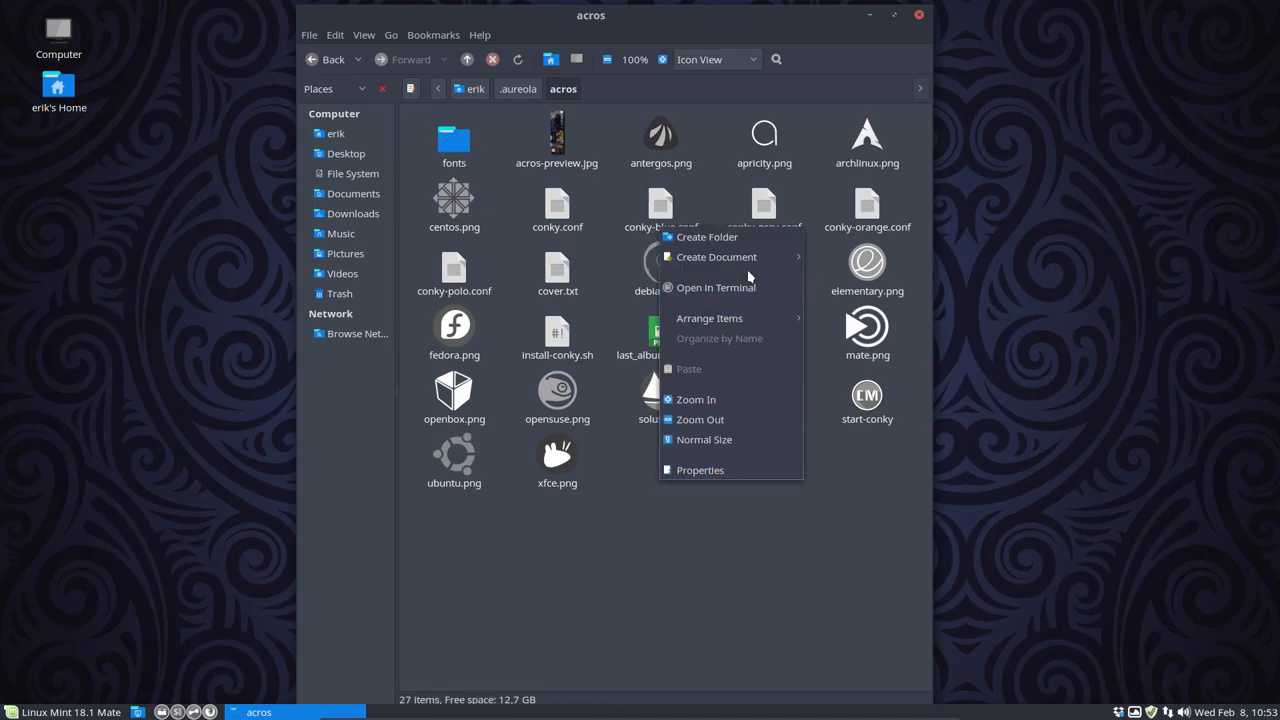
# Run ./install-conky.sh in a terminal in acros, answering y to install the font
pyautogui.click(716, 287)
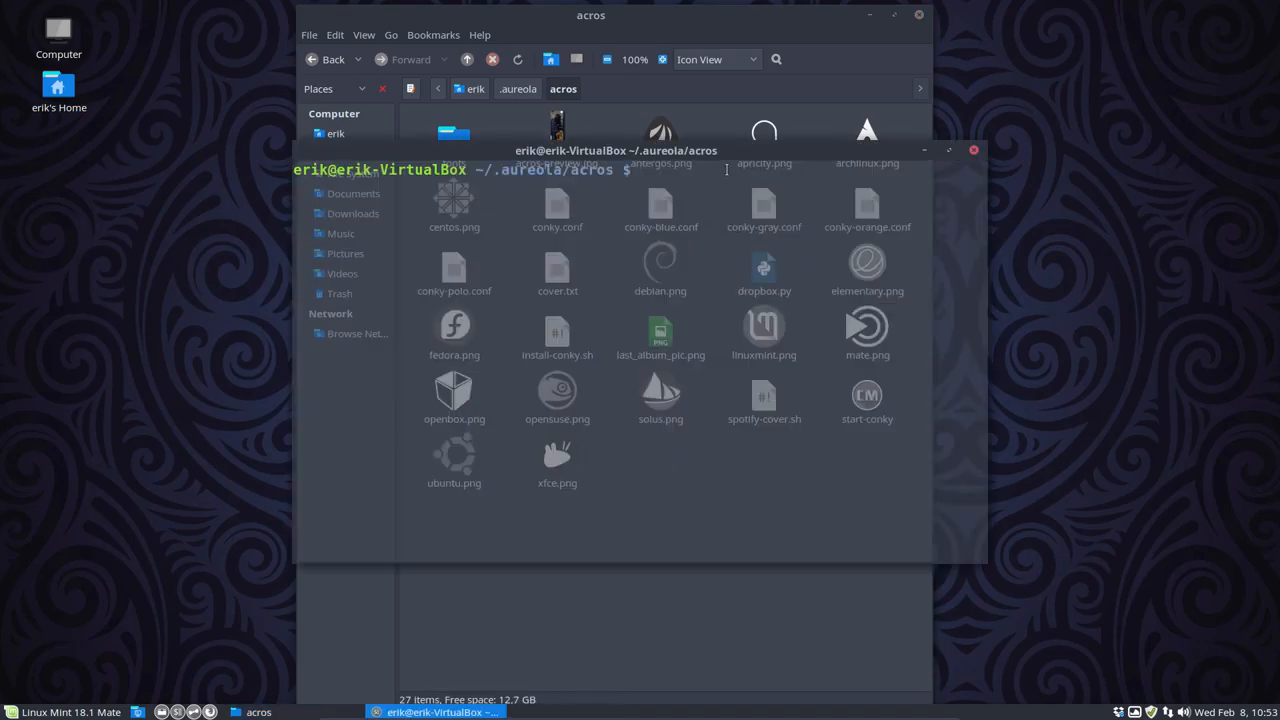
pyautogui.write('./')
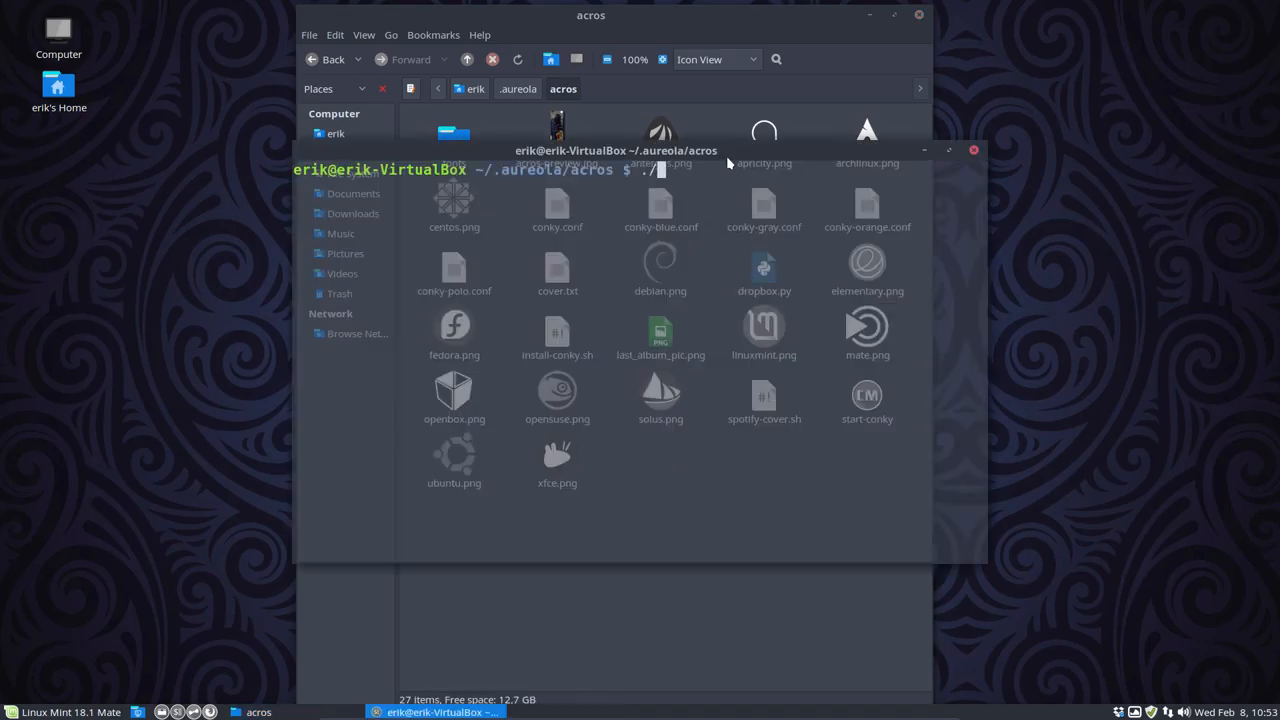
pyautogui.write('install-conky.sh')
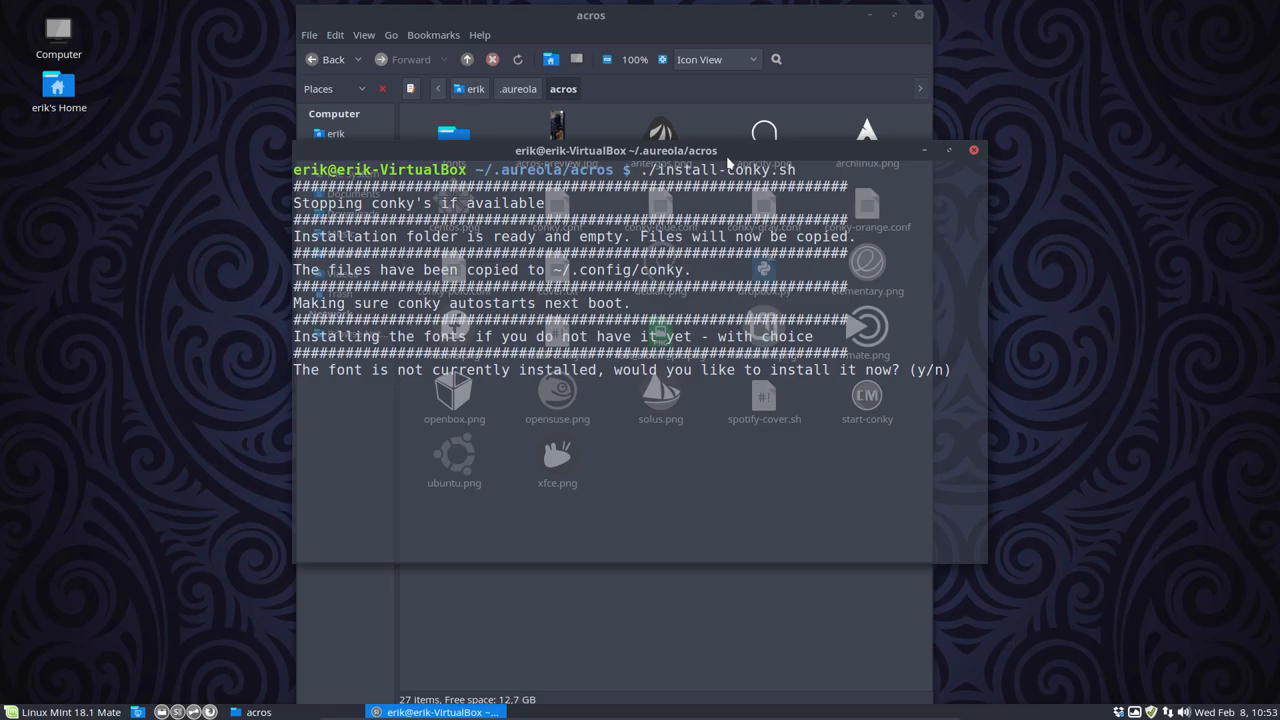
pyautogui.write('y')
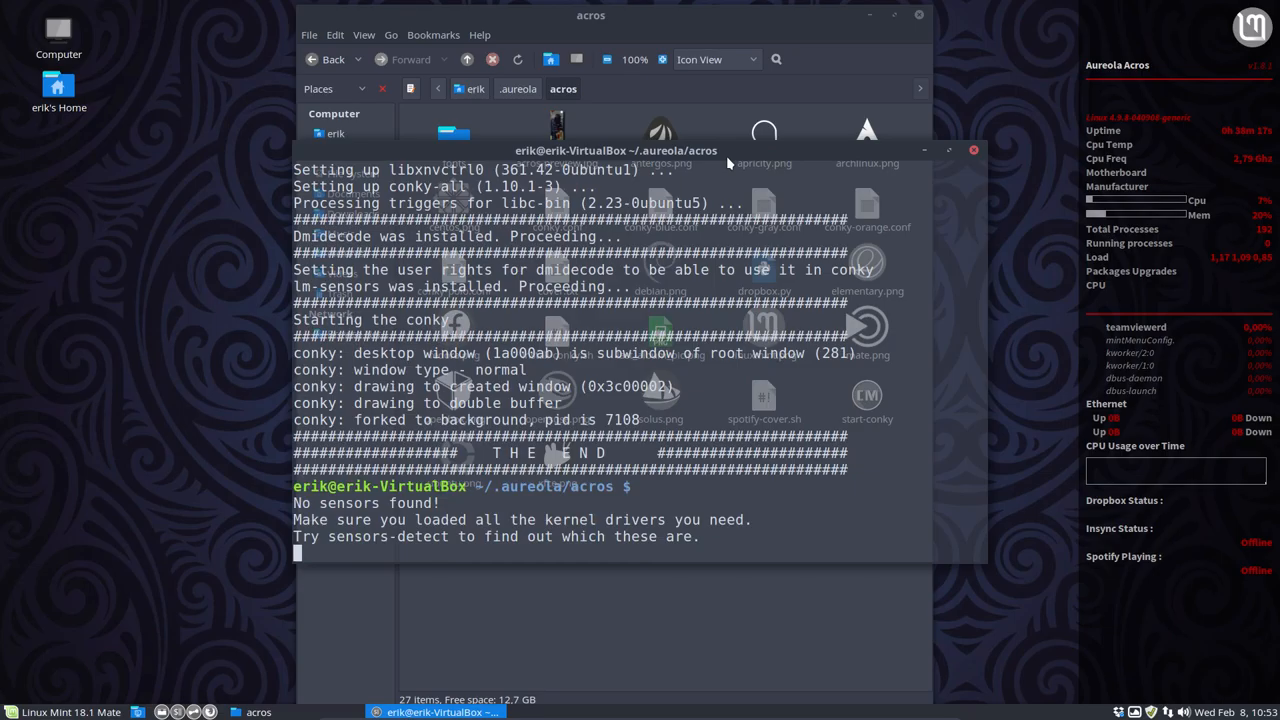
pyautogui.moveTo(1028, 160)
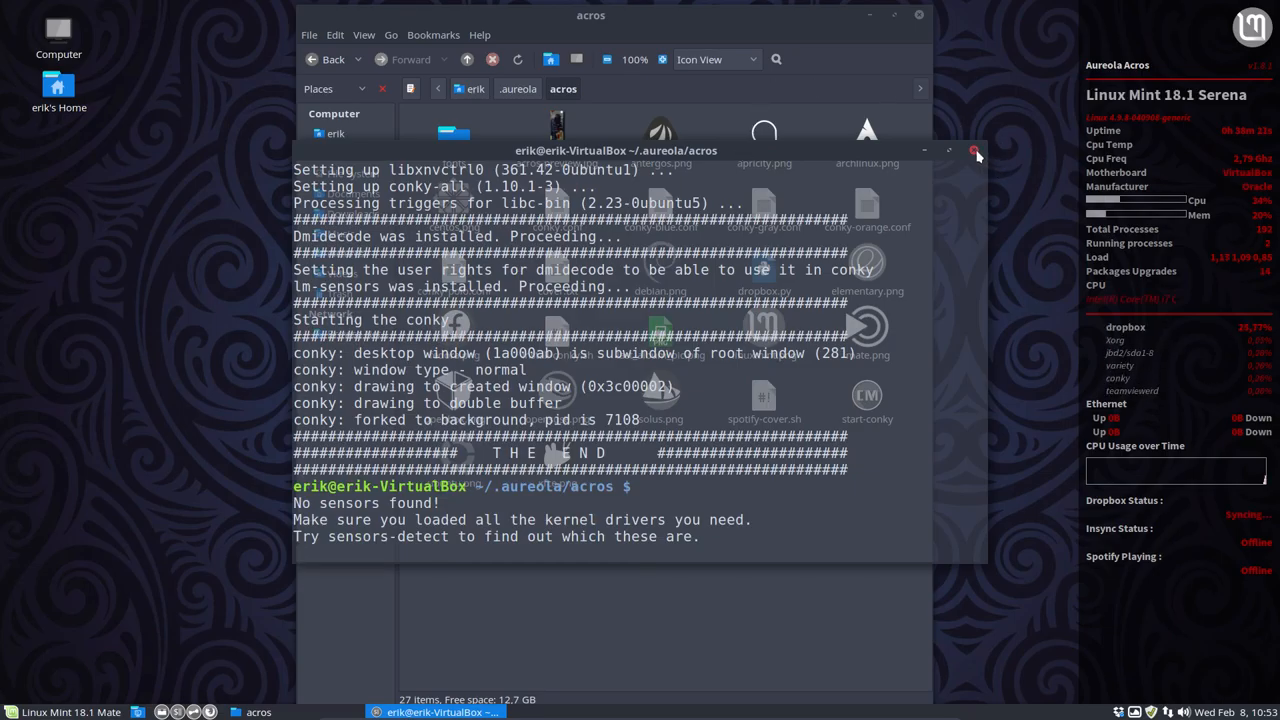
# Close the terminal and navigate Caja into ~/.config/conky
pyautogui.click(976, 151)
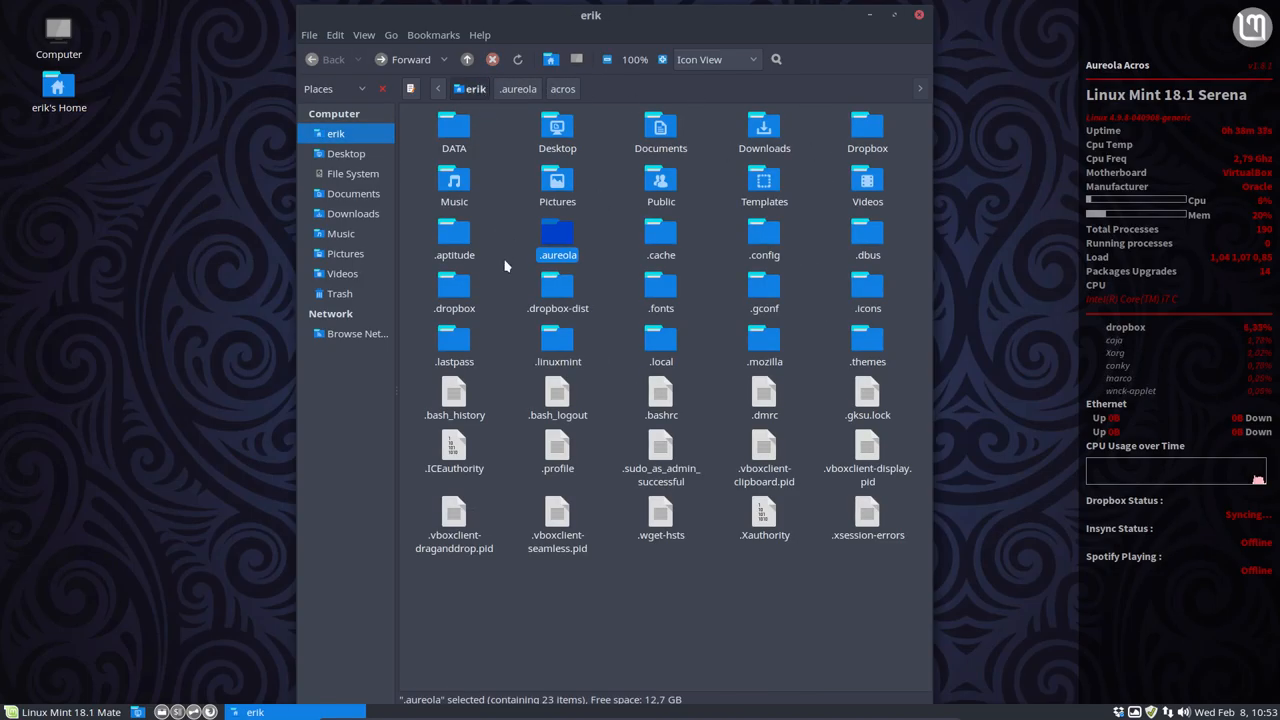
pyautogui.click(764, 240)
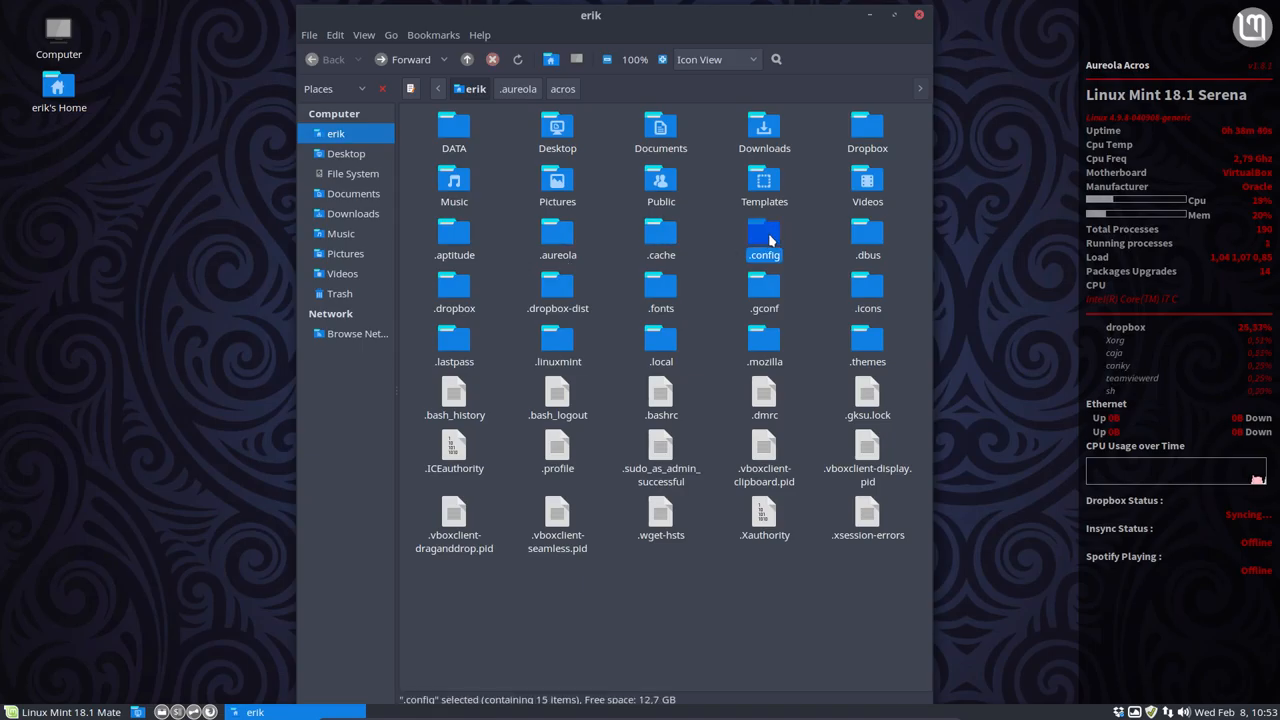
pyautogui.doubleClick(764, 238)
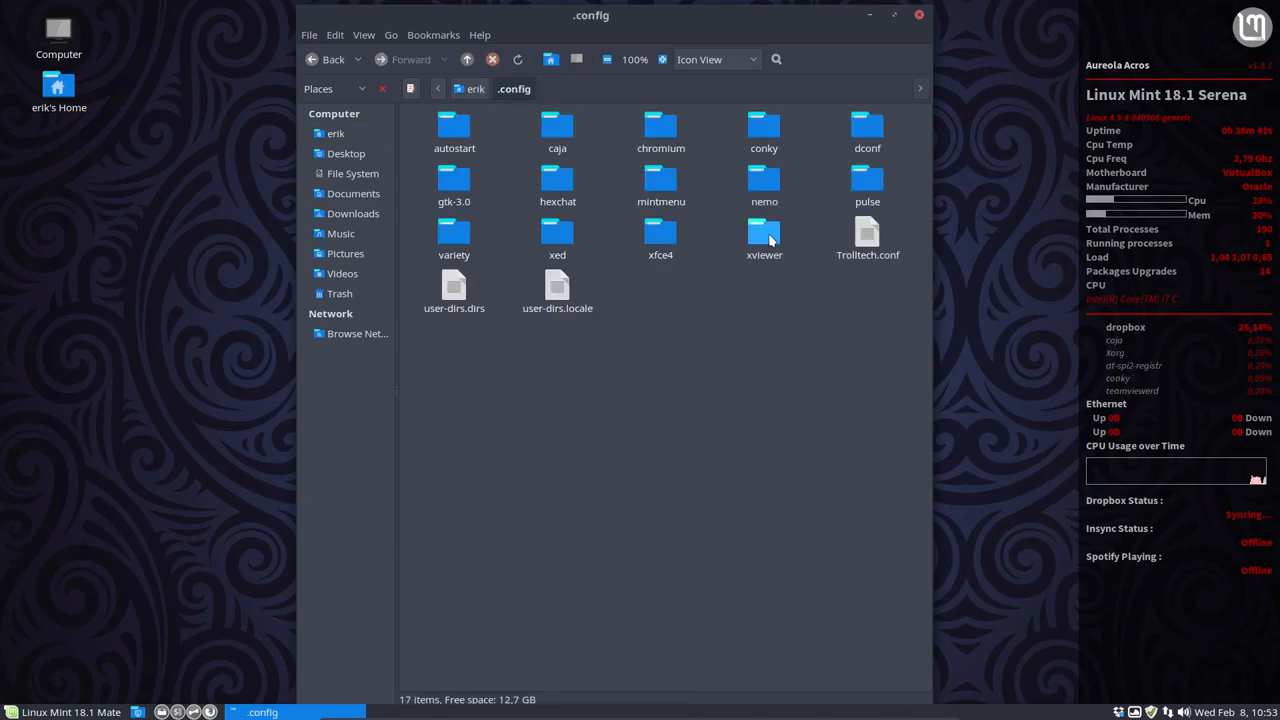
pyautogui.click(764, 125)
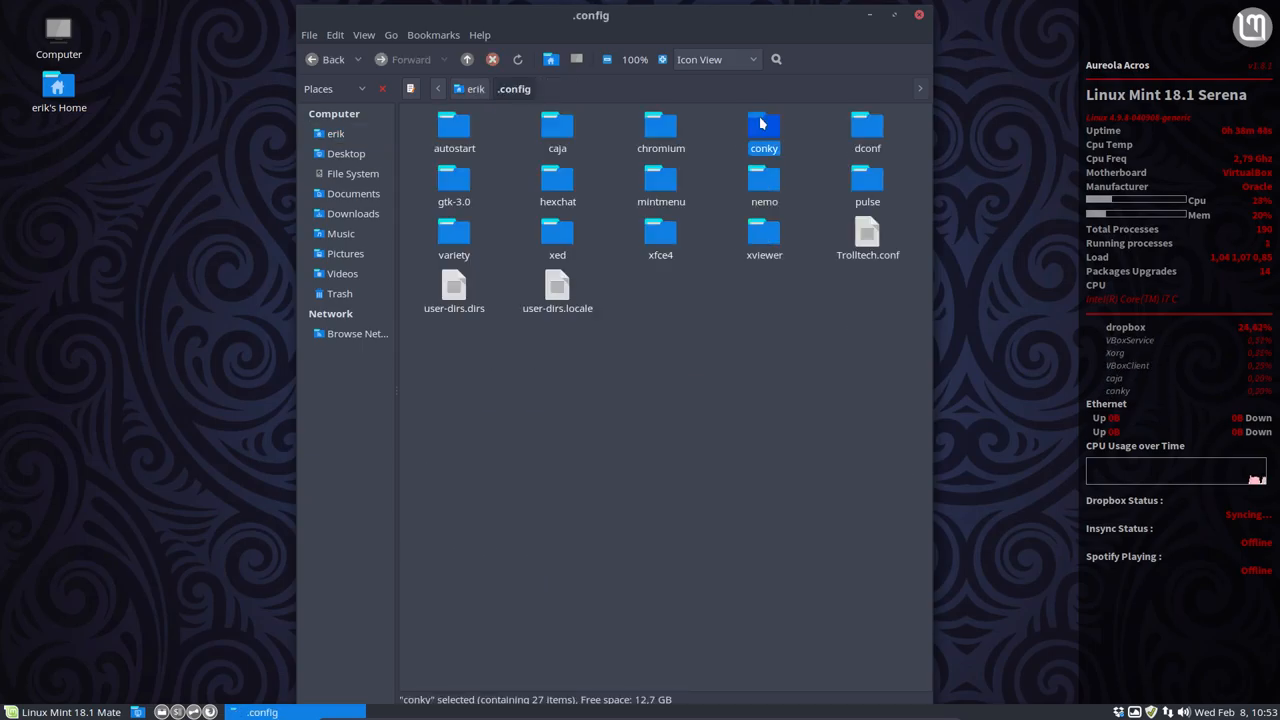
pyautogui.doubleClick(764, 130)
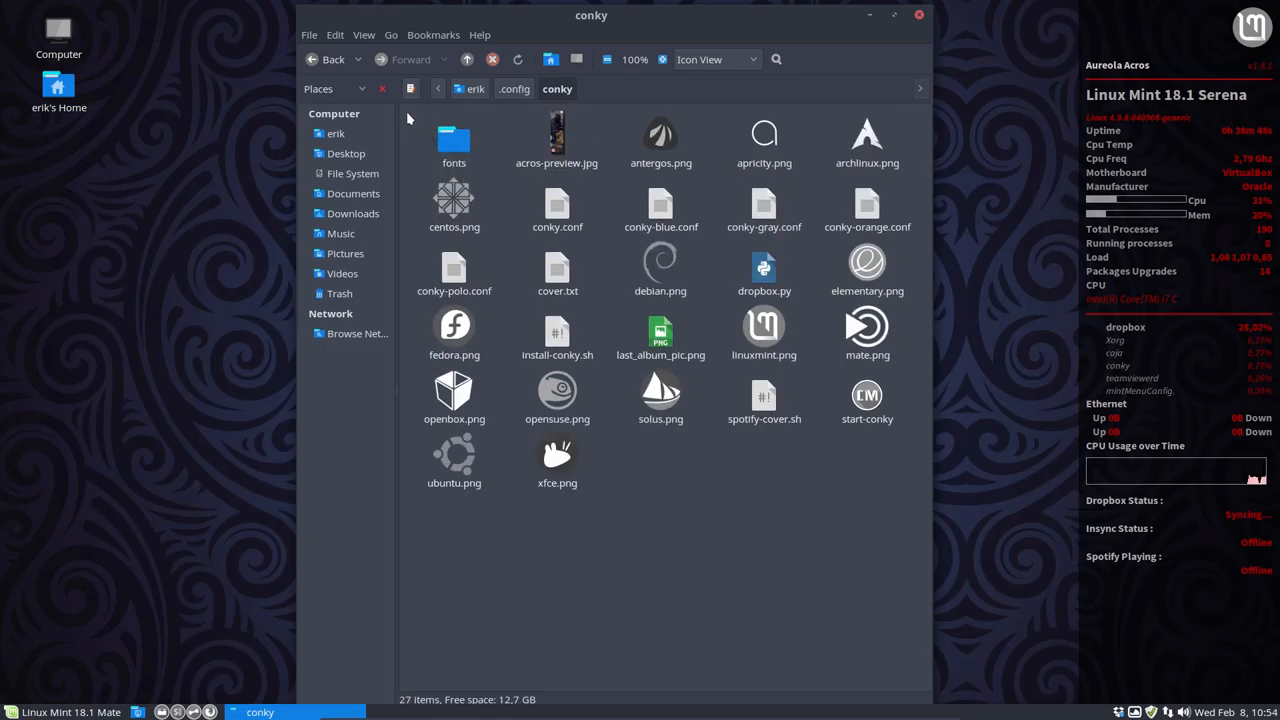
# Rename conky.conf to conky-or.conf and conky-orange.conf to conky.conf
pyautogui.press('ctrl+a')
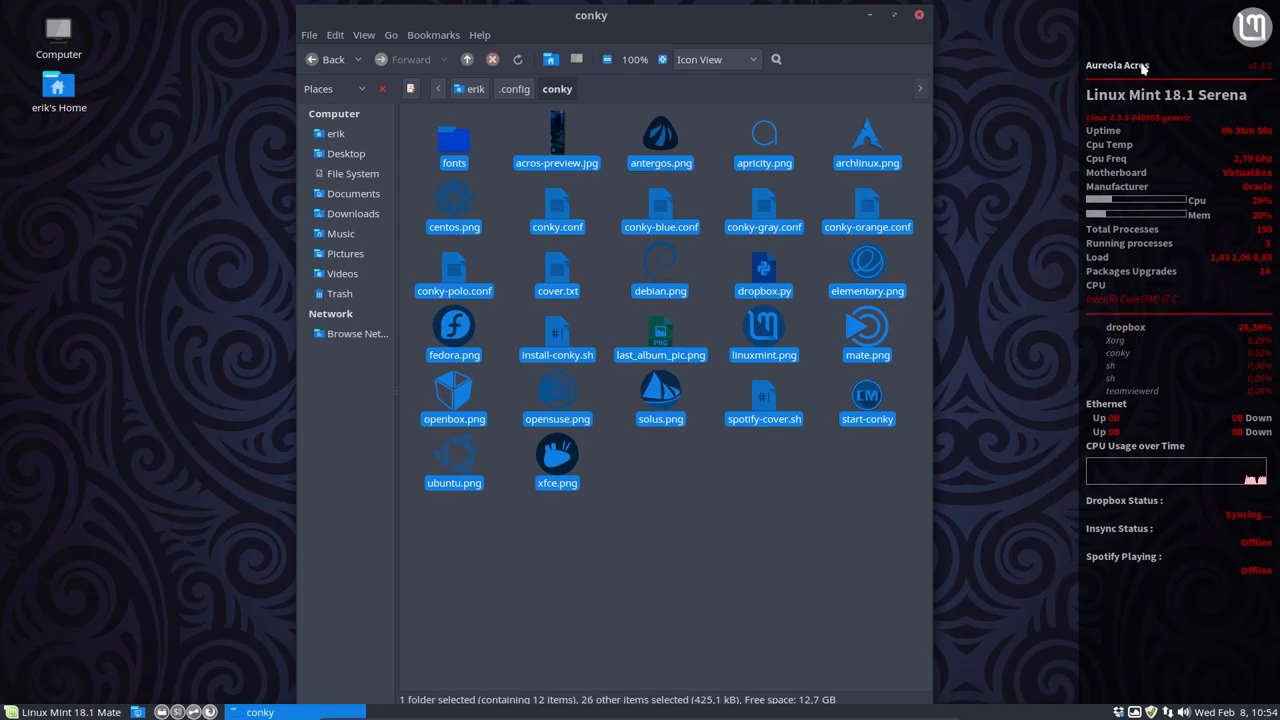
pyautogui.click(701, 510)
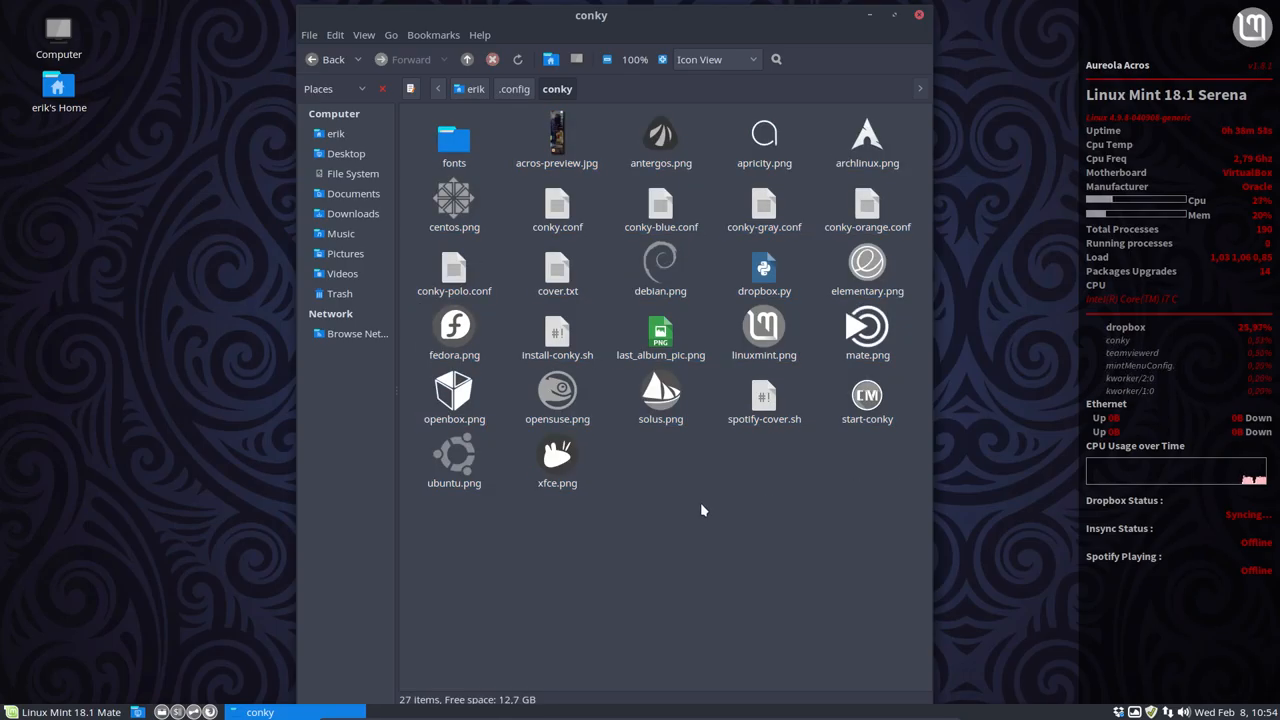
pyautogui.click(557, 205)
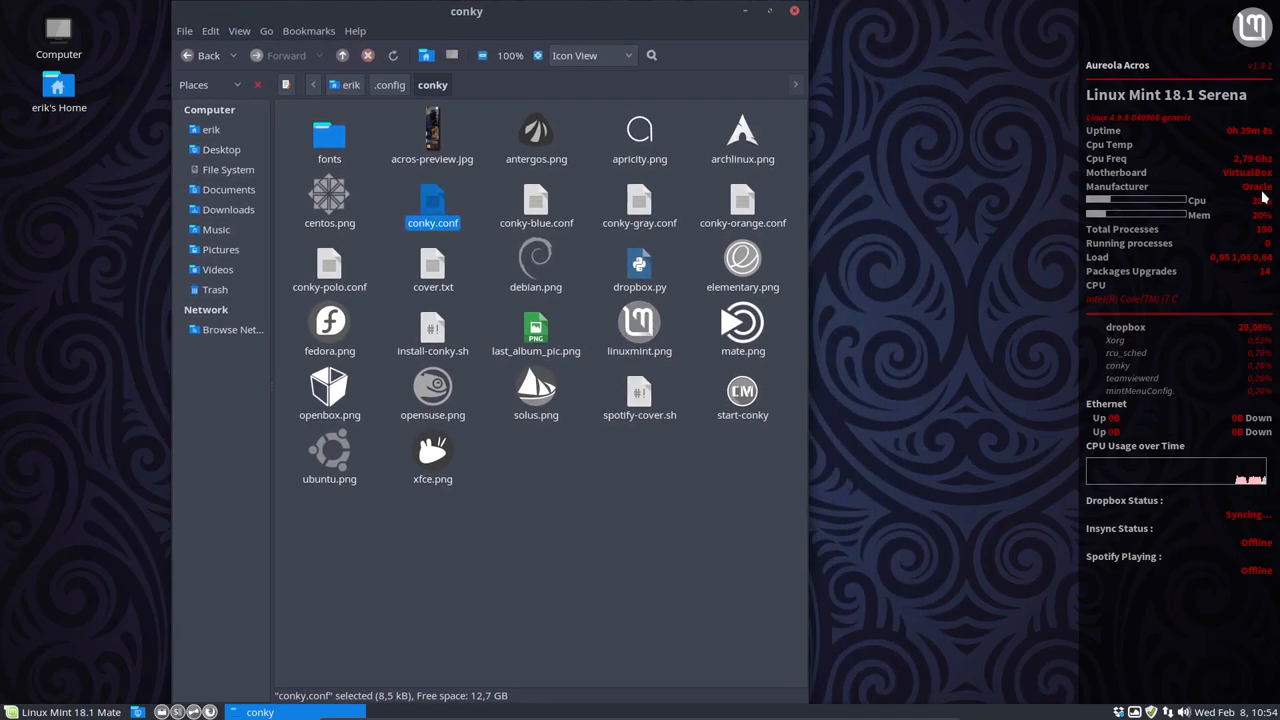
pyautogui.click(639, 205)
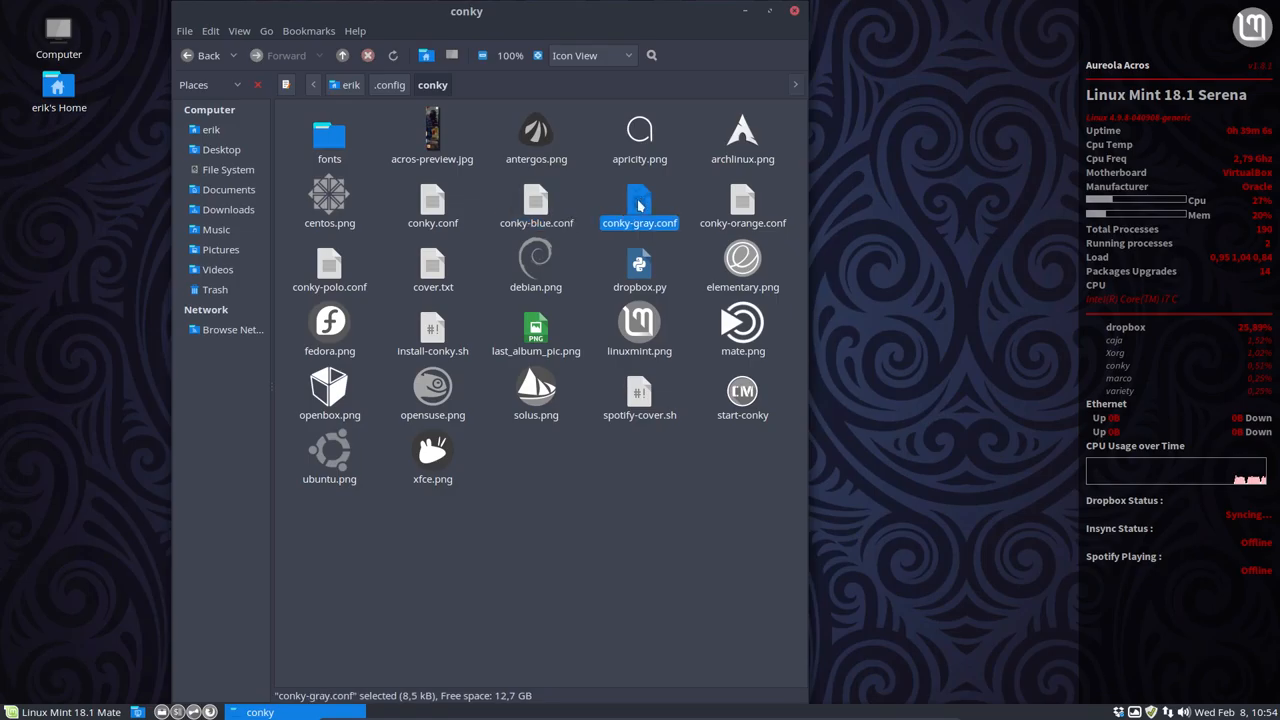
pyautogui.click(329, 267)
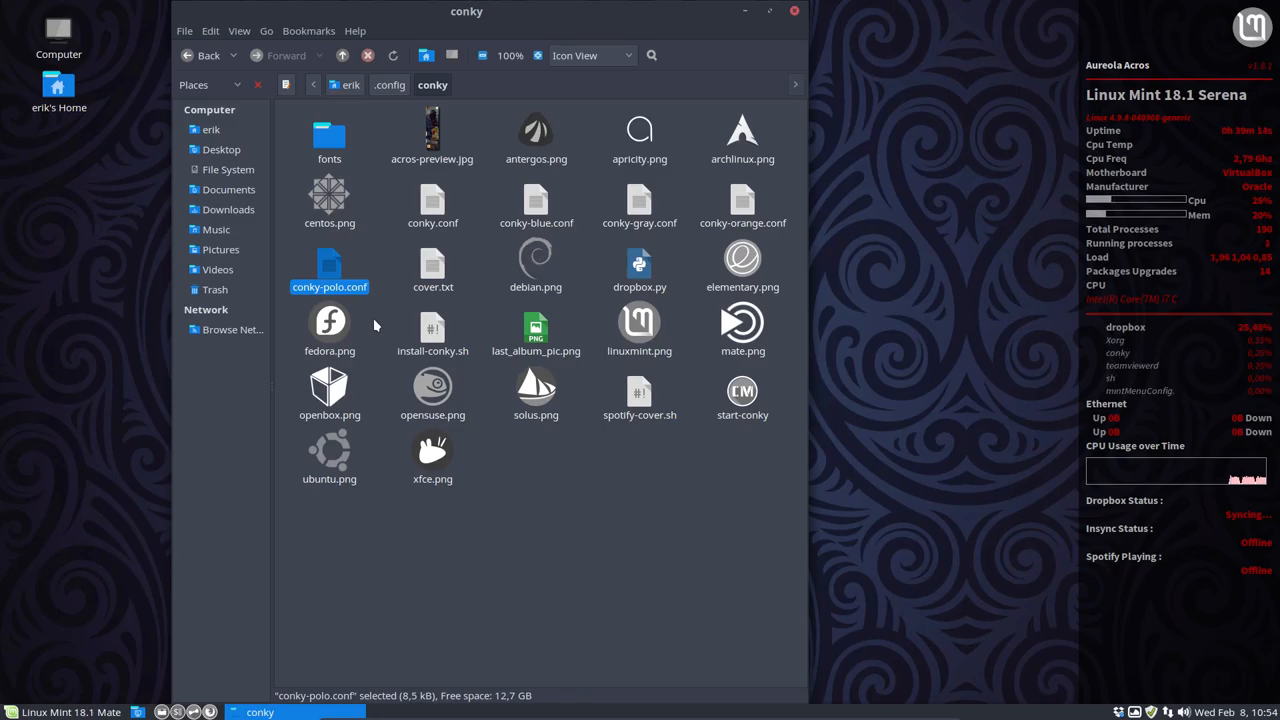
pyautogui.click(432, 205)
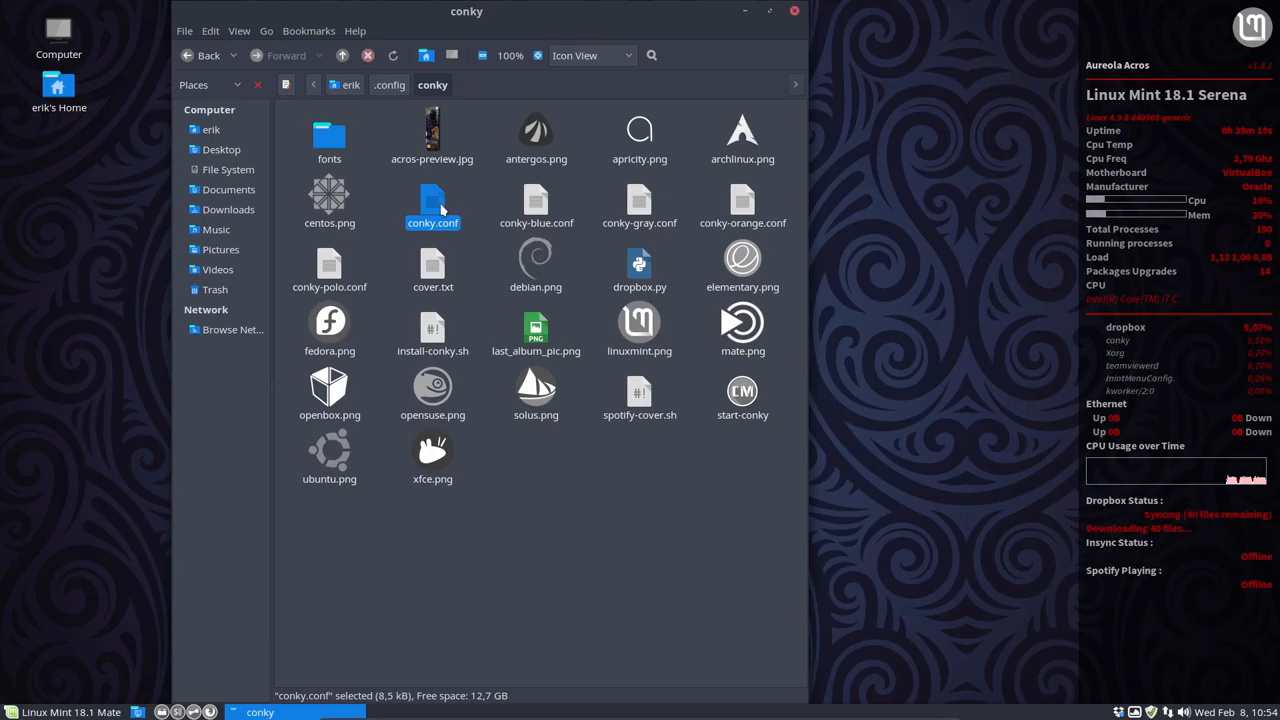
pyautogui.click(742, 207)
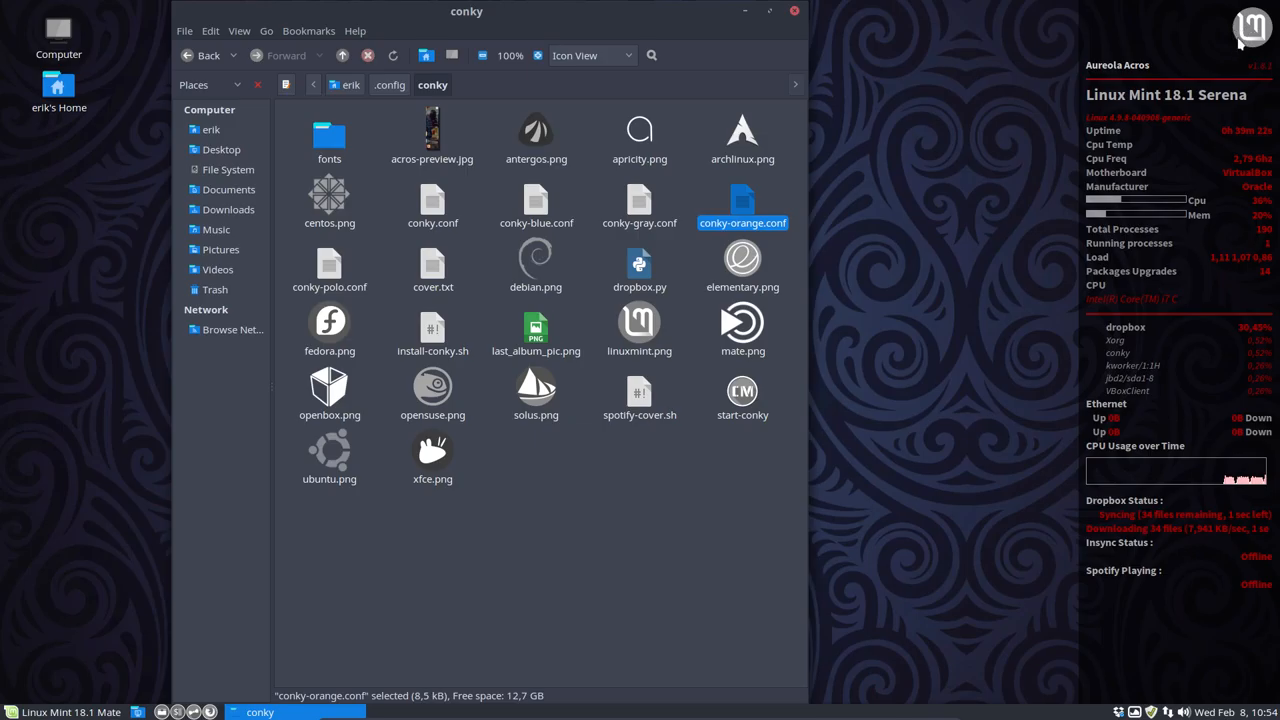
pyautogui.moveTo(640, 462)
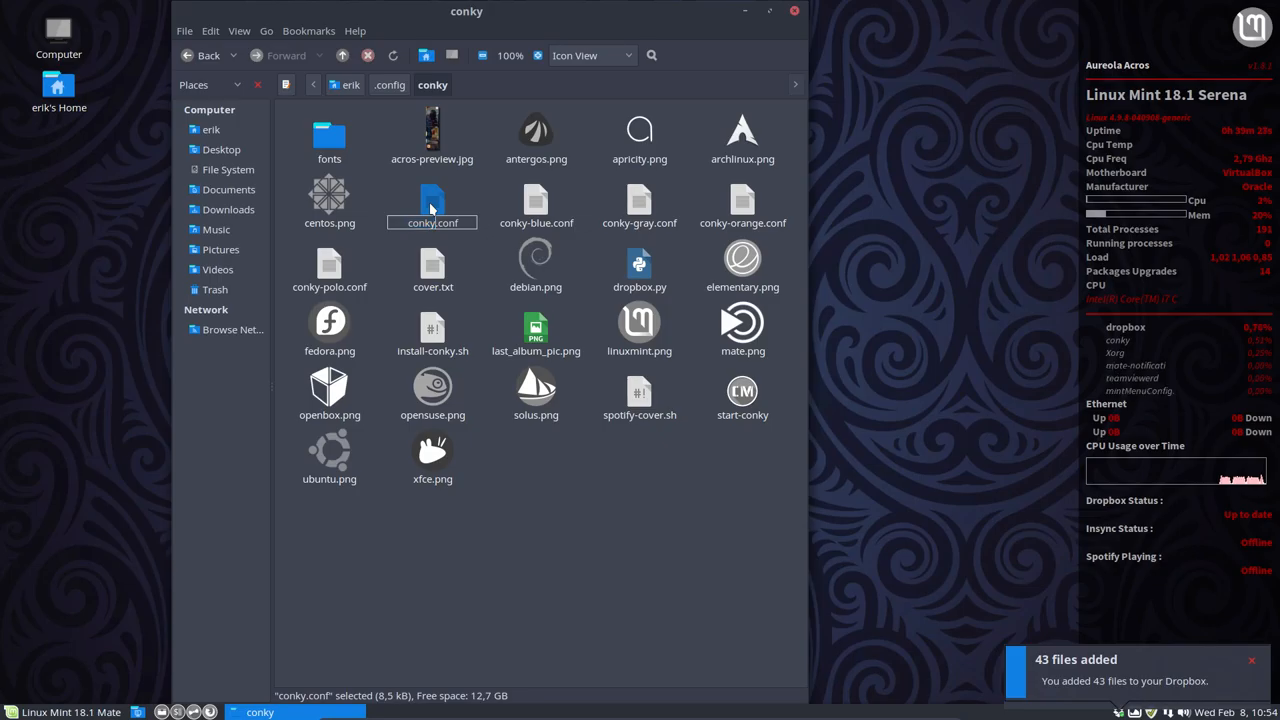
pyautogui.click(639, 205)
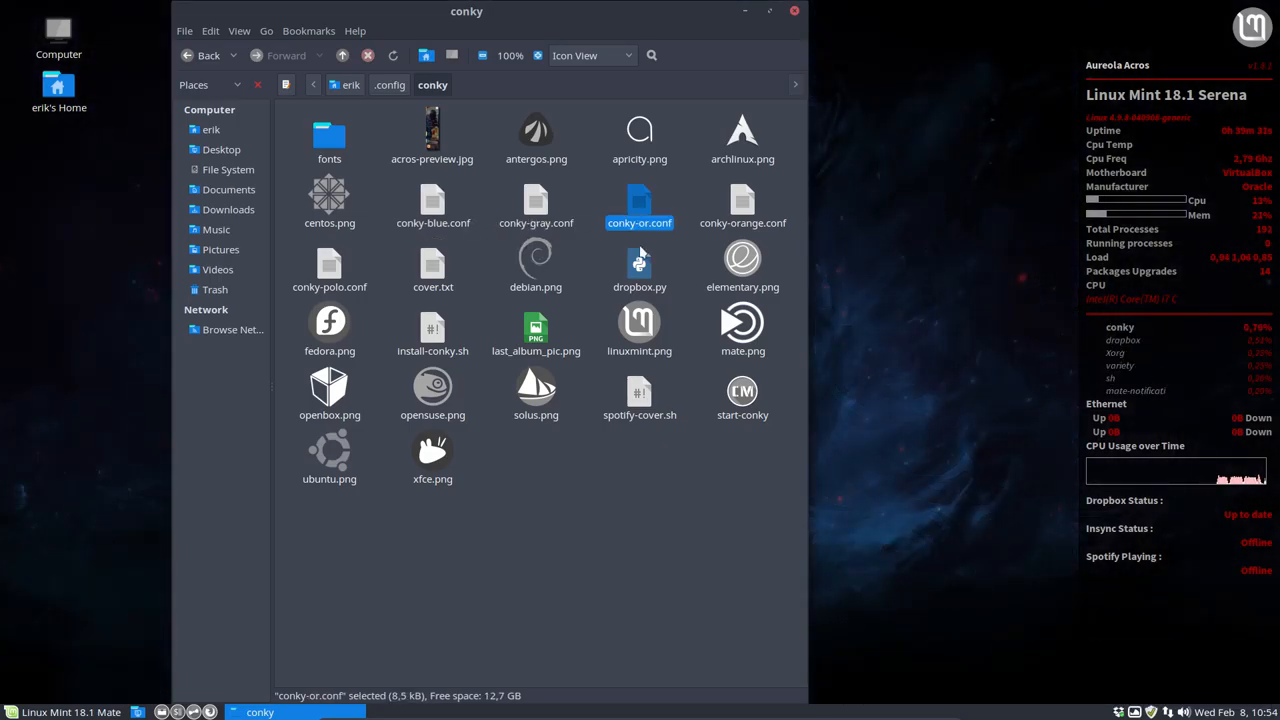
pyautogui.click(742, 205)
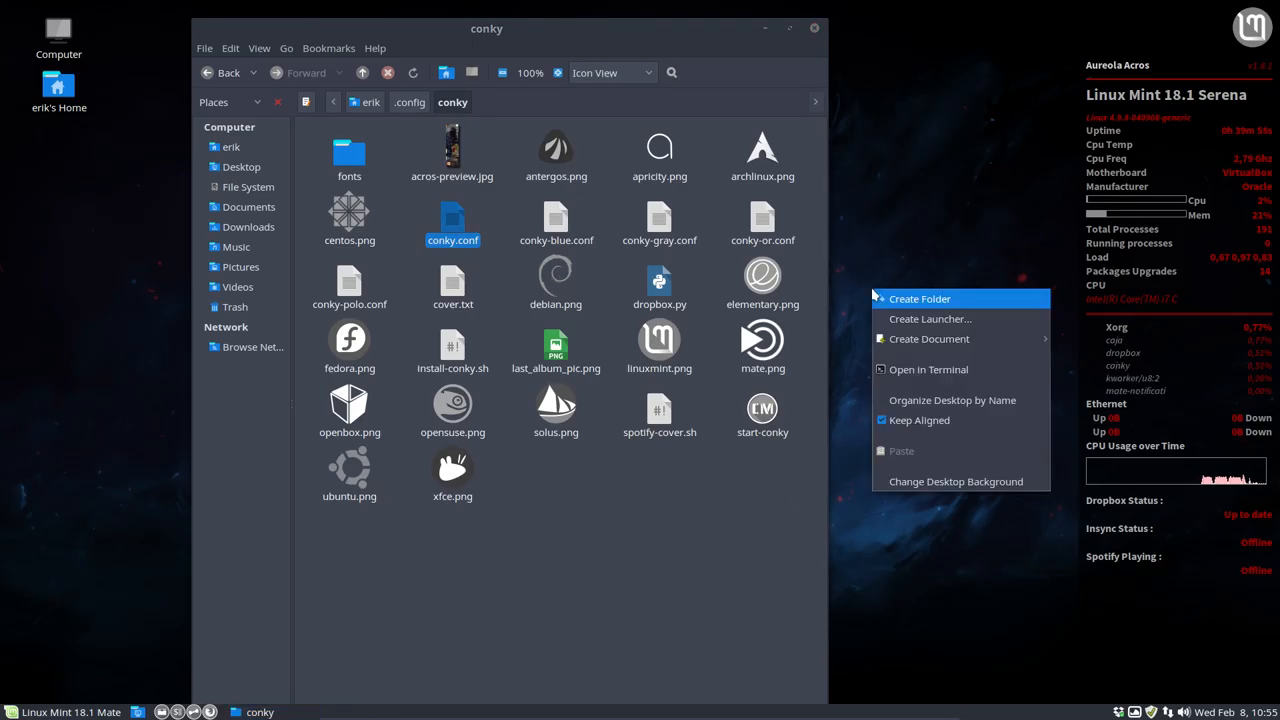
# Restart conky with 'killall conky' then 'conky', and close the terminal
pyautogui.click(928, 369)
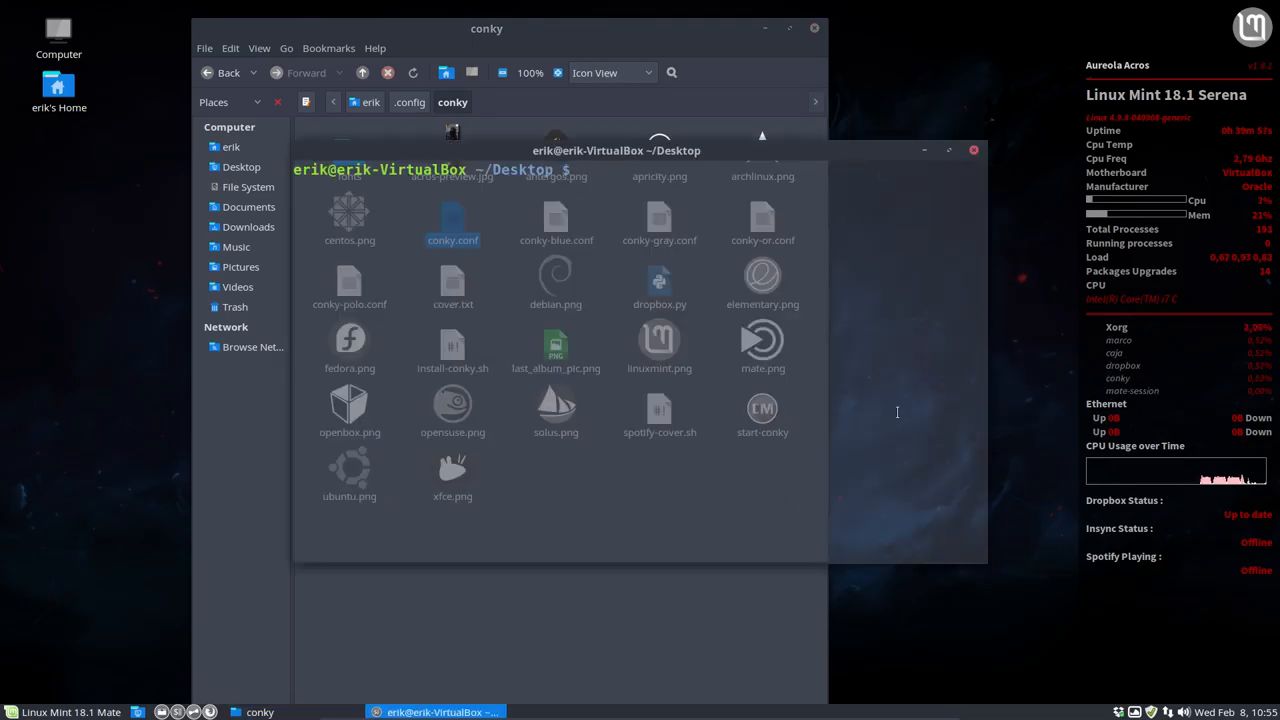
pyautogui.write('killall')
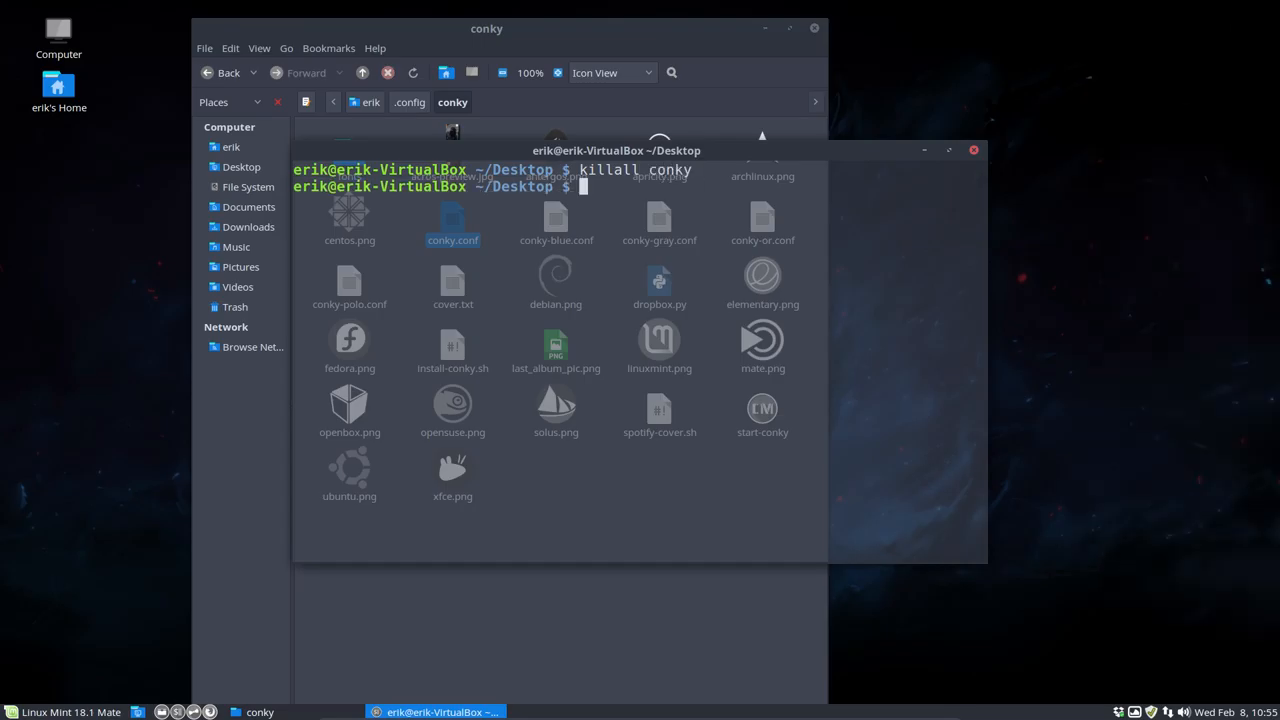
pyautogui.write('conky')
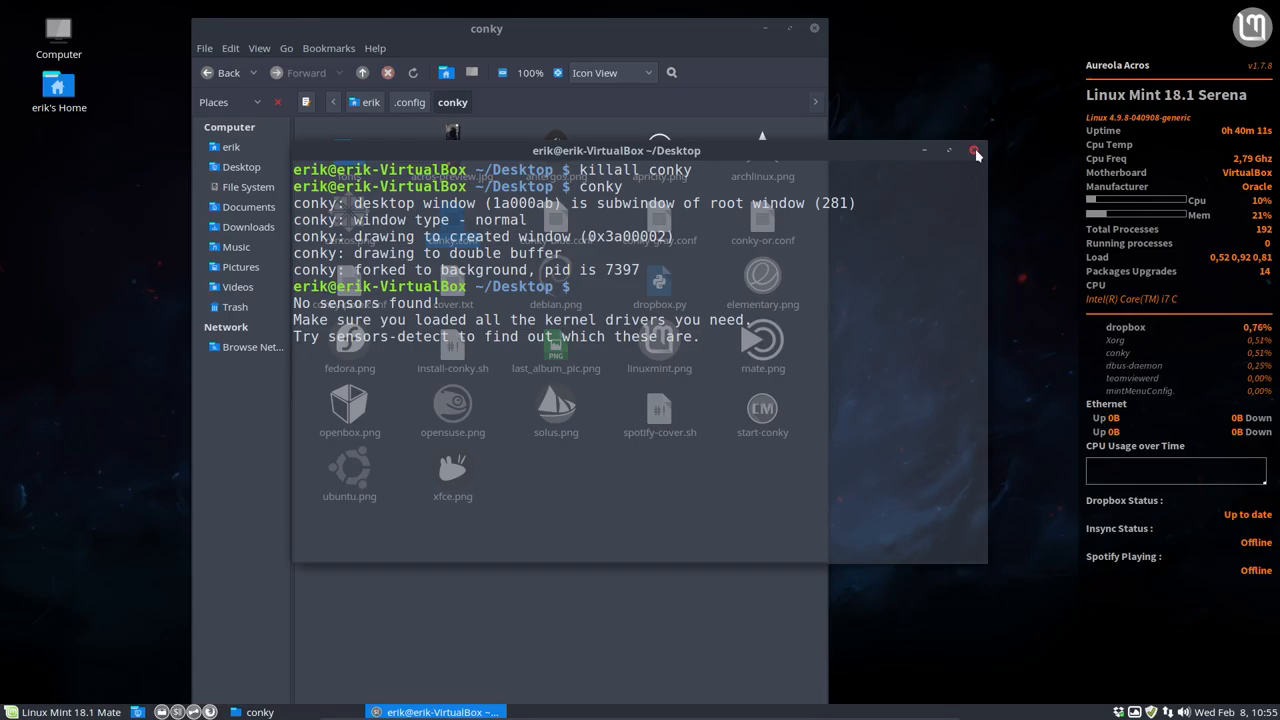
pyautogui.click(976, 154)
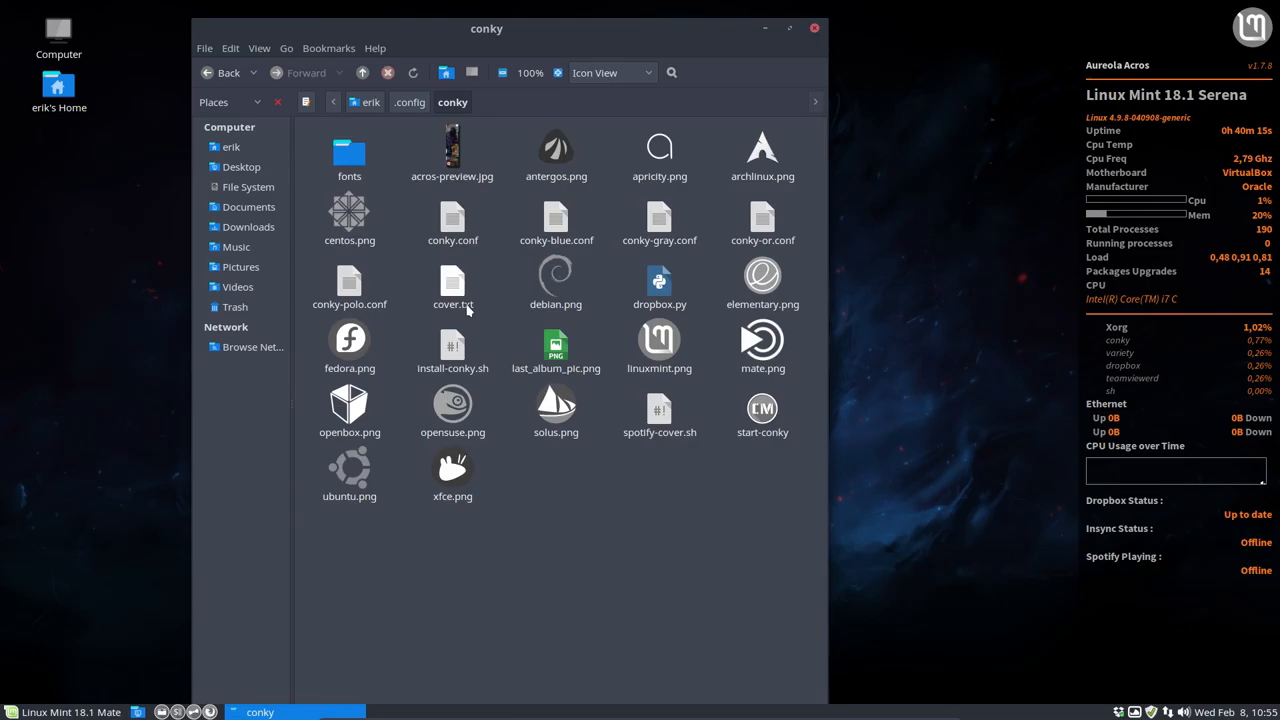
# Open conky.conf in Sublime Text through Open With > Other Application
pyautogui.doubleClick(452, 220)
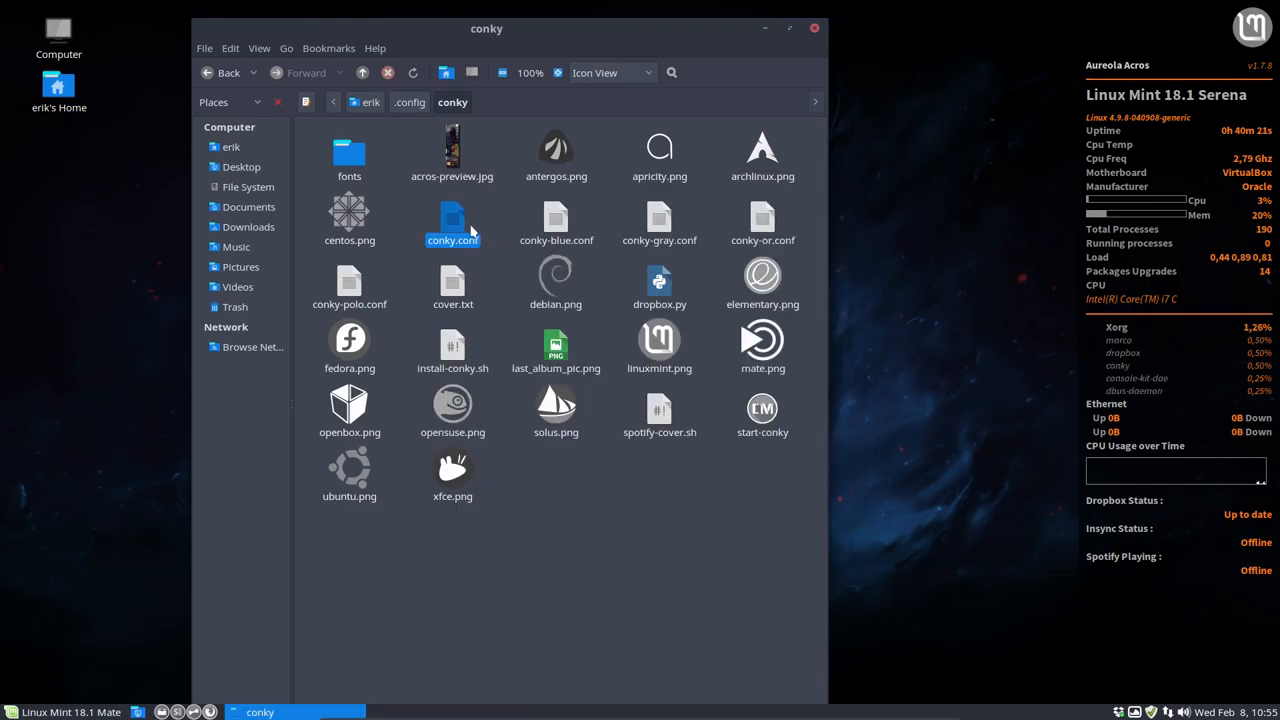
pyautogui.rightClick(452, 224)
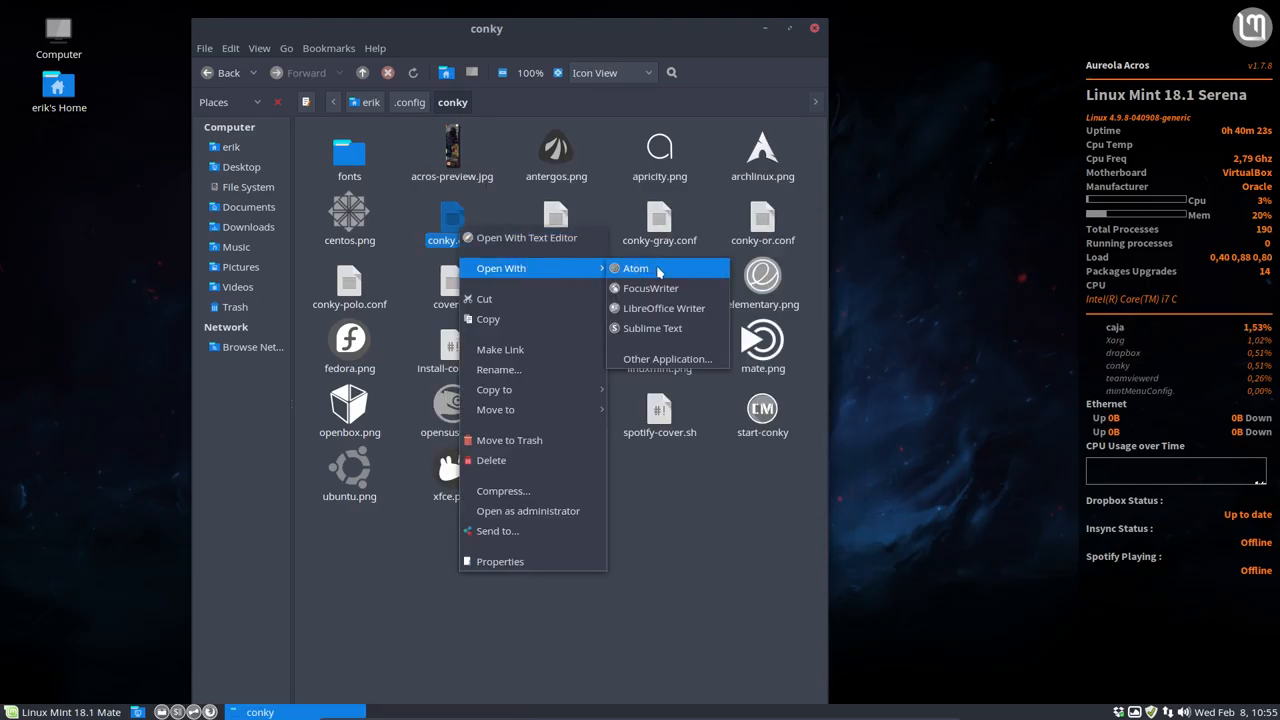
pyautogui.click(667, 358)
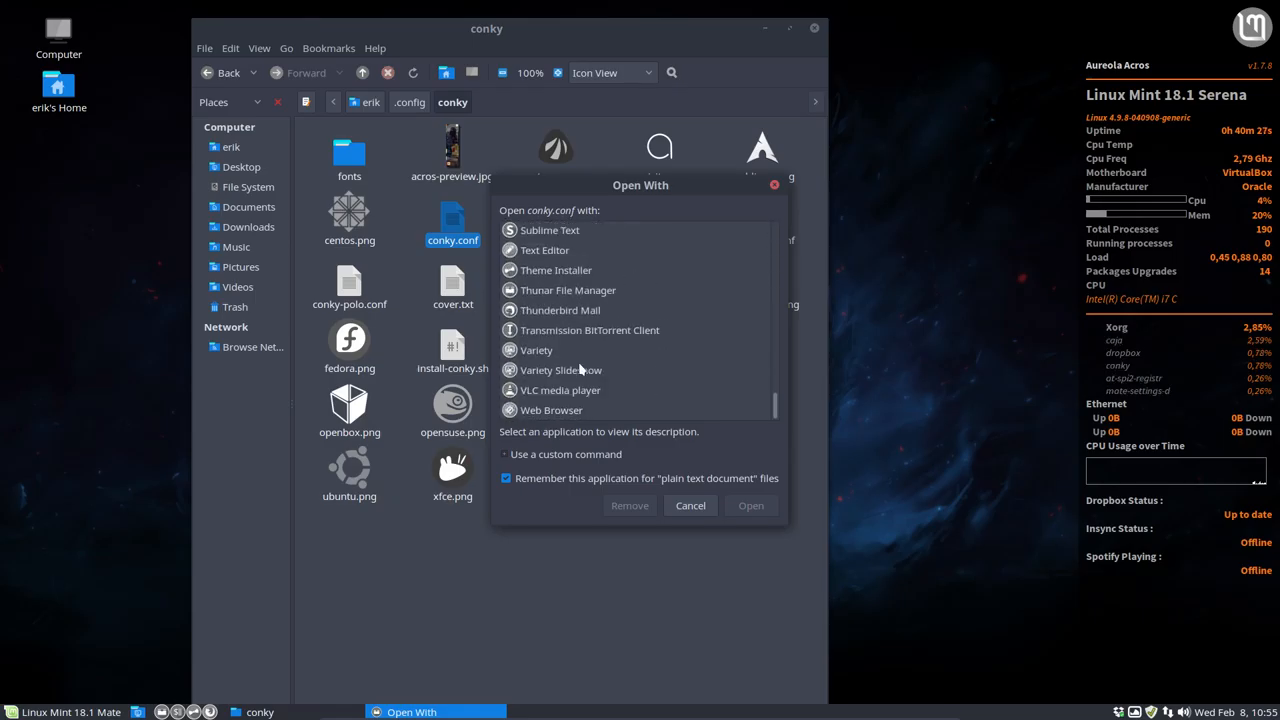
pyautogui.click(549, 319)
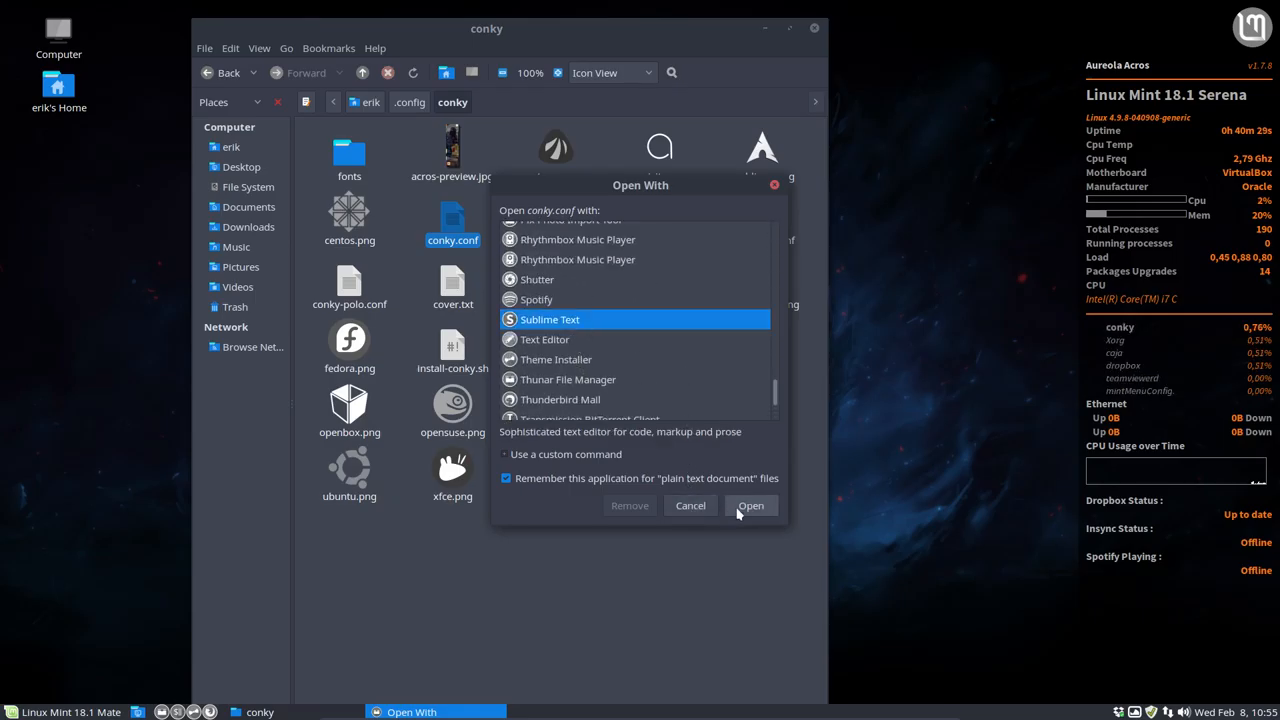
pyautogui.click(750, 505)
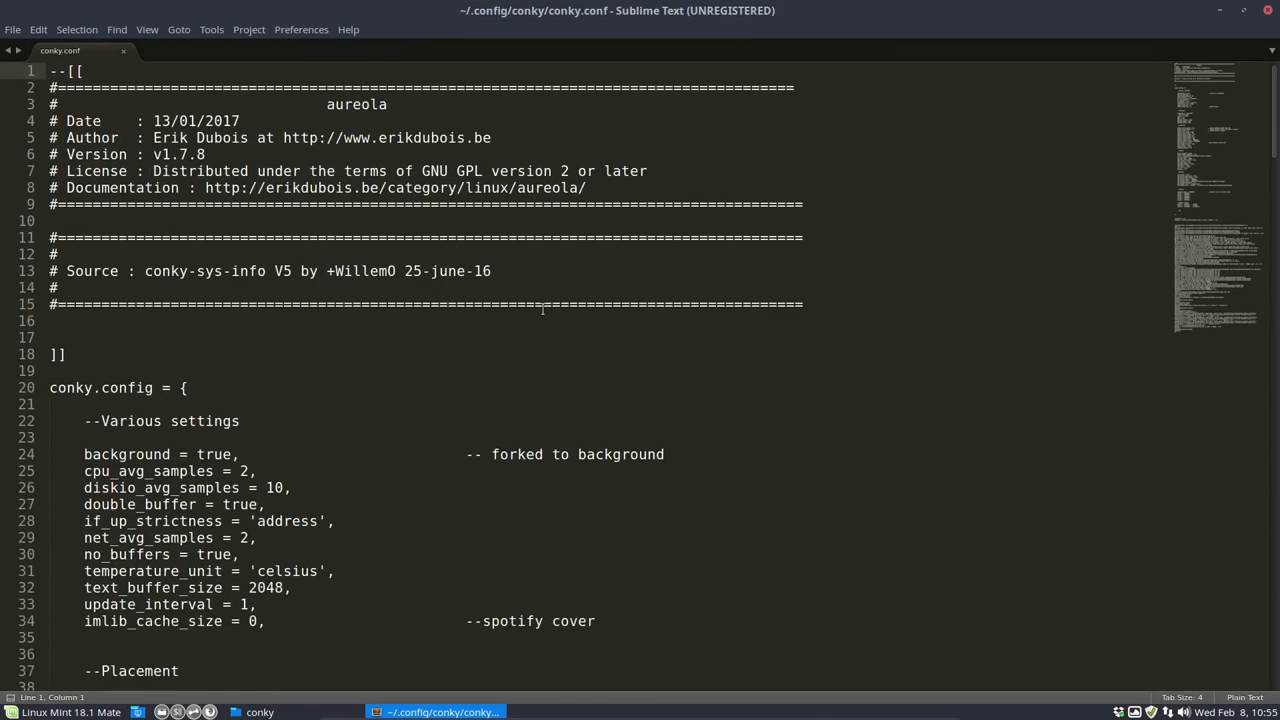
# Change the logo path from linuxmint to mate on line 119, save, and close
pyautogui.scroll(-3)
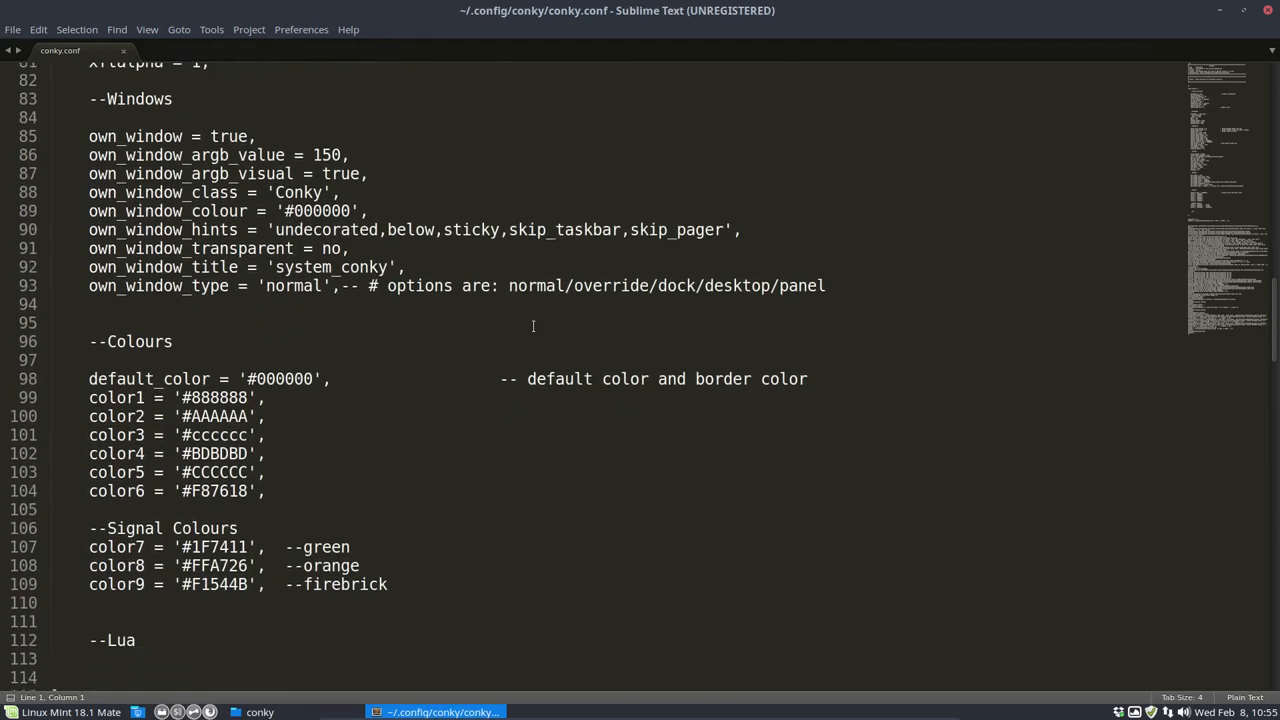
pyautogui.scroll(-3)
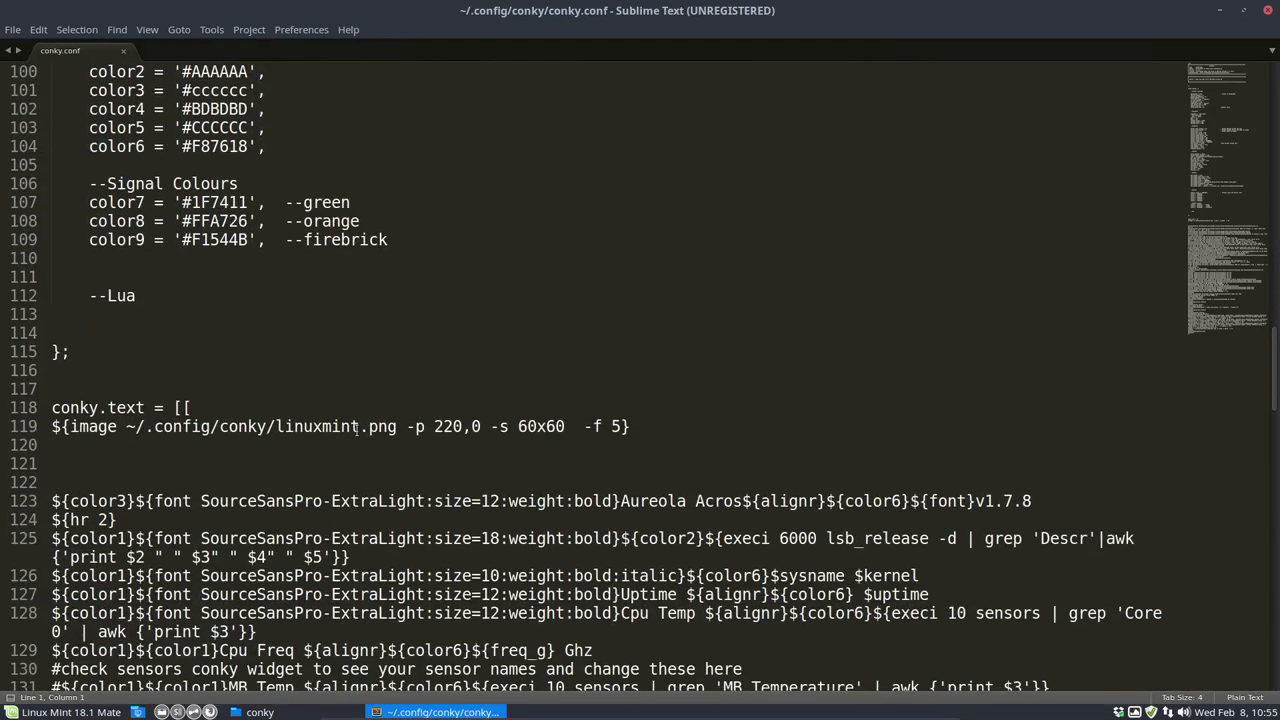
pyautogui.doubleClick(317, 426)
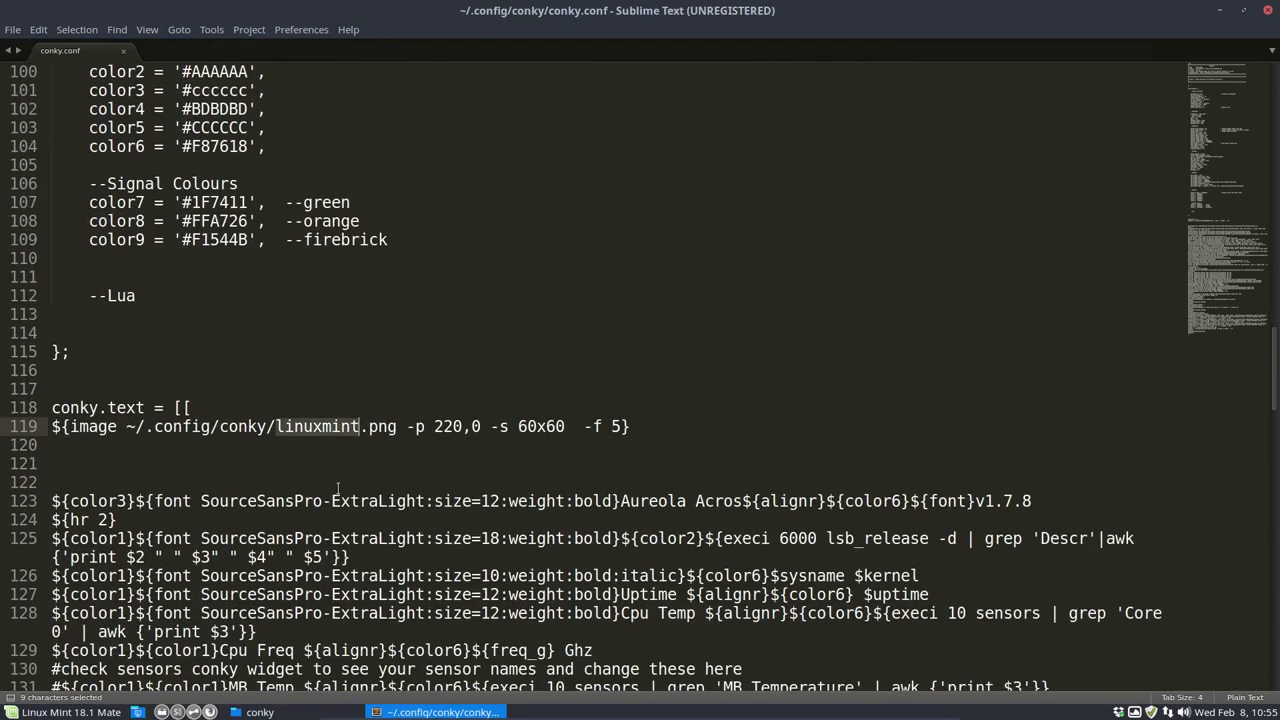
pyautogui.write('mate')
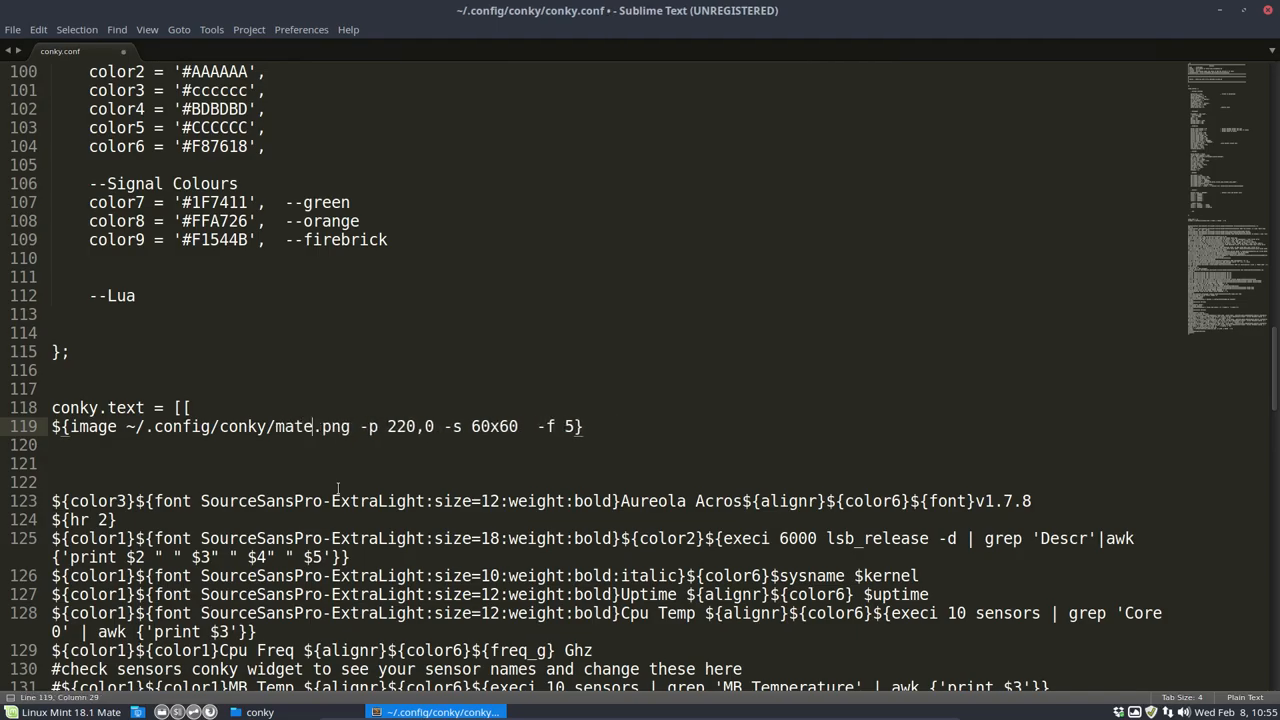
pyautogui.press('ctrl+s')
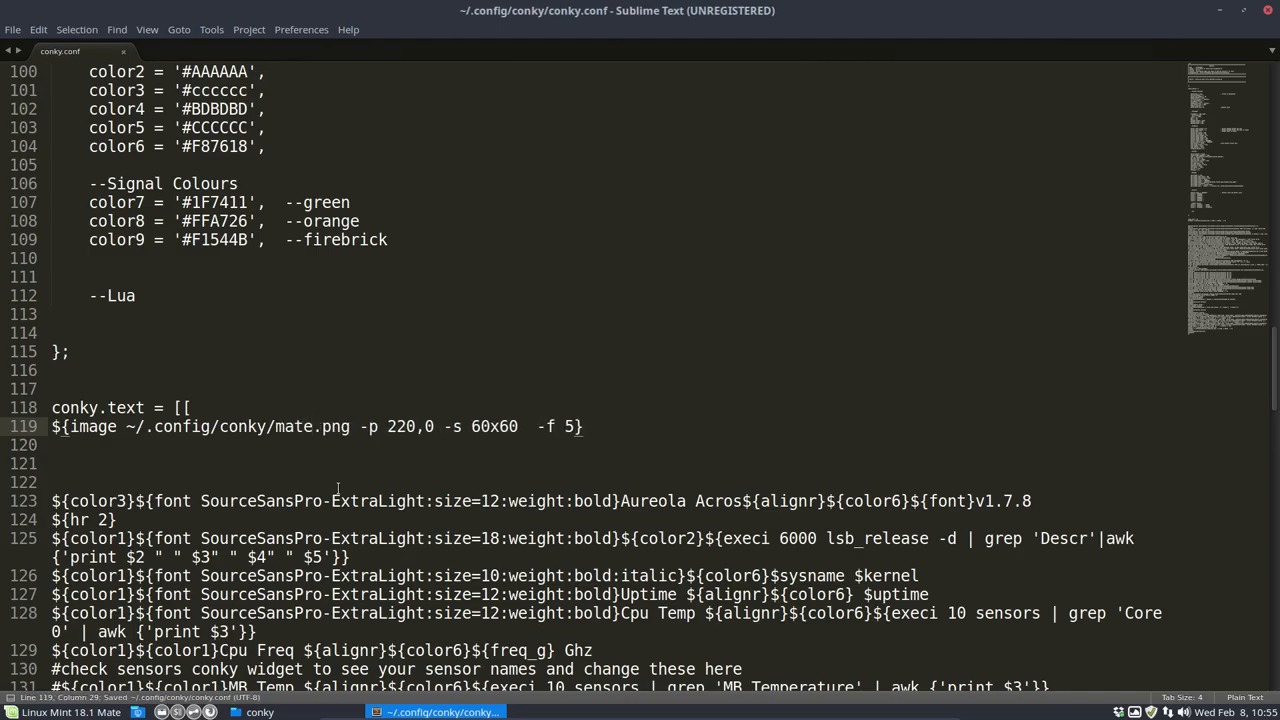
pyautogui.click(259, 712)
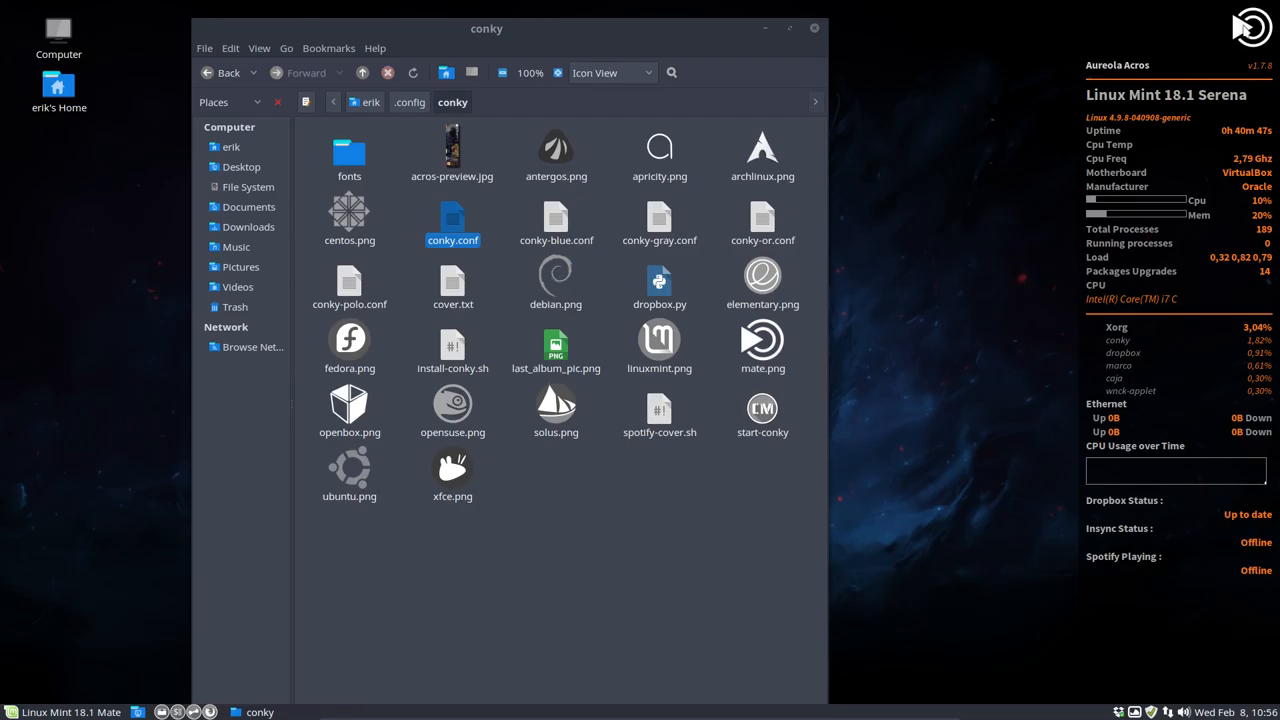
# Select mate.png and close the conky folder window
pyautogui.click(762, 347)
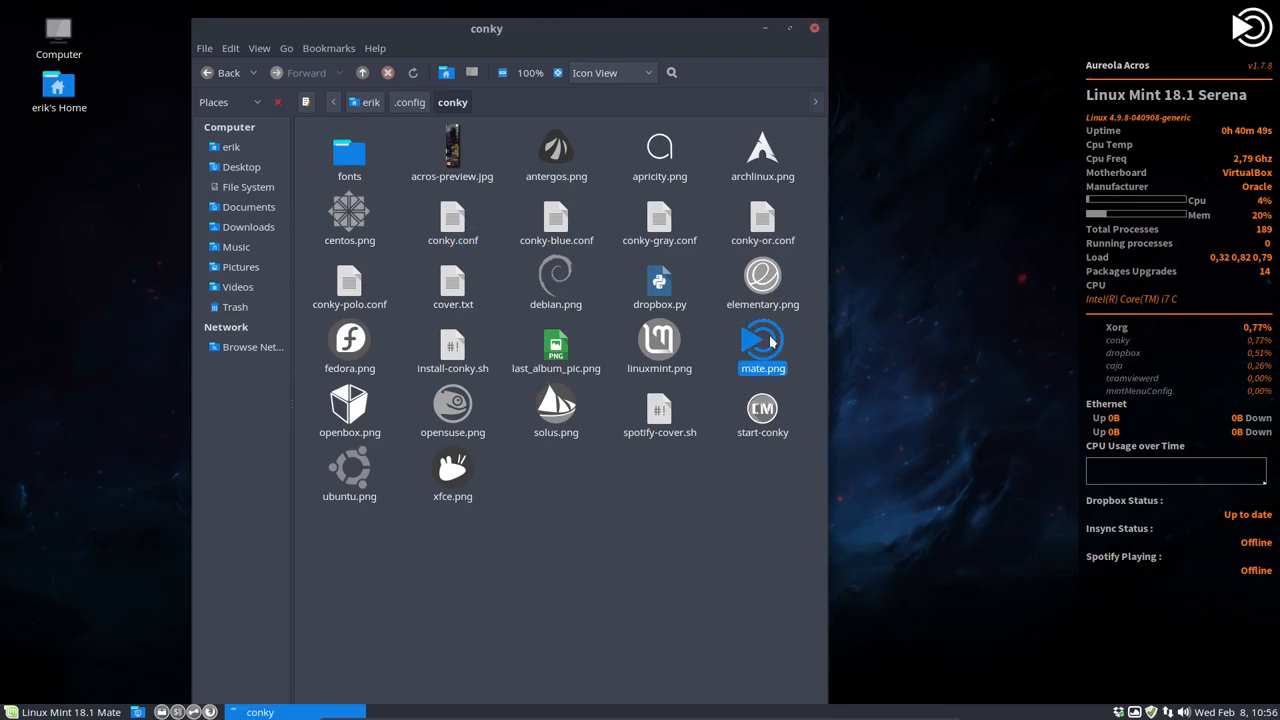
pyautogui.moveTo(403, 309)
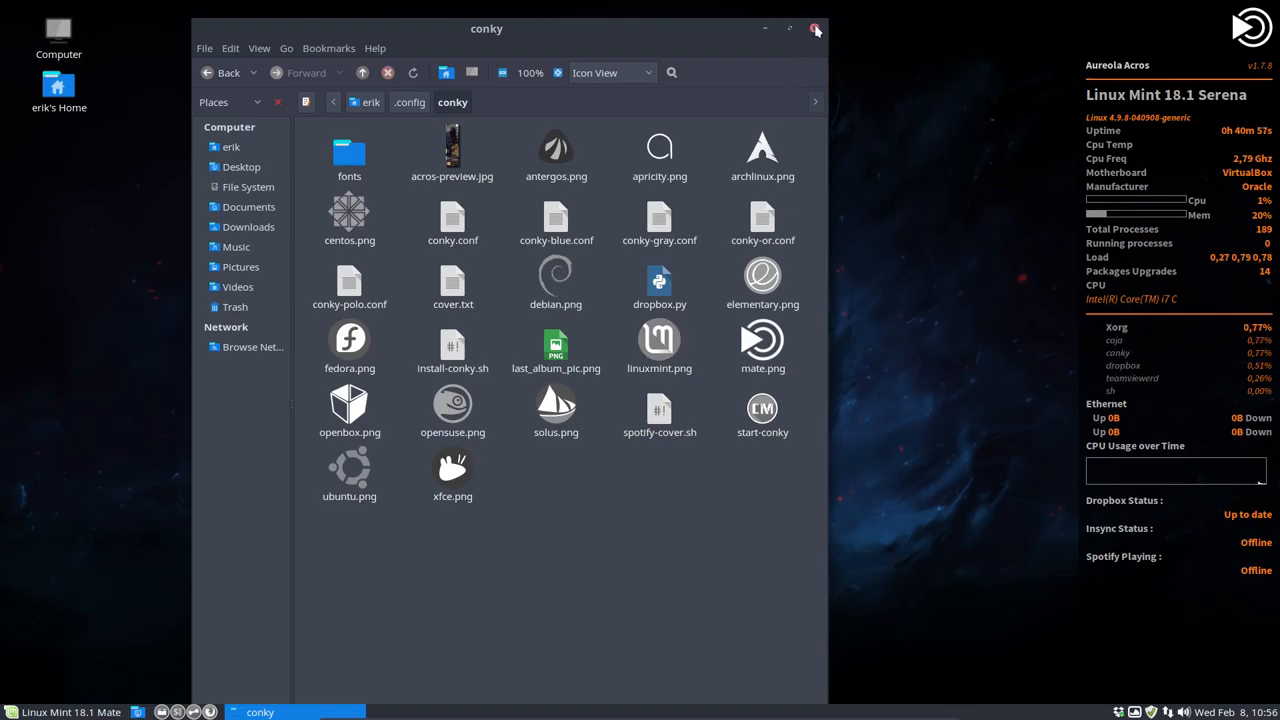
pyautogui.click(816, 29)
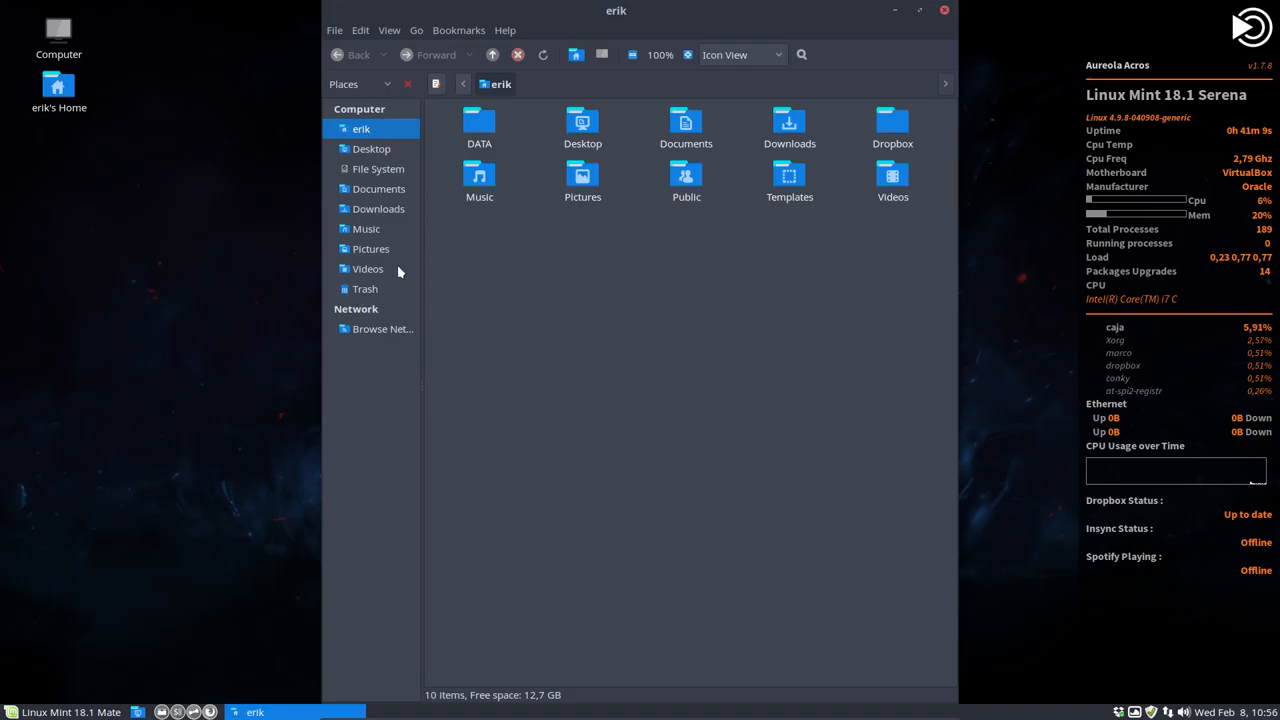
pyautogui.moveTo(580, 299)
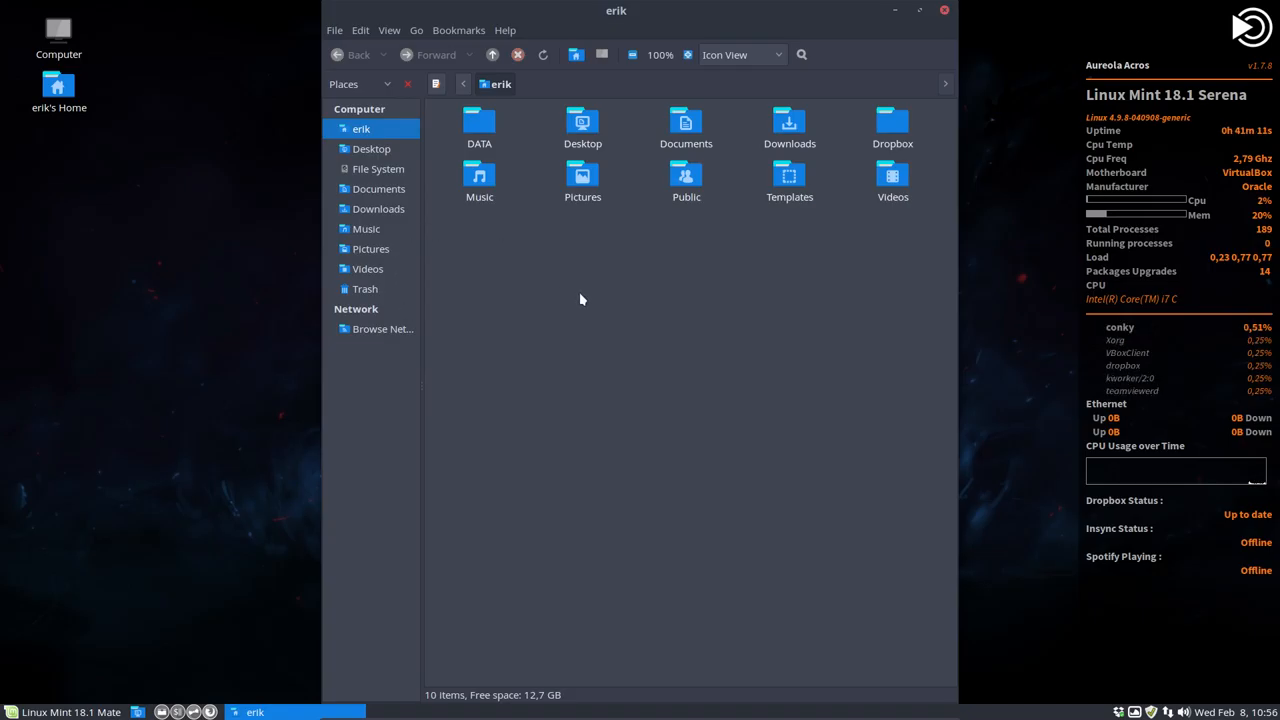
# Show hidden files and view lazuli-preview.jpg in the ~/.aureola/lazuli folder
pyautogui.press('ctrl+h')
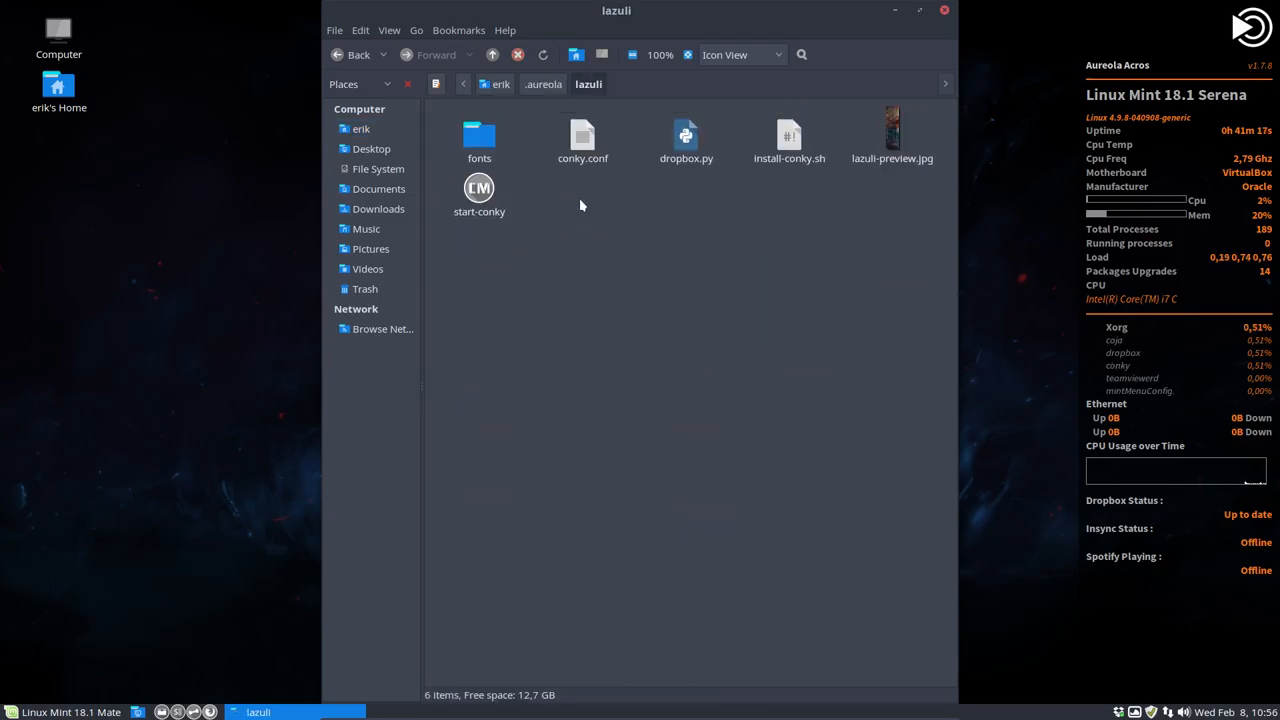
pyautogui.moveTo(888, 178)
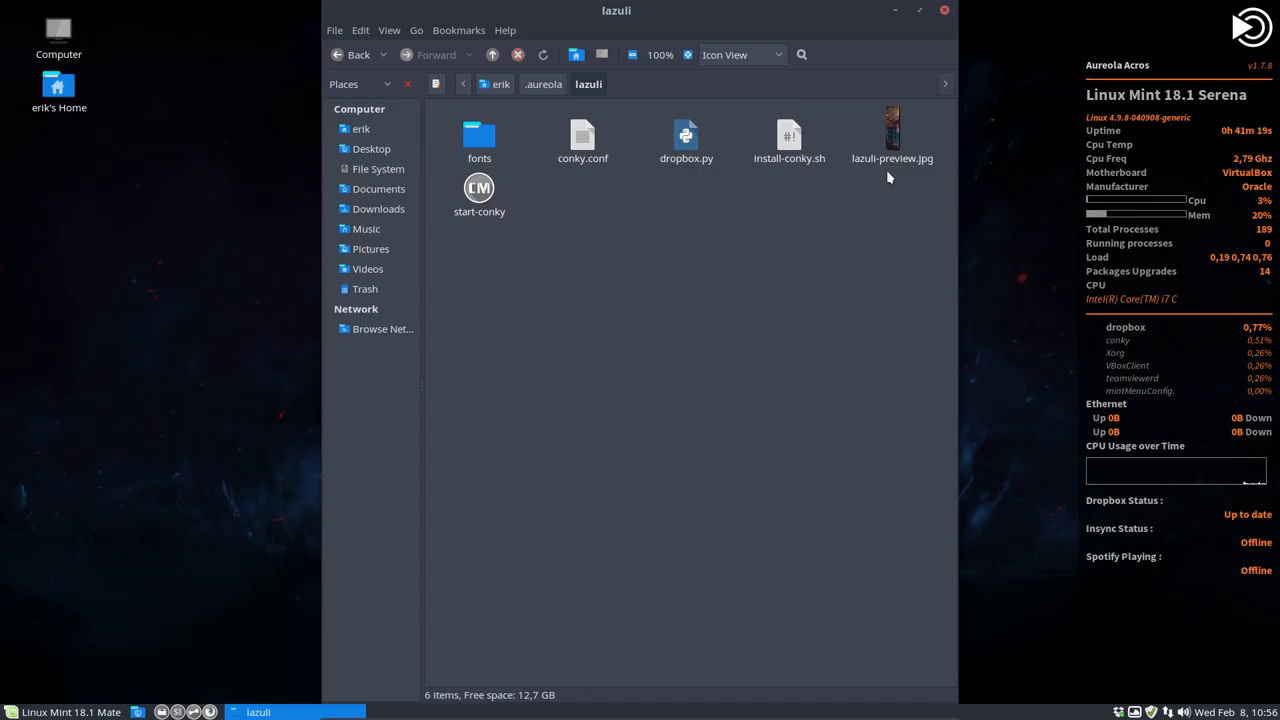
pyautogui.doubleClick(892, 135)
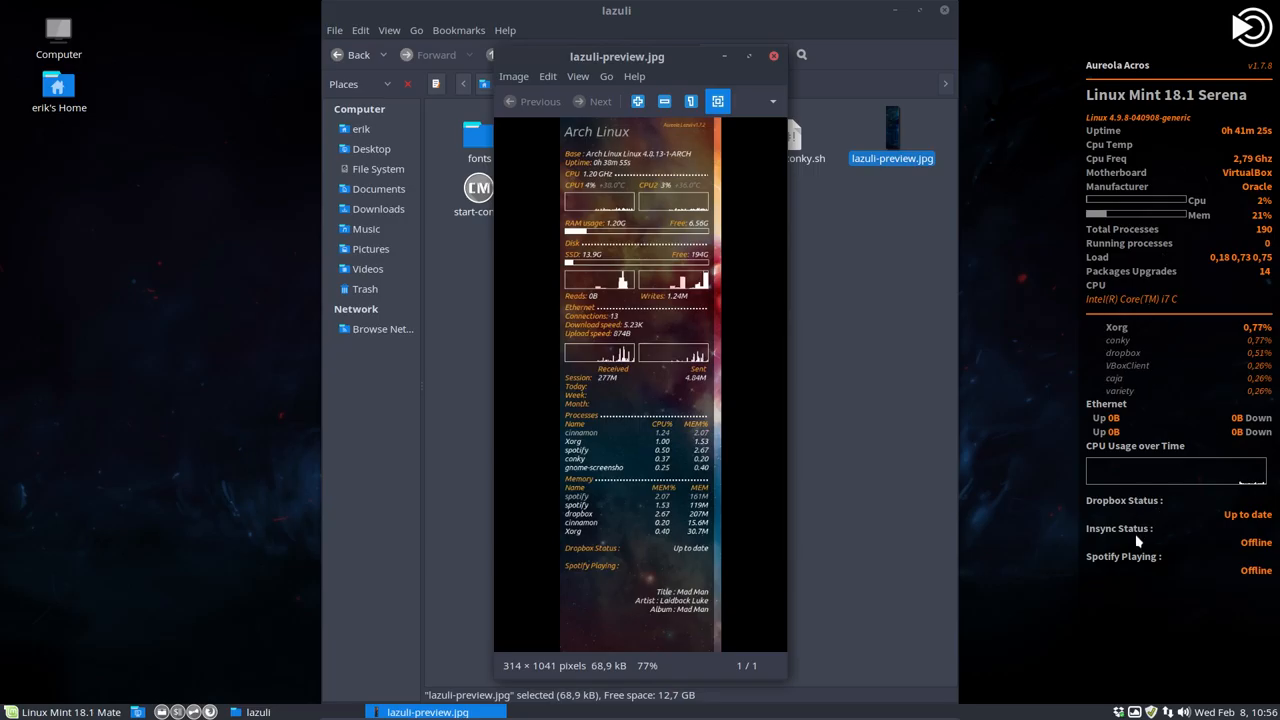
pyautogui.click(773, 55)
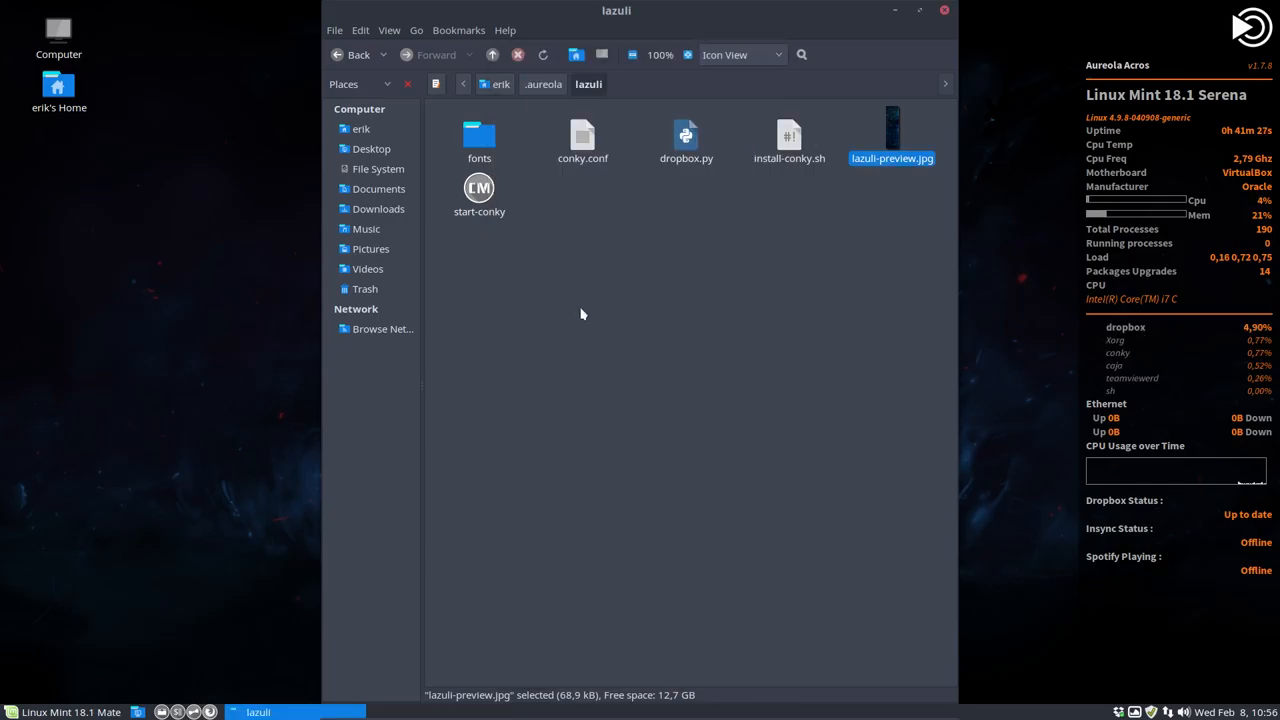
# Open a terminal in the lazuli folder
pyautogui.press('ctrl+a')
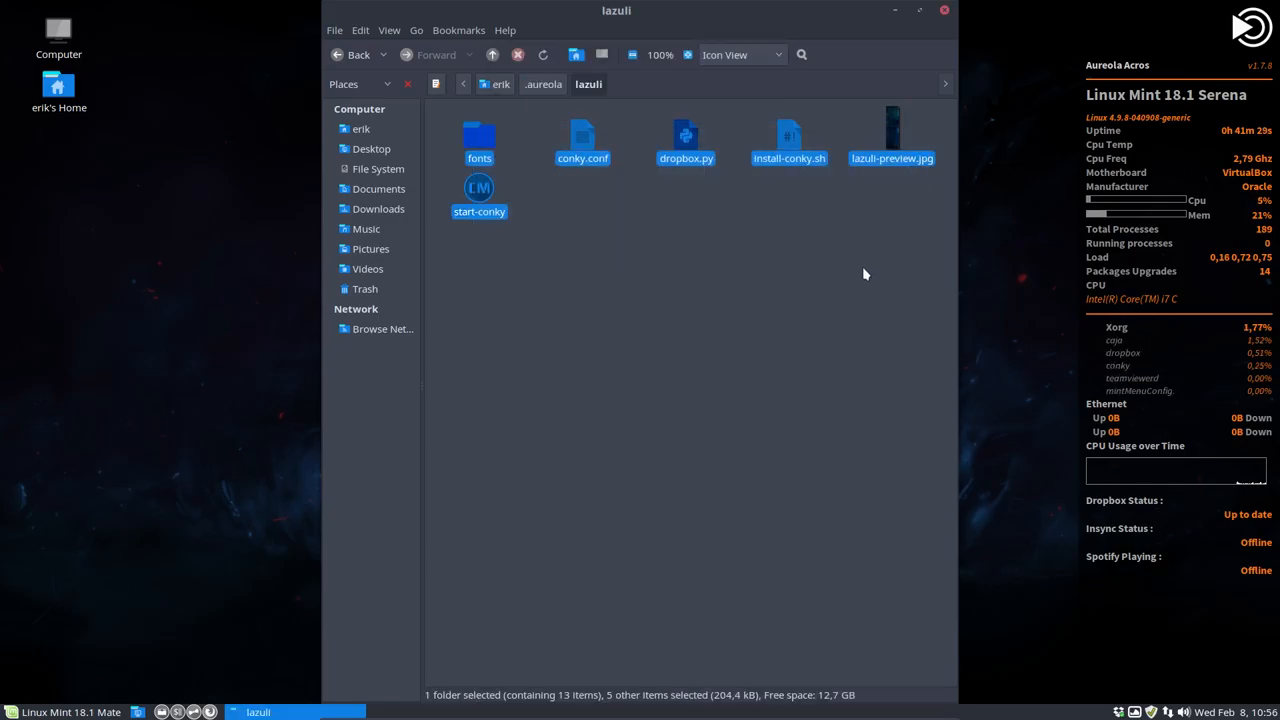
pyautogui.click(865, 274)
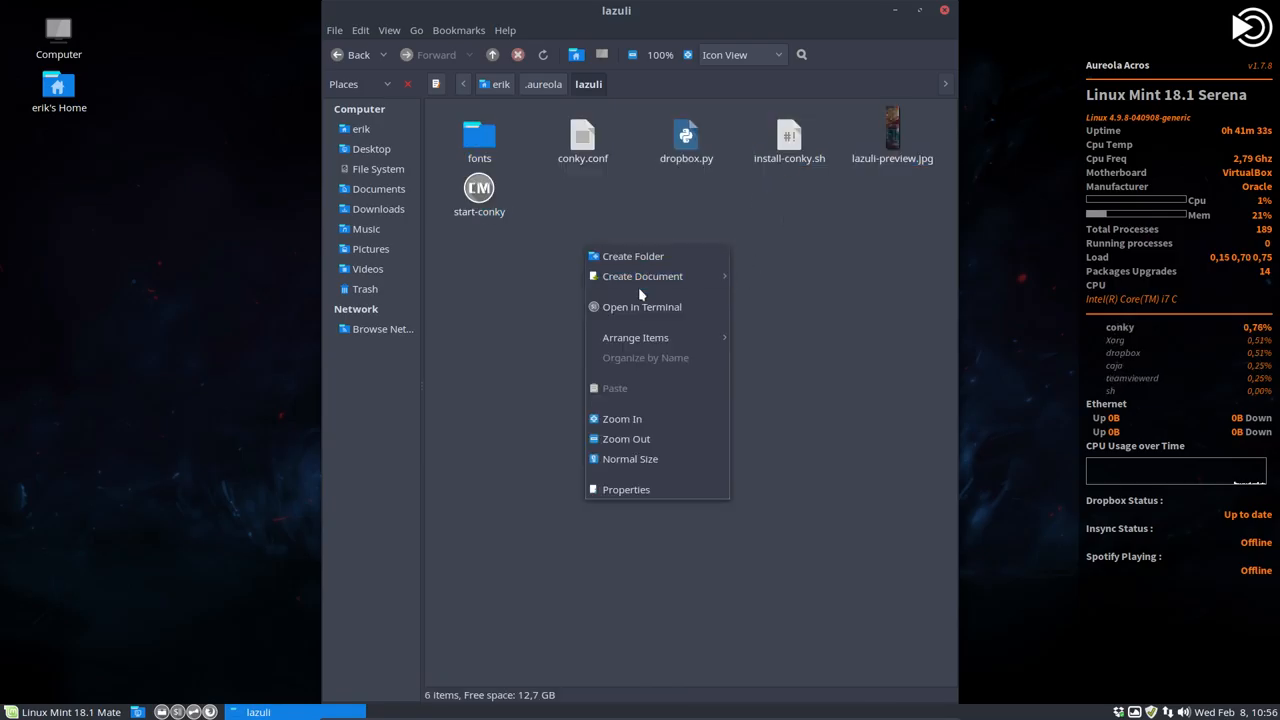
pyautogui.click(641, 307)
pyautogui.write('./install-conky.sh')
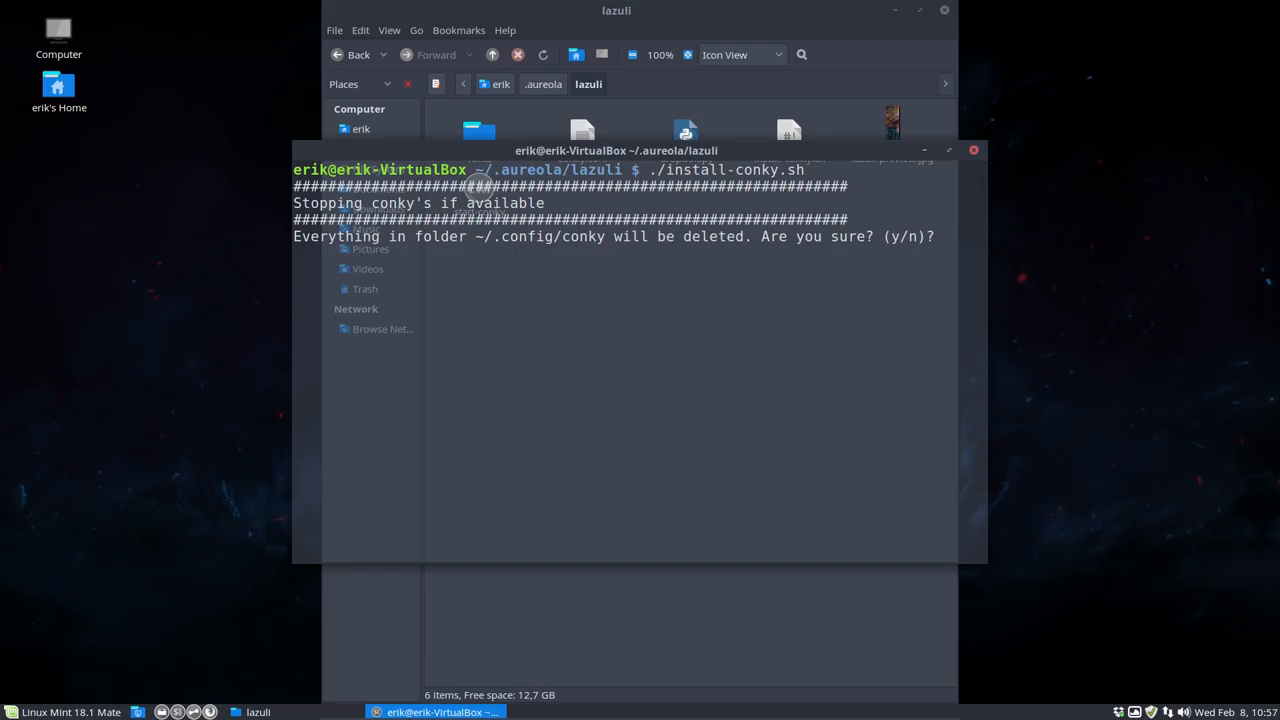
# Confirm the Lazuli install with 'y', then close the terminal and lazuli folder windows
pyautogui.write('y')
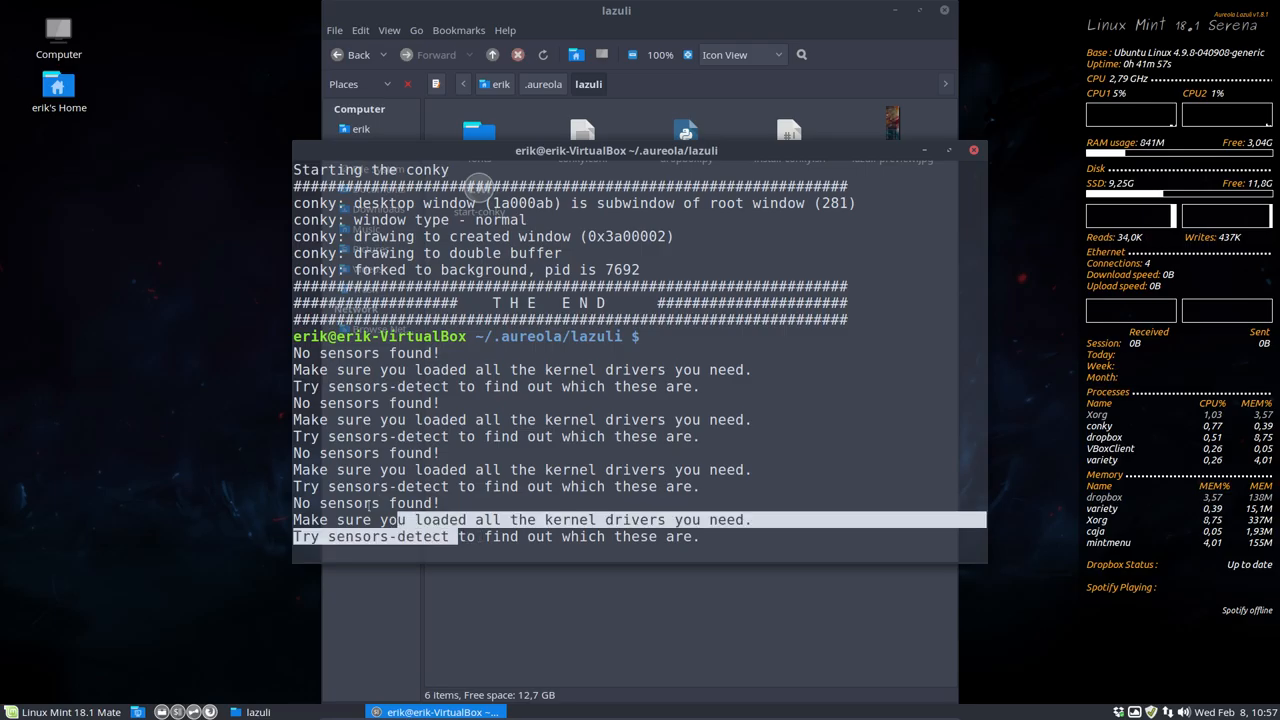
pyautogui.click(973, 150)
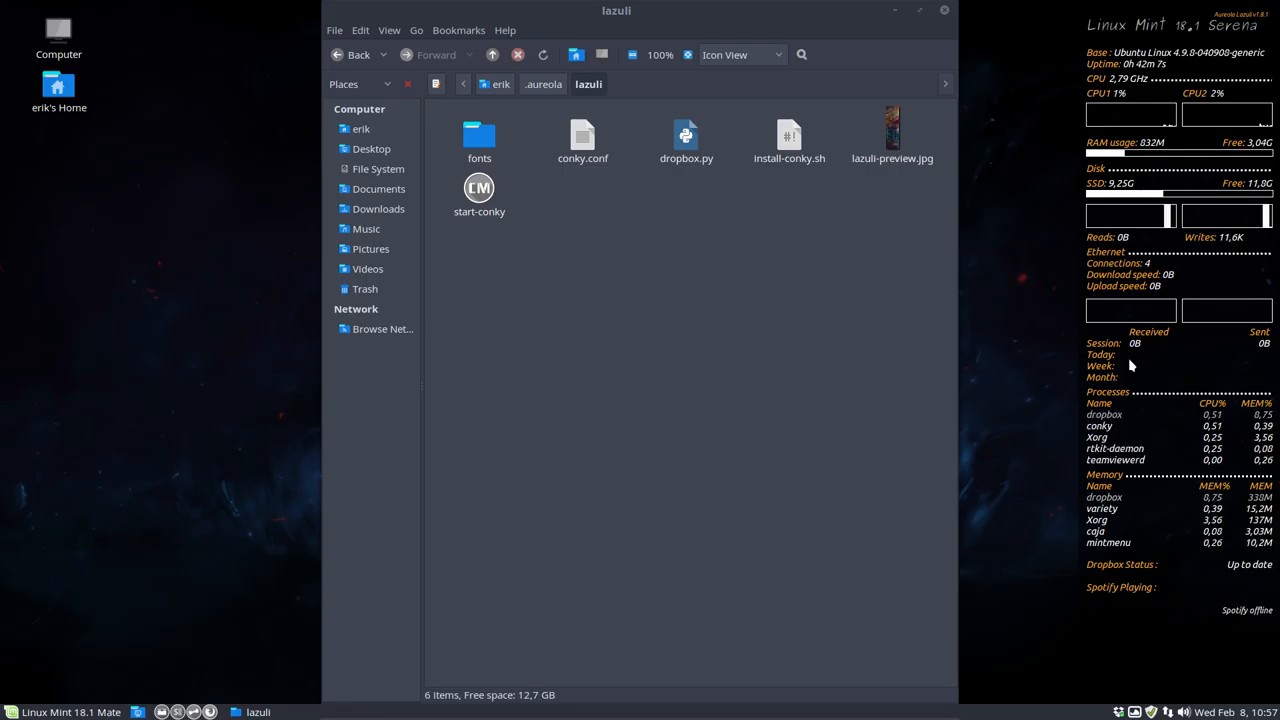
pyautogui.moveTo(660, 261)
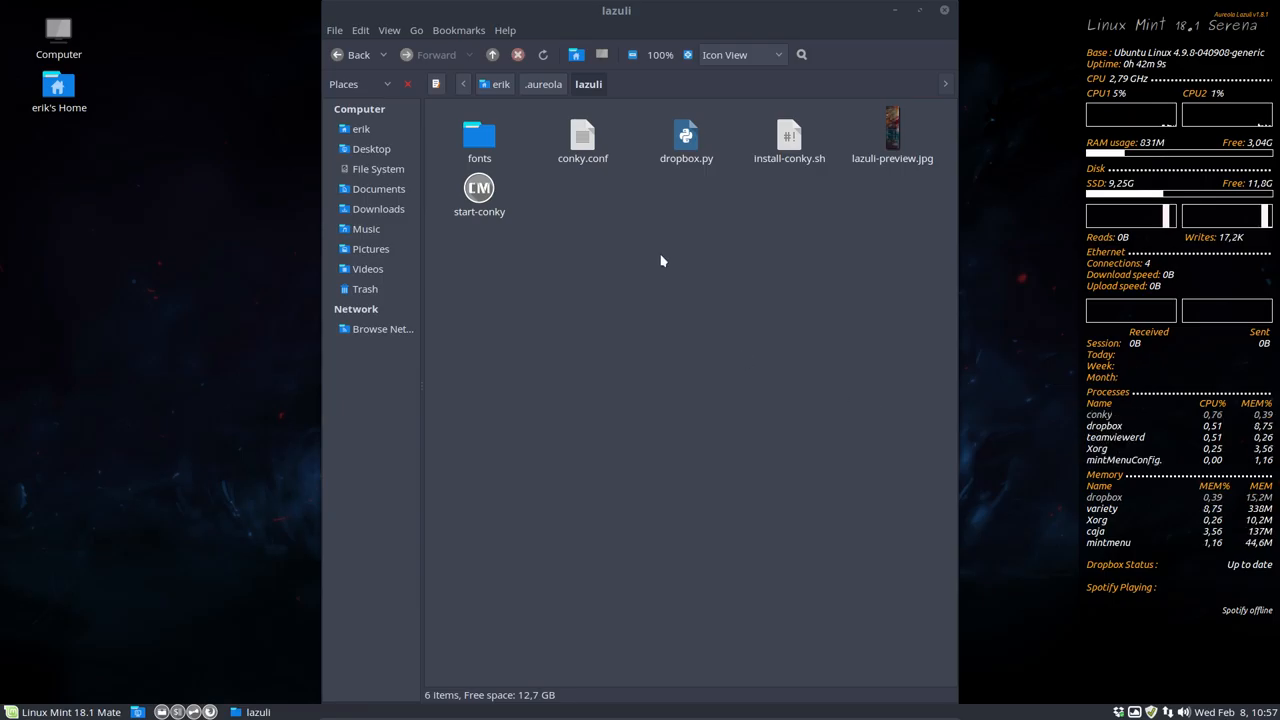
pyautogui.click(943, 11)
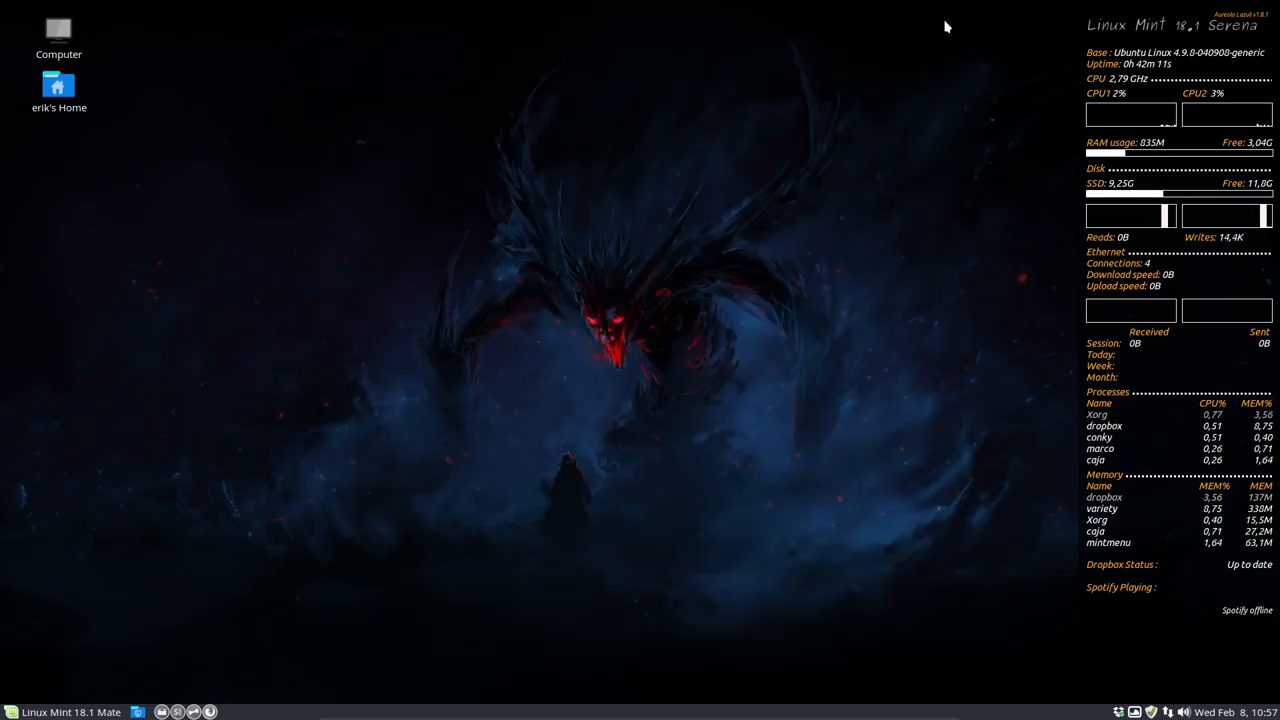